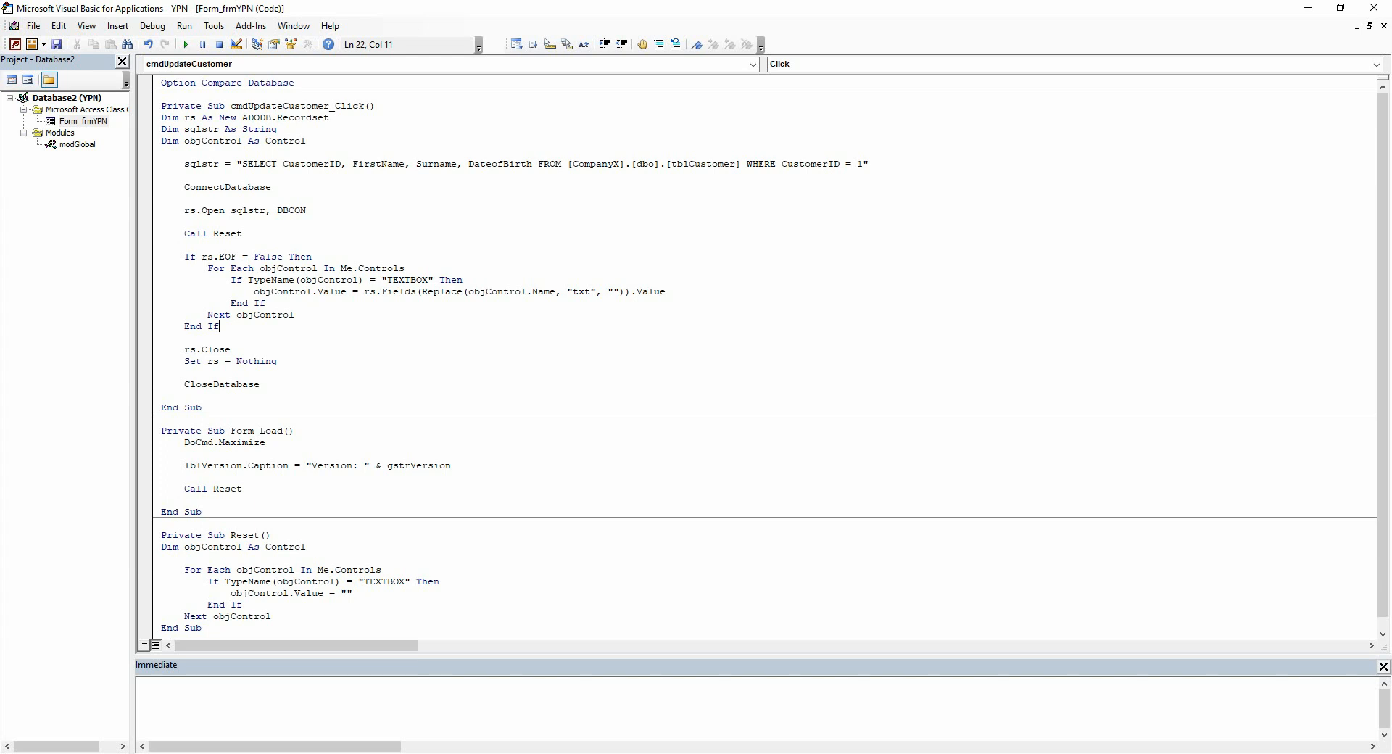
pyautogui.moveTo(1102, 260)
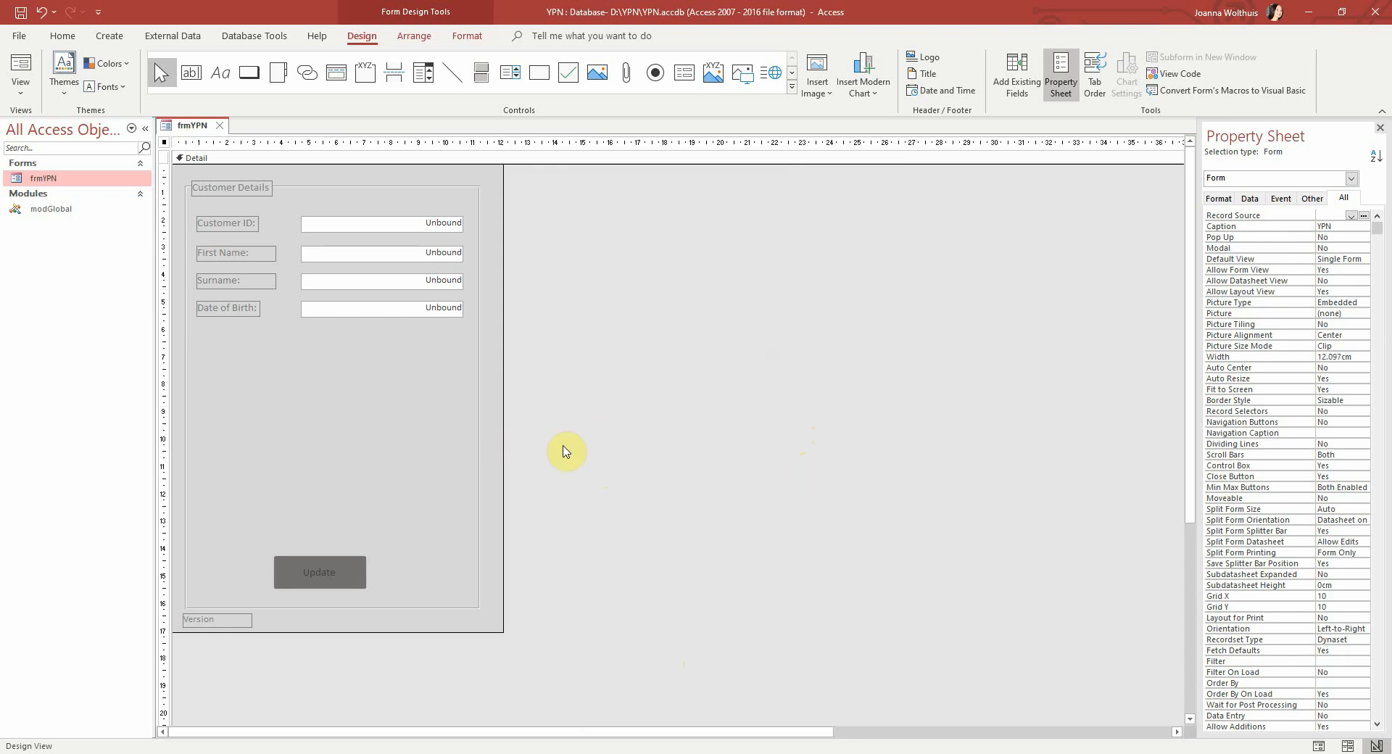
pyautogui.moveTo(258, 402)
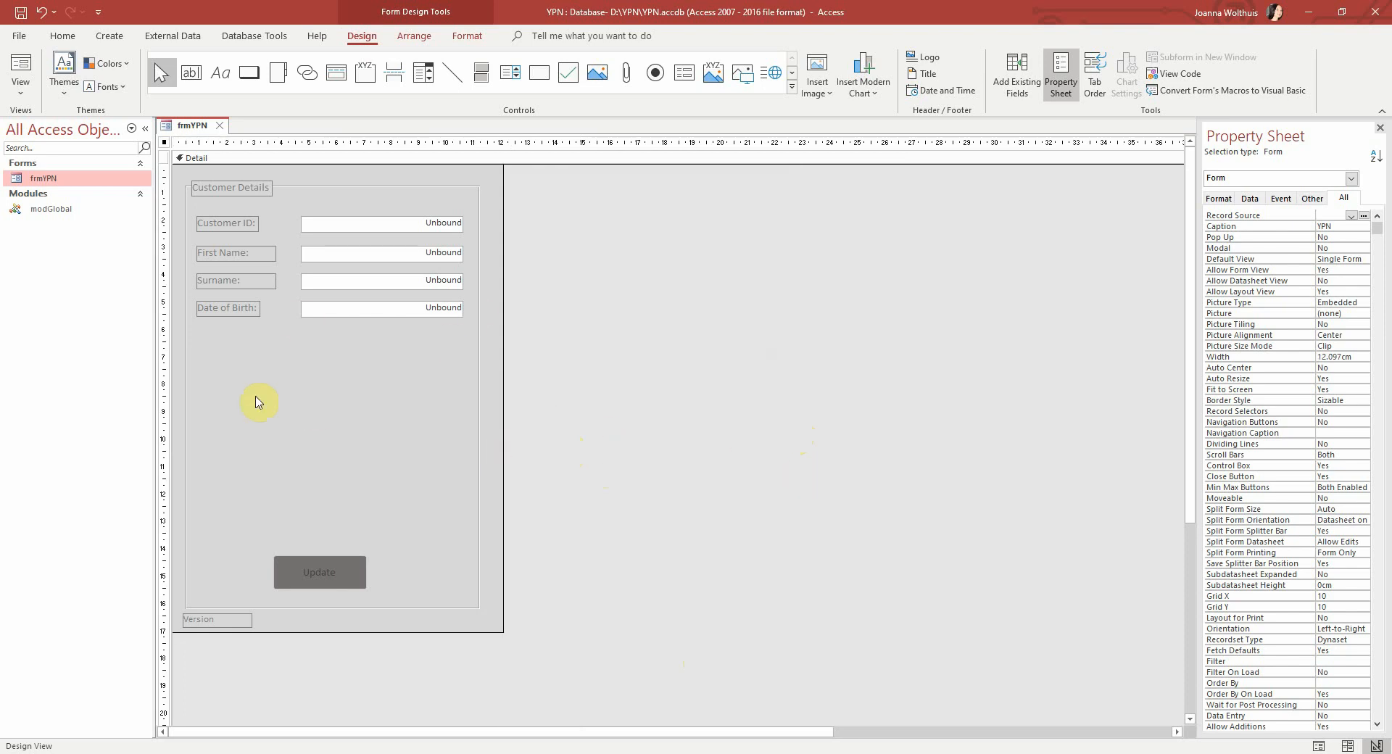
pyautogui.moveTo(301, 354)
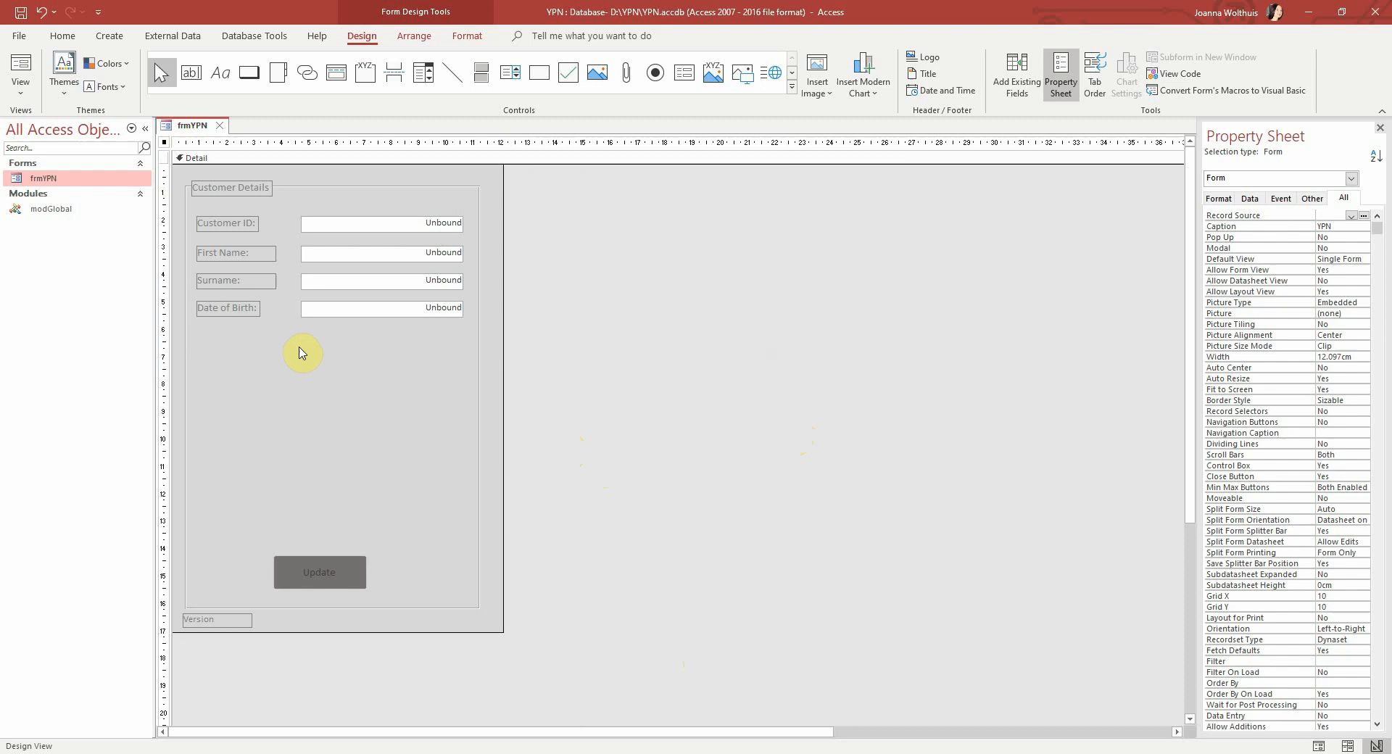
# Rename frmYPN to frmAddCustomer in the Navigation Pane and reopen it in design view
pyautogui.rightClick(45, 179)
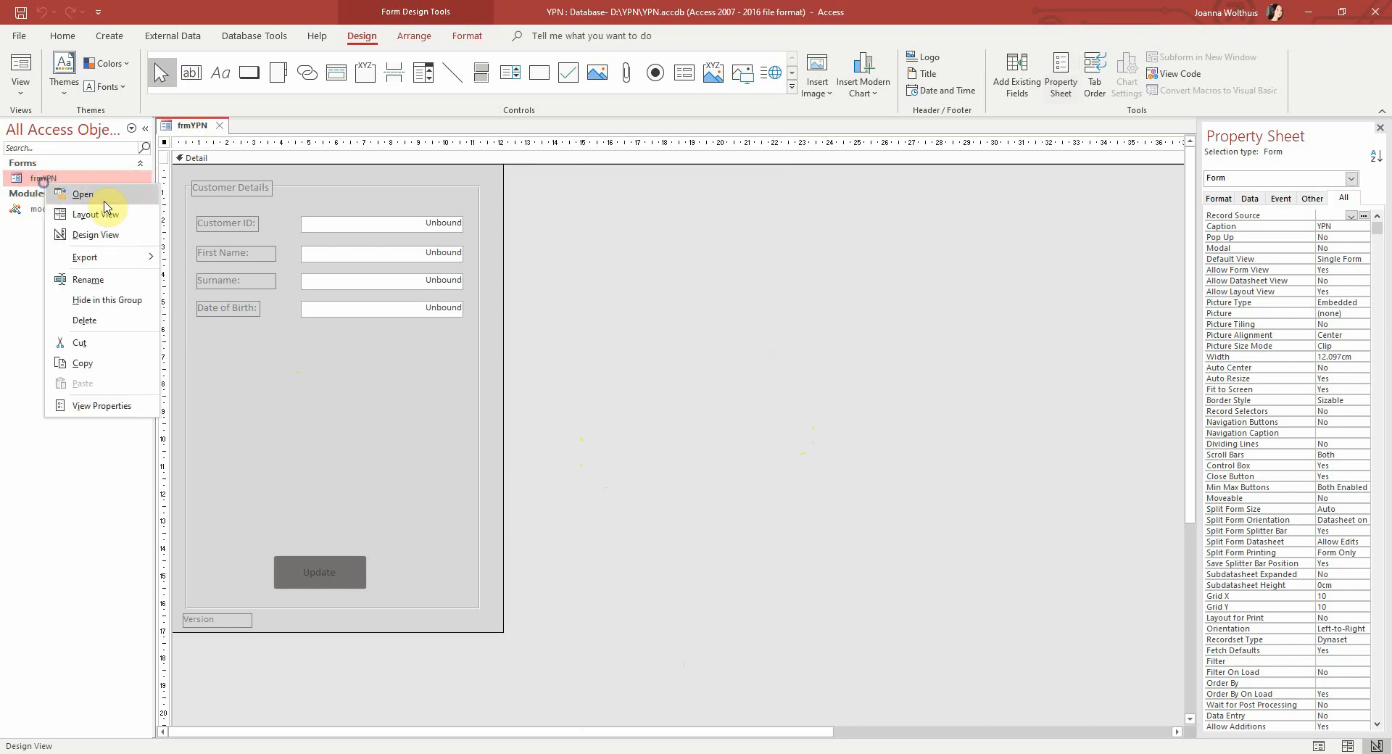
pyautogui.moveTo(96, 283)
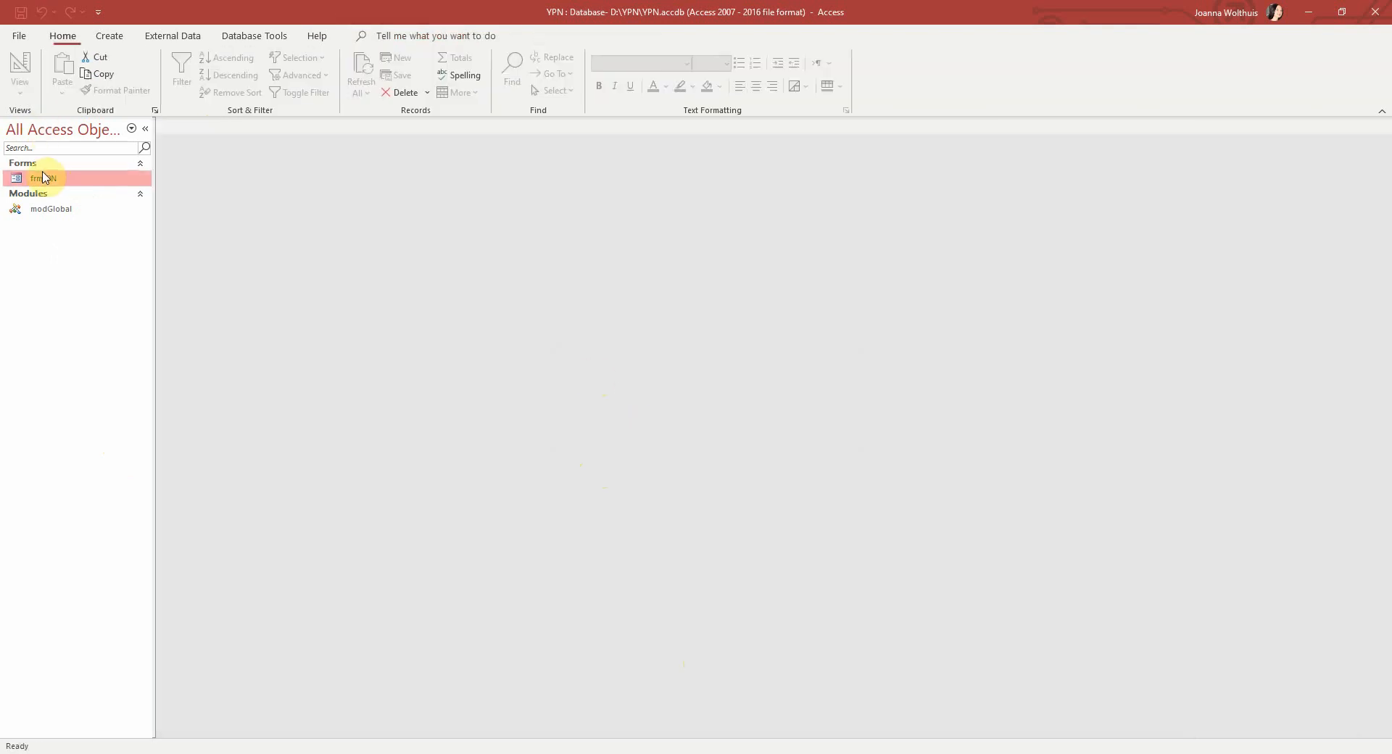
pyautogui.doubleClick(42, 179)
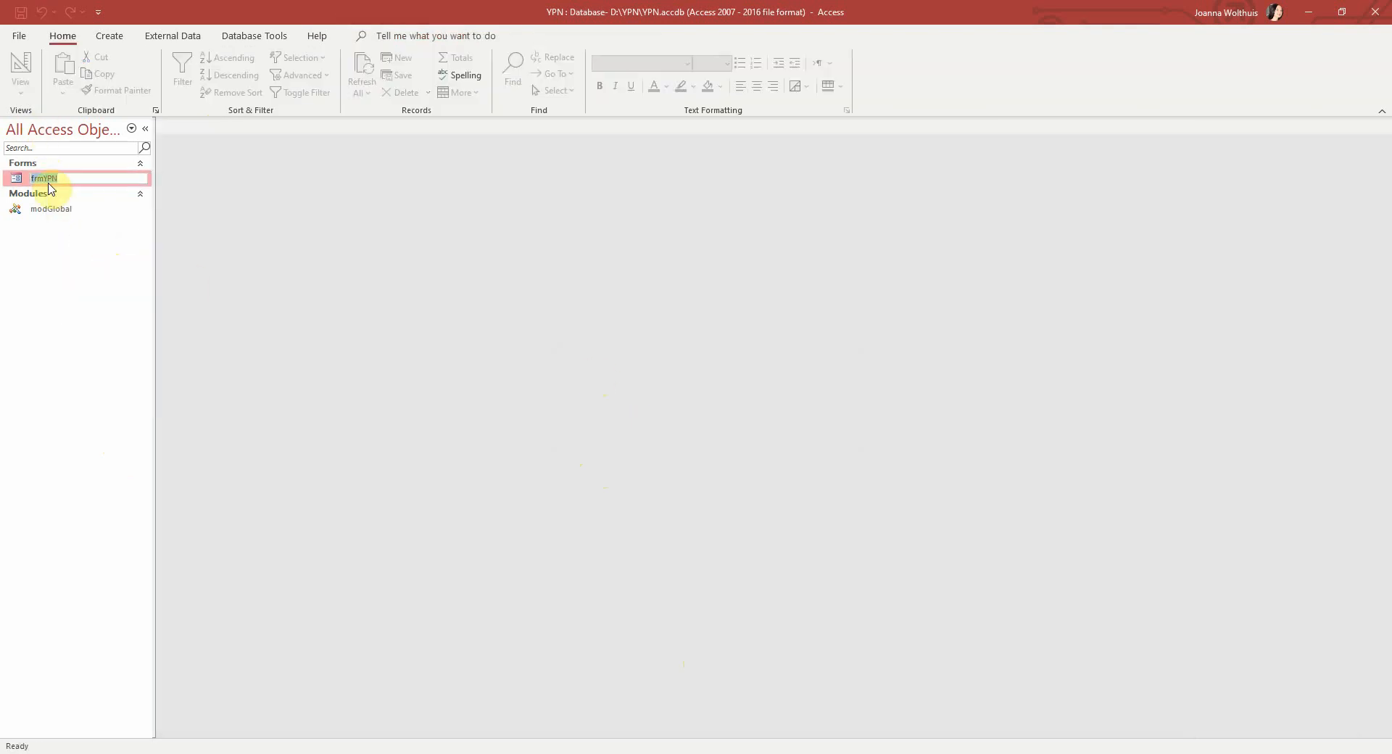
pyautogui.write('frmAddCustomer')
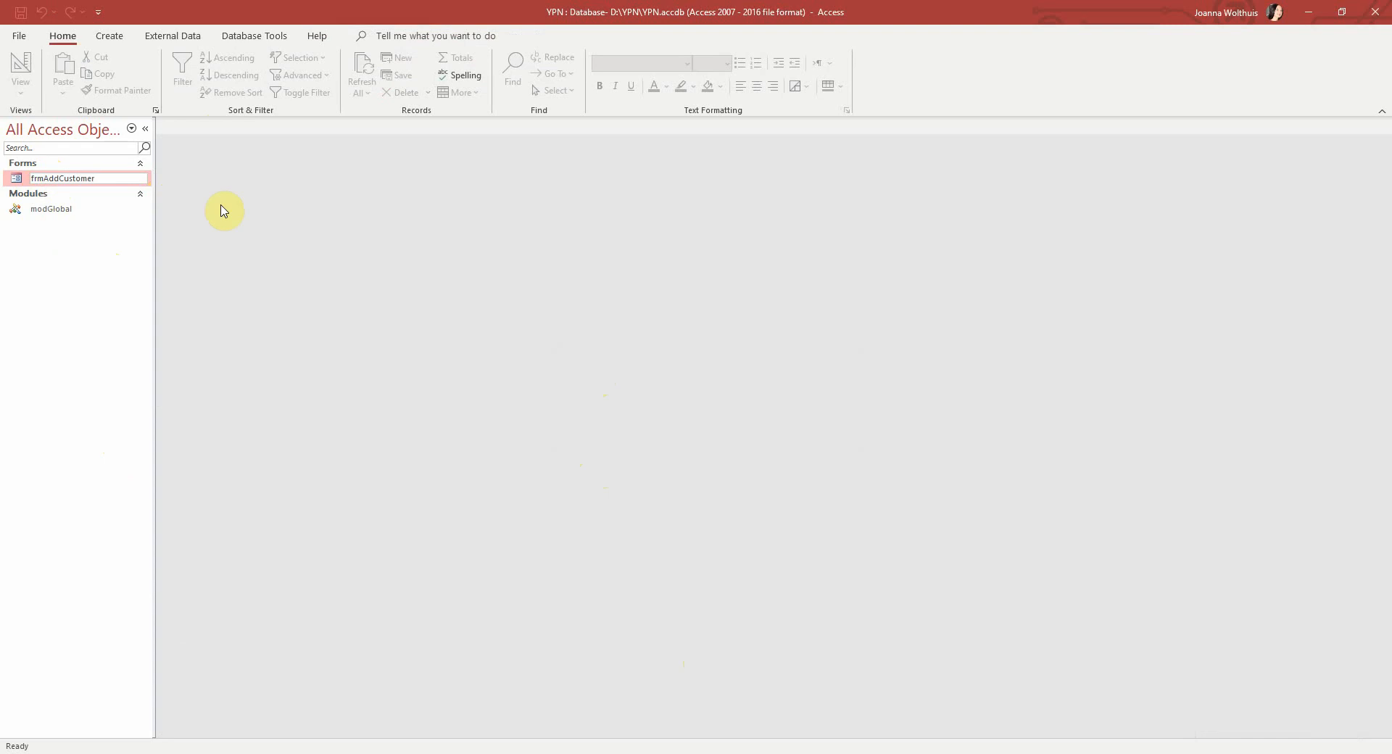
pyautogui.click(62, 177)
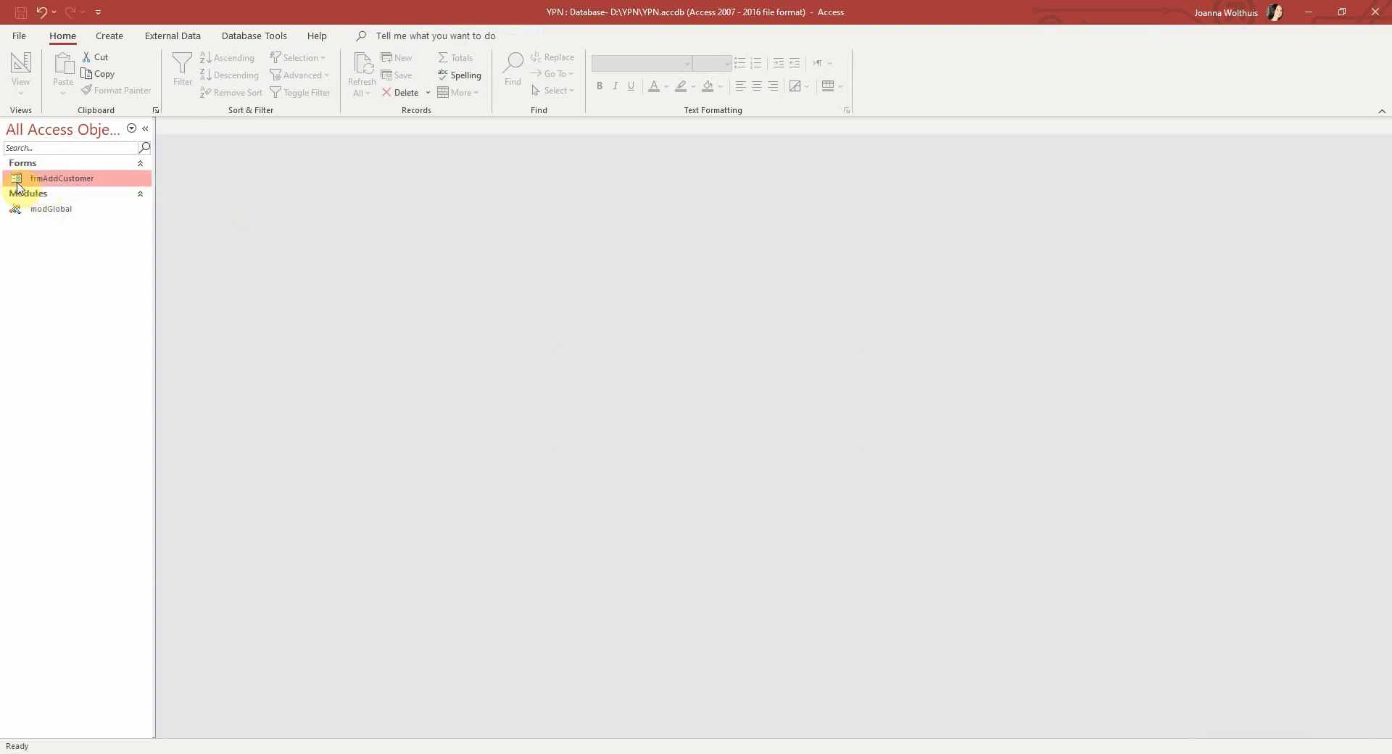
pyautogui.doubleClick(62, 177)
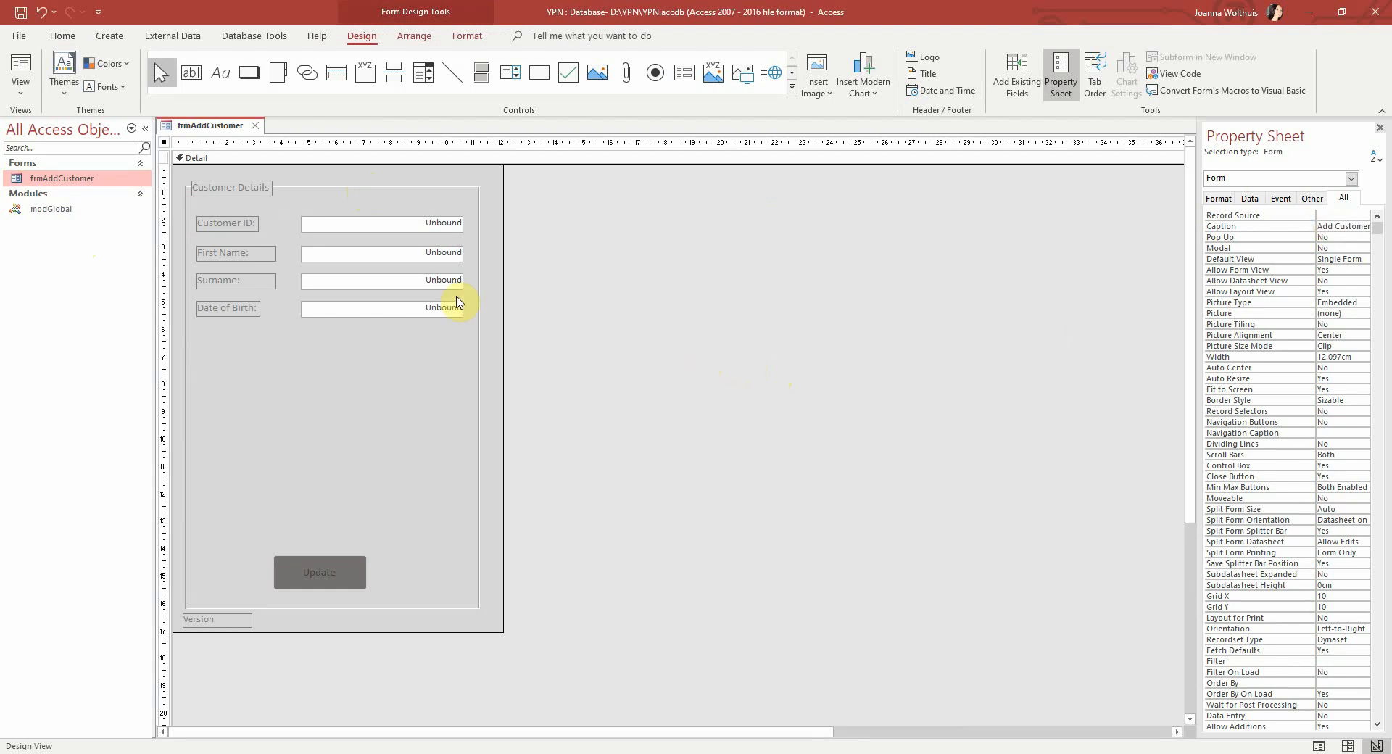
pyautogui.moveTo(927, 283)
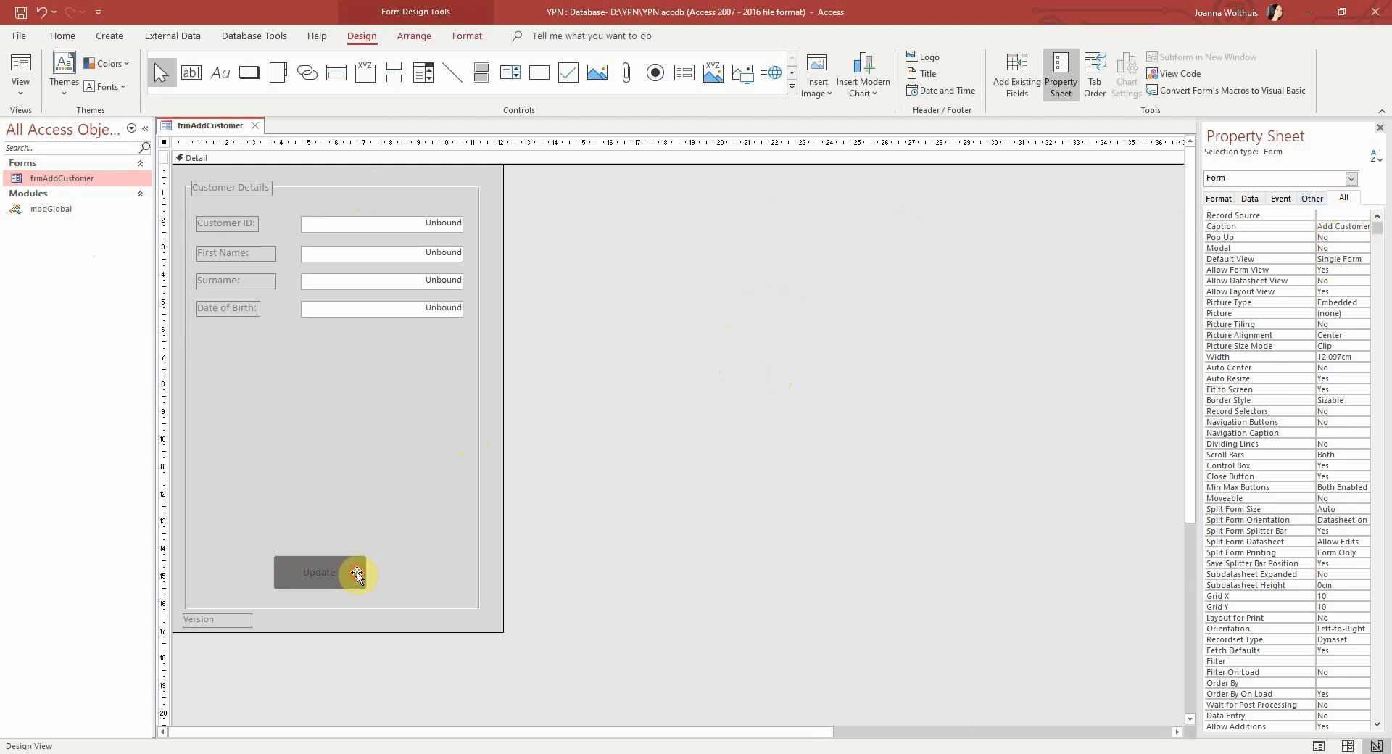
# Change the Update button's caption to Add in the Property Sheet
pyautogui.click(319, 572)
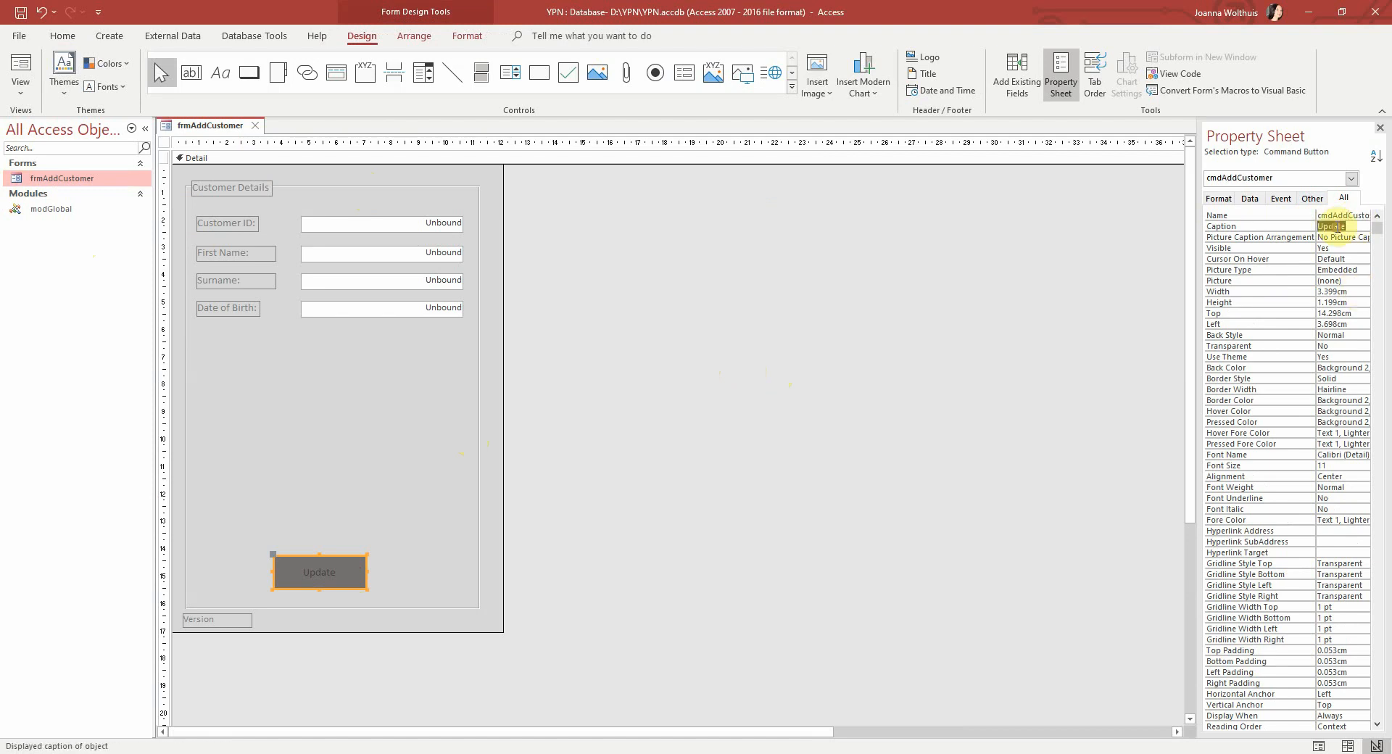
pyautogui.write('Add')
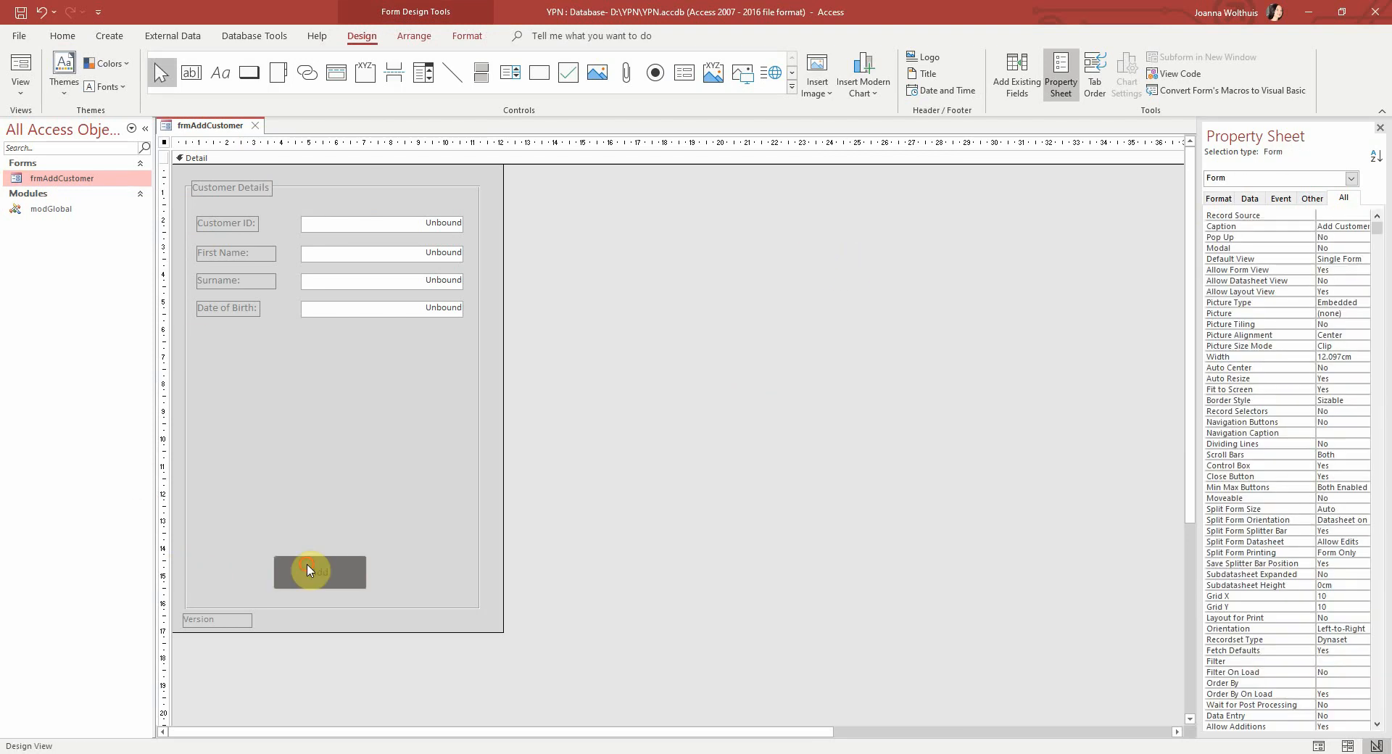
pyautogui.click(318, 571)
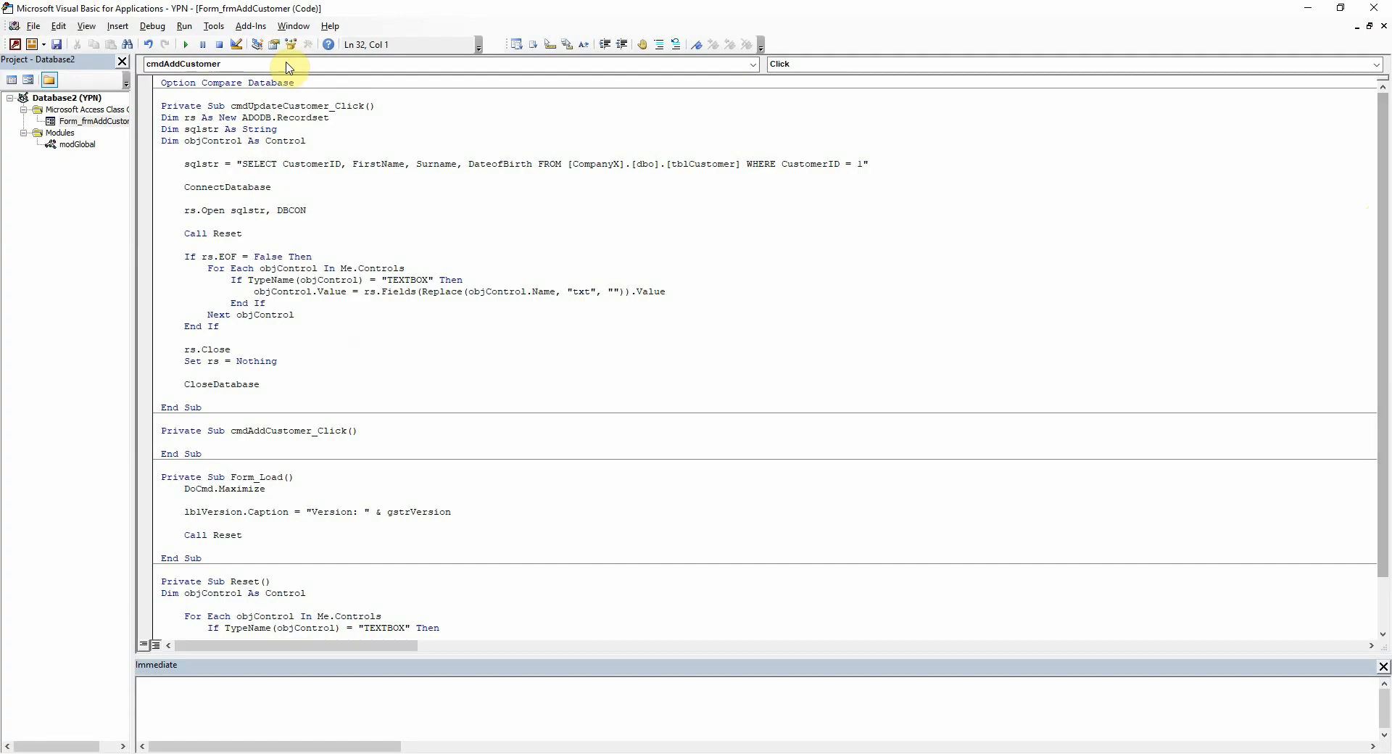
# Delete the empty cmdAddCustomer_Click stub and compile the project via Debug
pyautogui.click(251, 106)
pyautogui.write('Add')
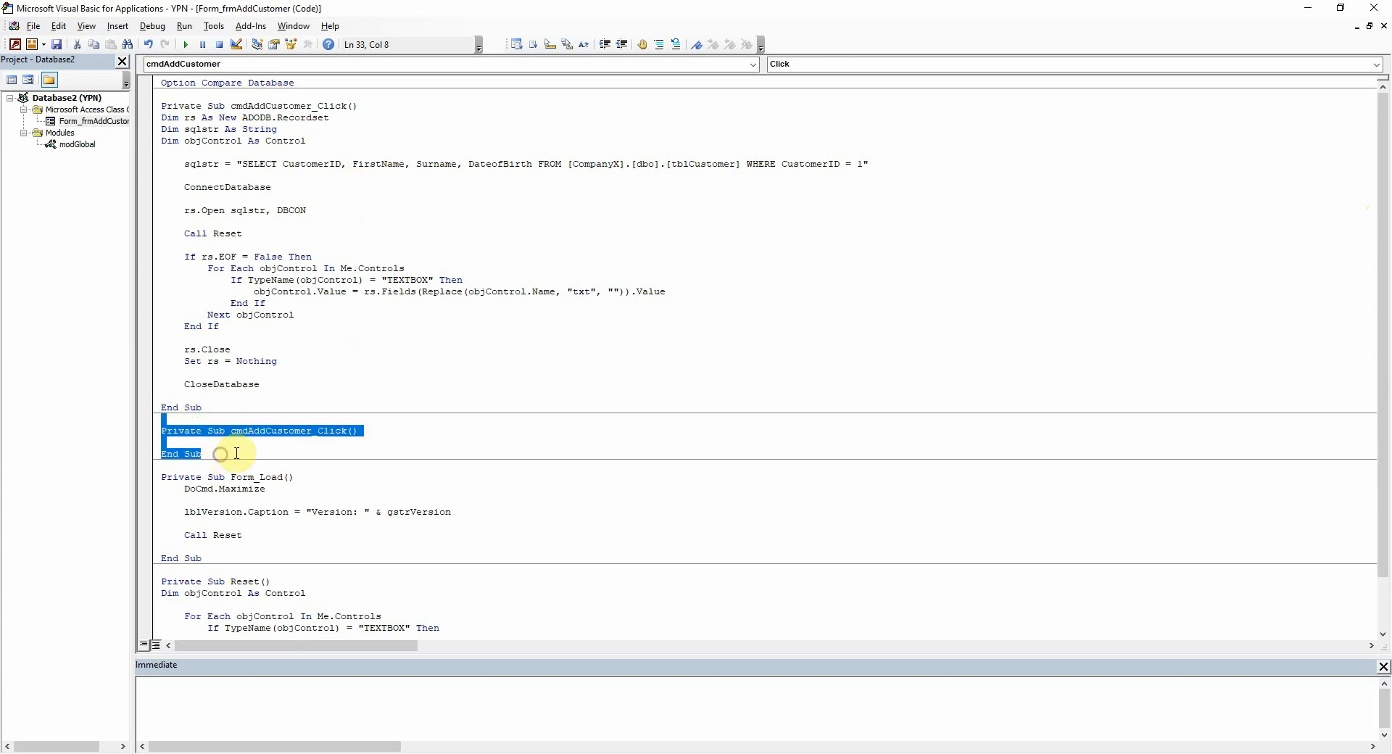
pyautogui.press('Delete')
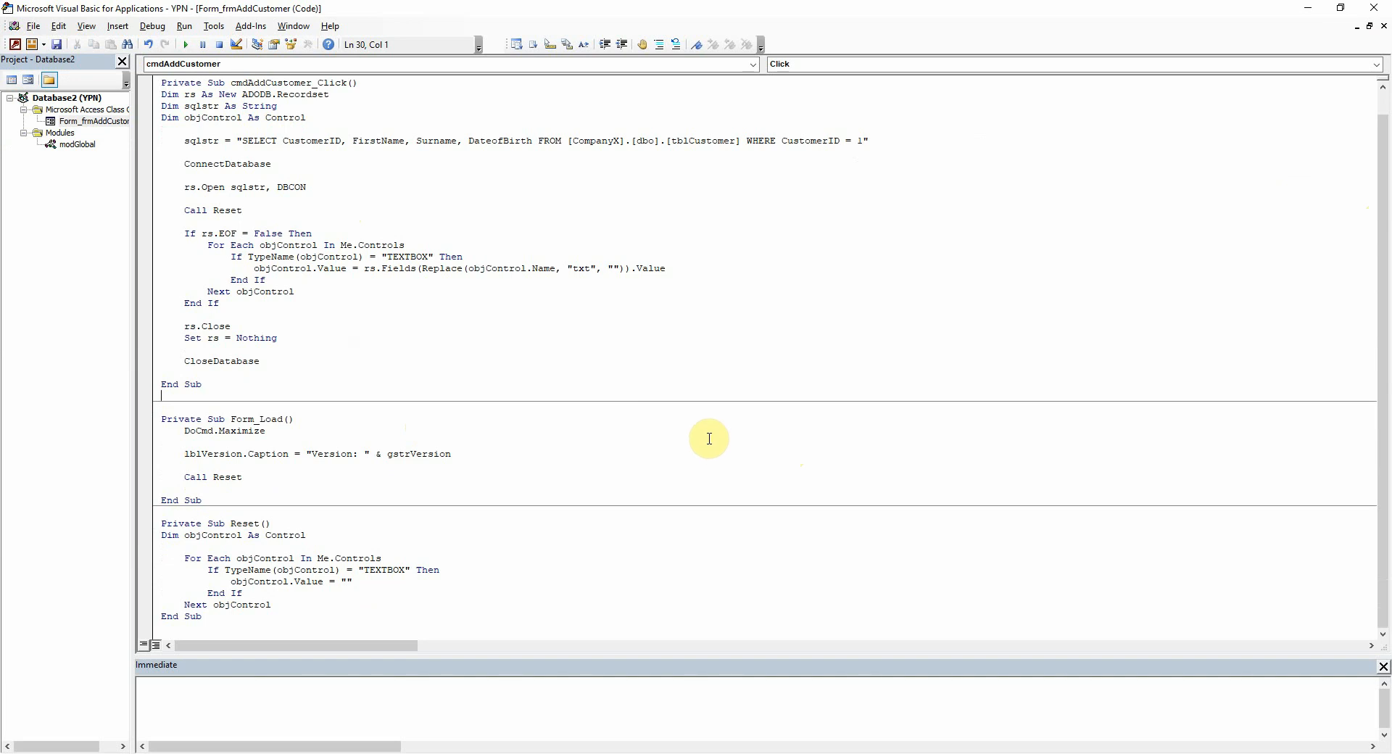
pyautogui.click(151, 27)
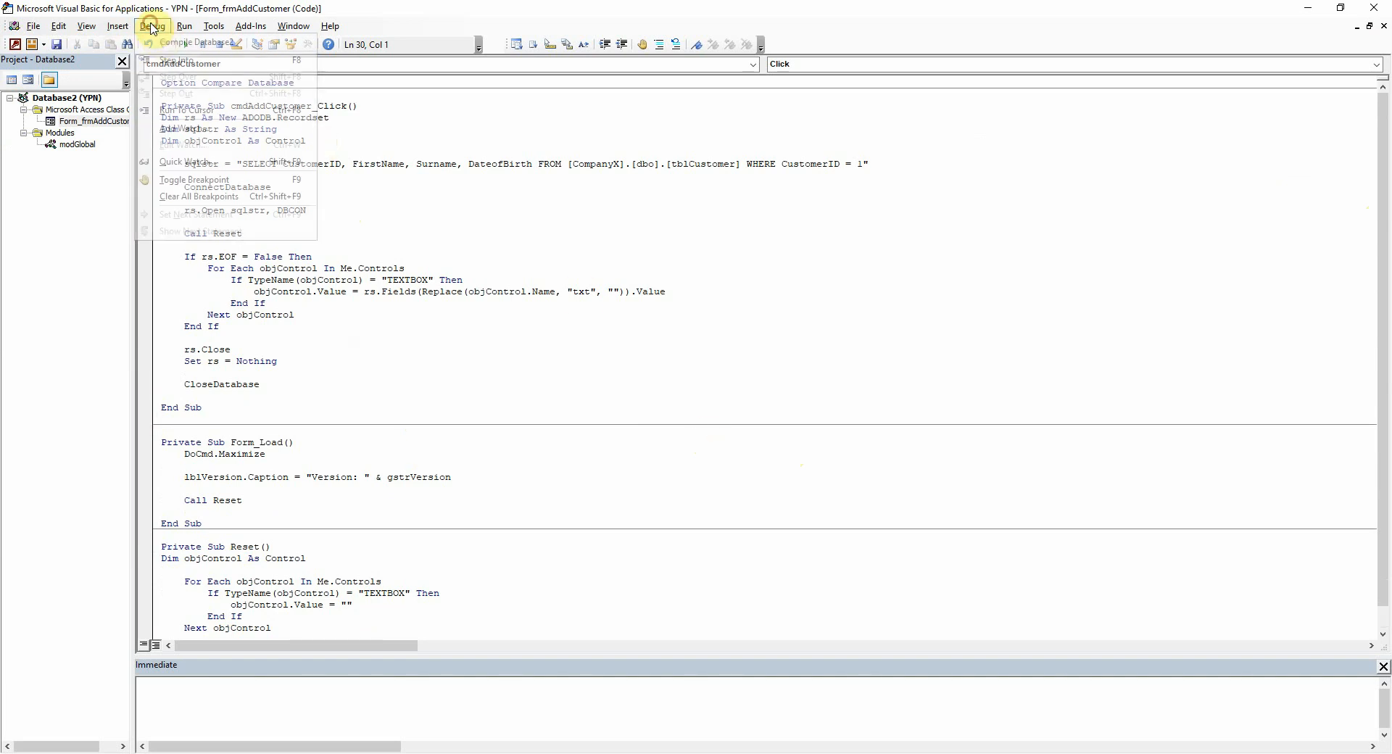
pyautogui.click(152, 26)
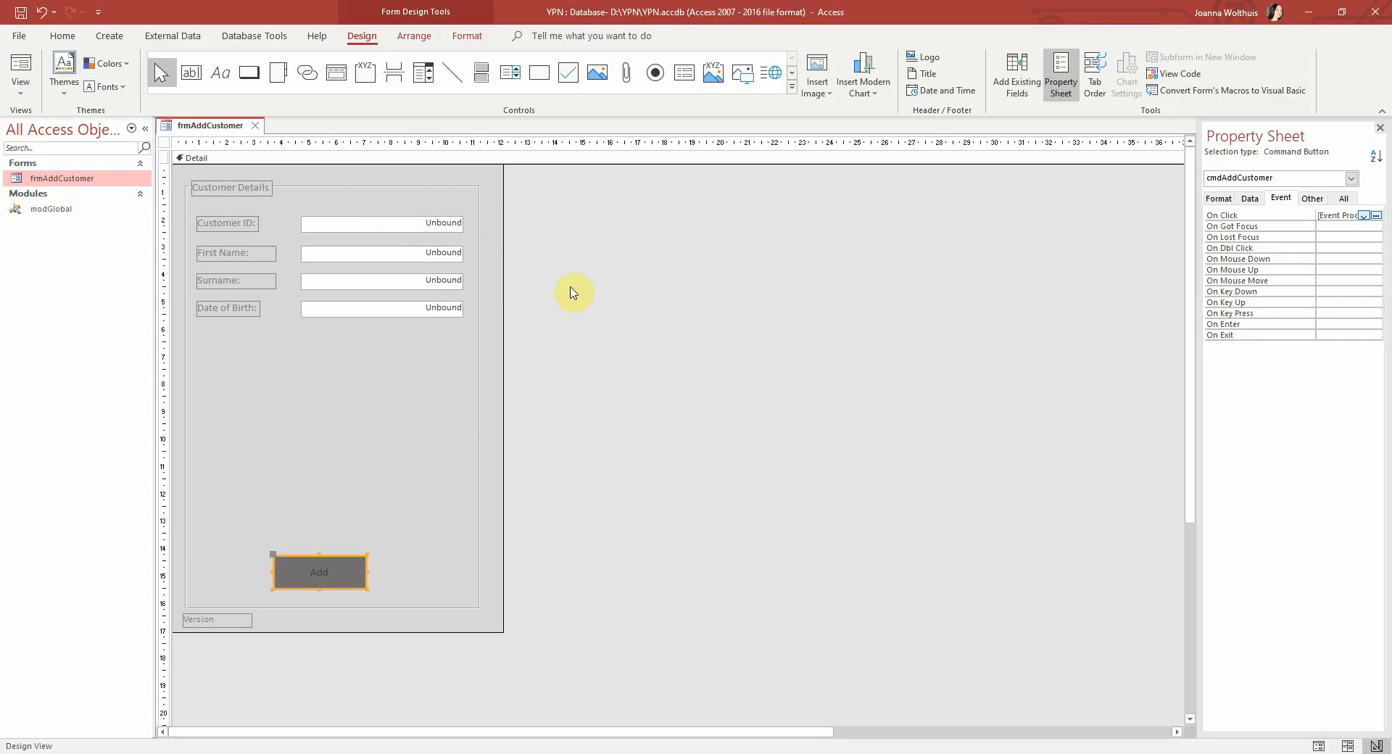
pyautogui.moveTo(401, 255)
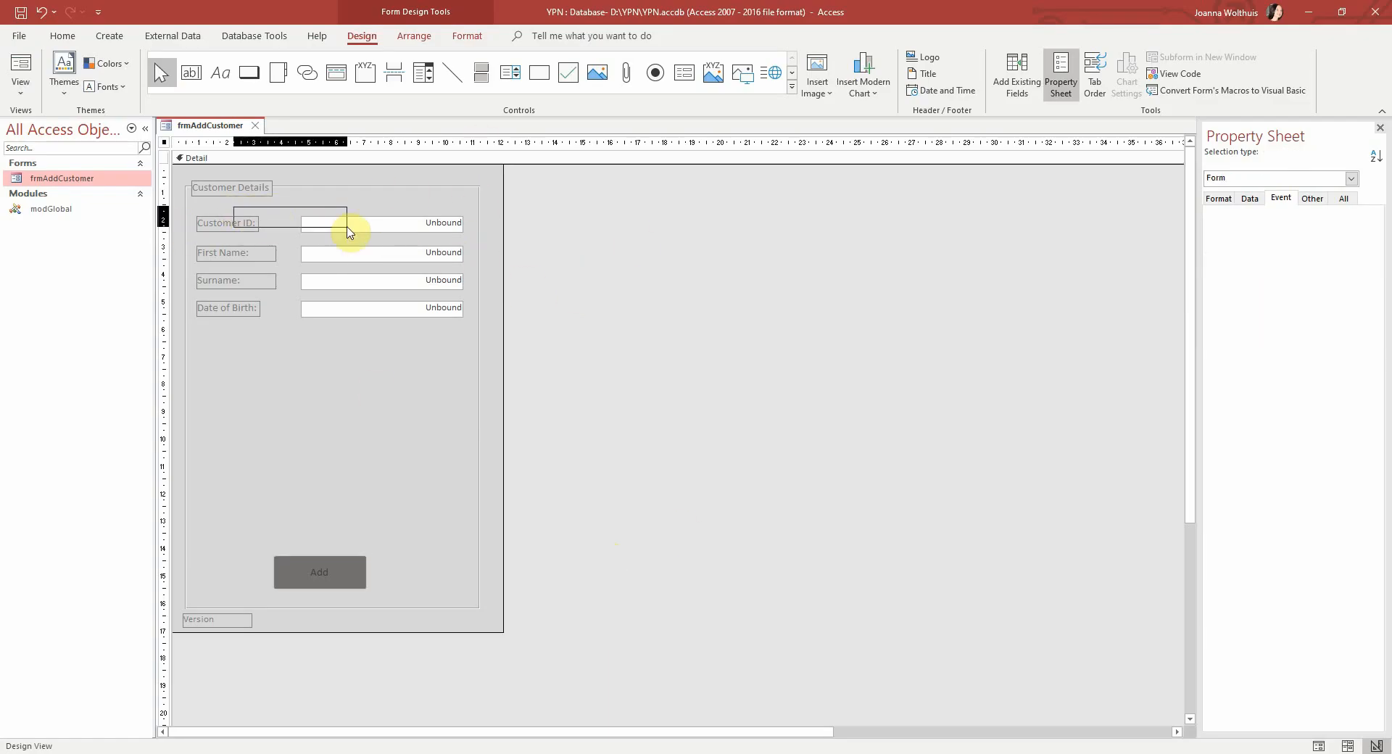
# Select the Customer ID label and text box together on the form
pyautogui.click(381, 223)
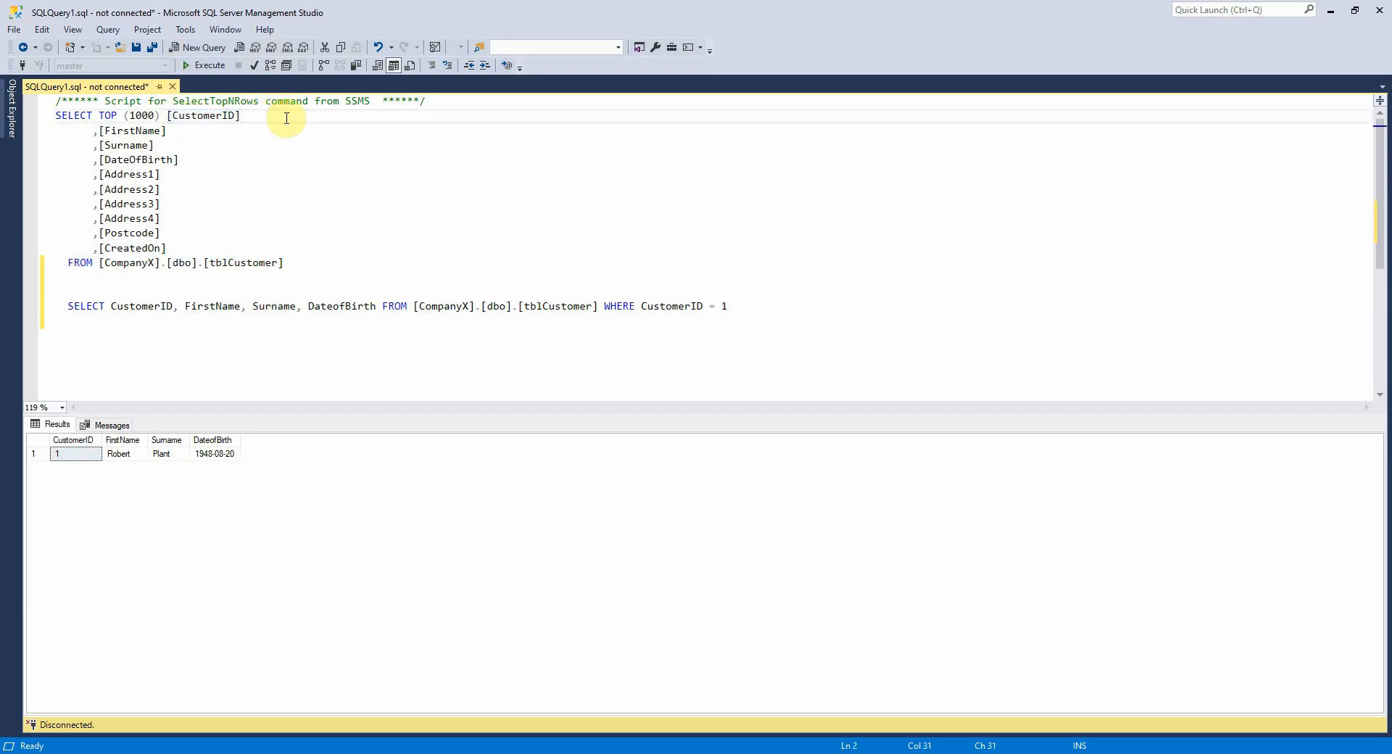
pyautogui.moveTo(319, 127)
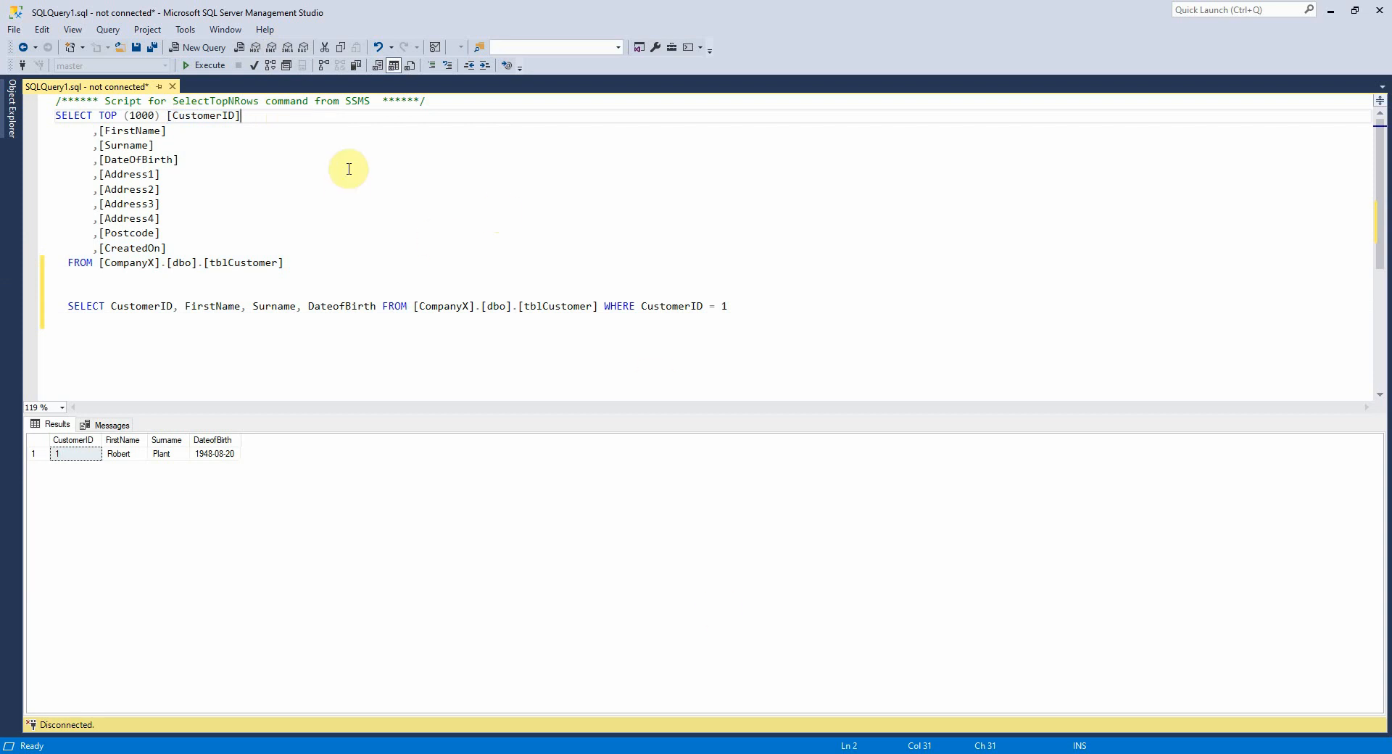
pyautogui.moveTo(306, 133)
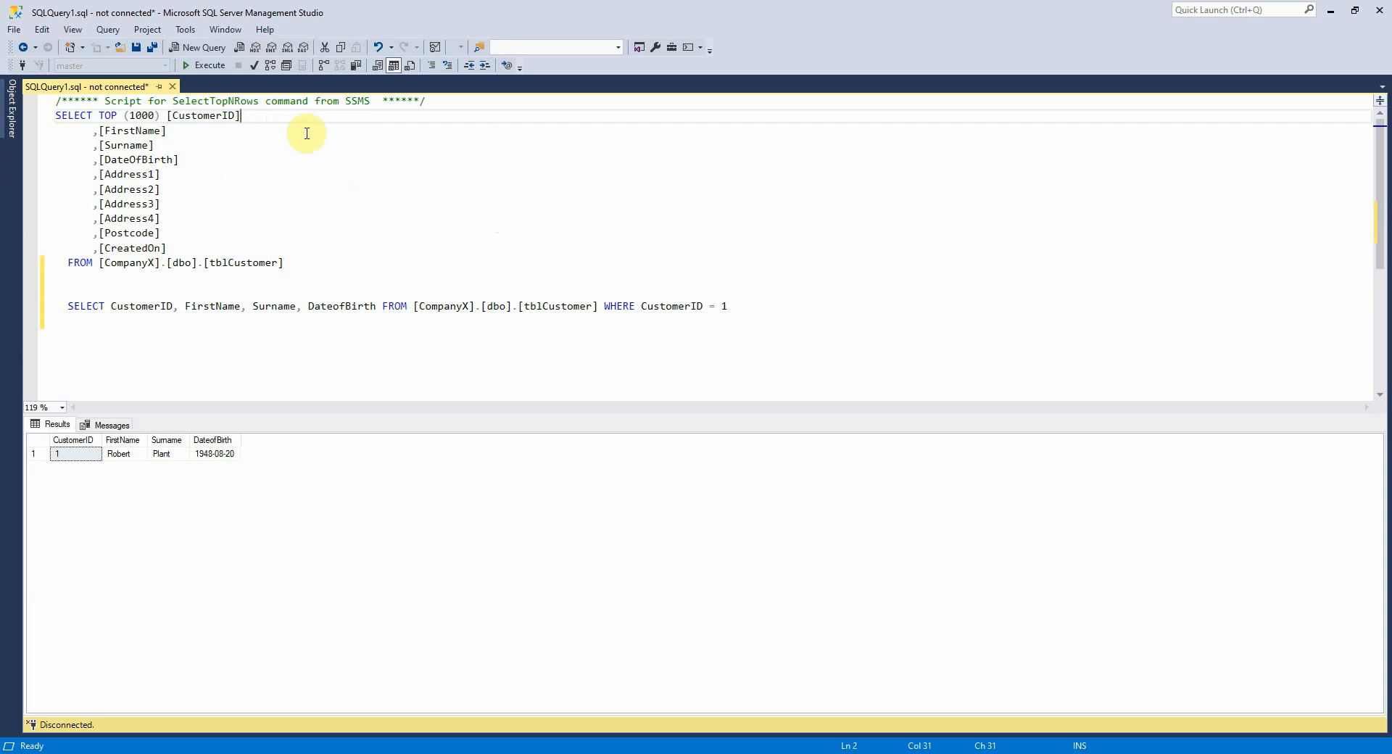
pyautogui.moveTo(319, 190)
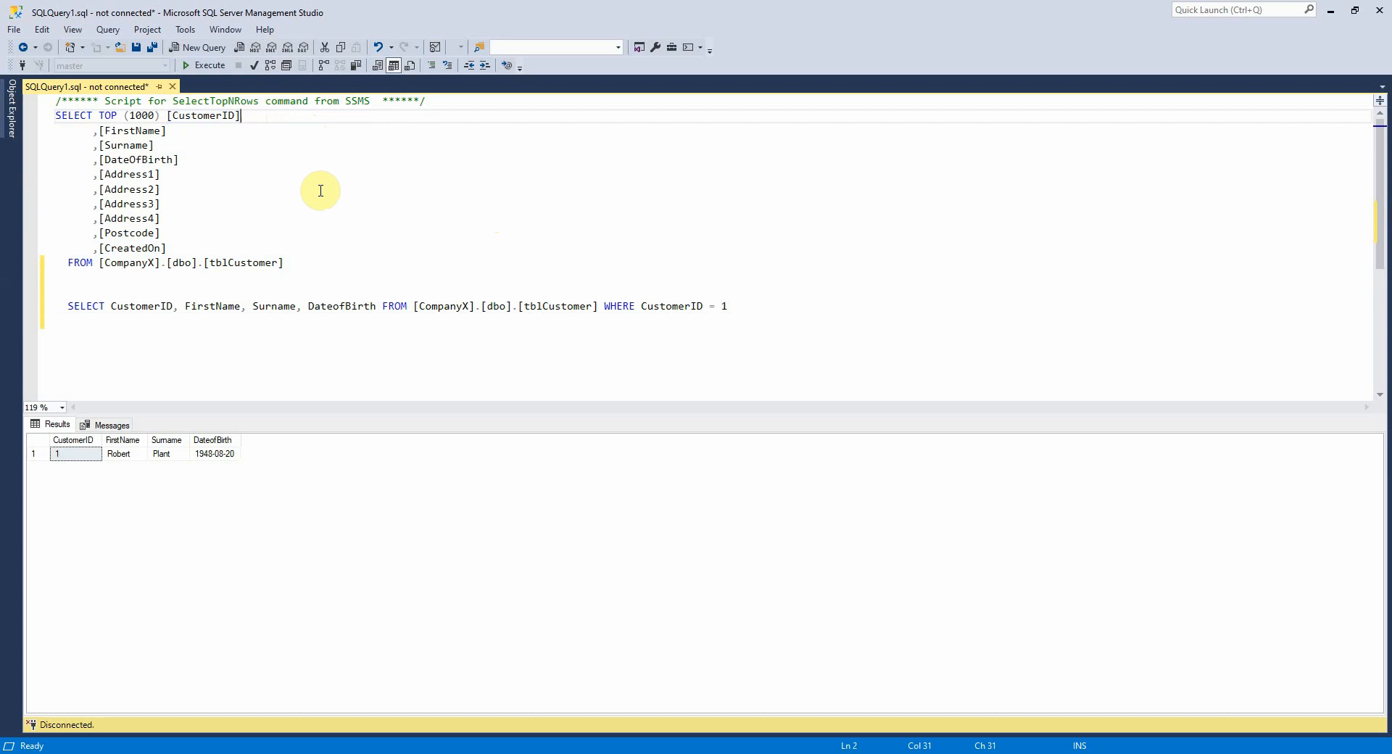
pyautogui.moveTo(338, 117)
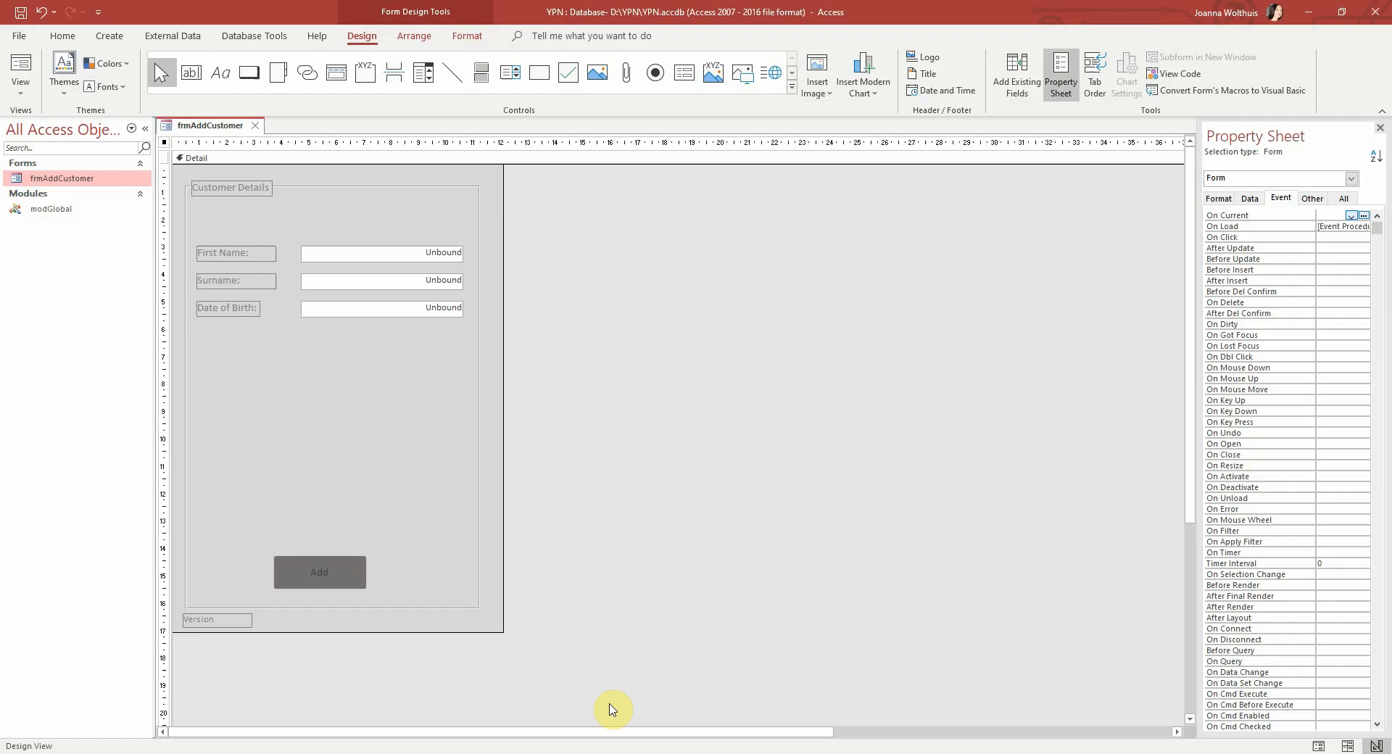
pyautogui.moveTo(257, 247)
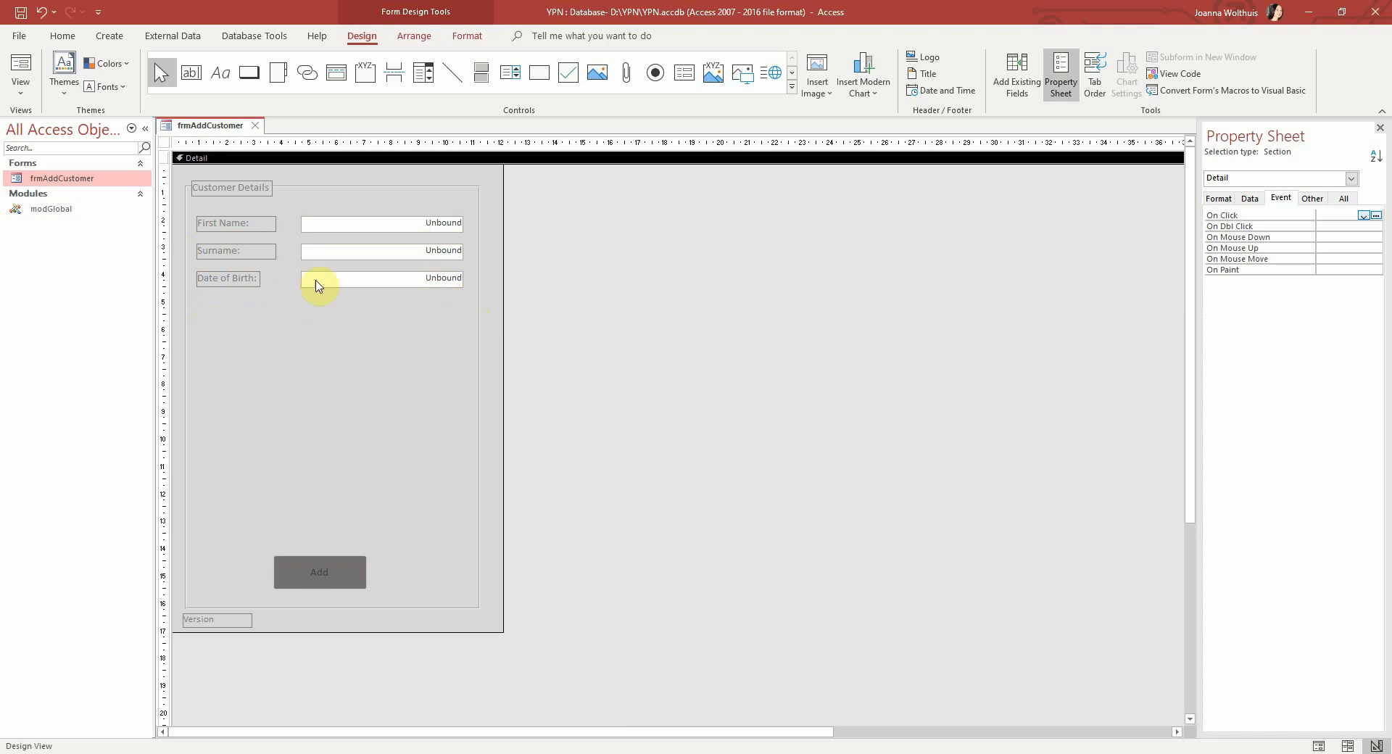
pyautogui.moveTo(519, 366)
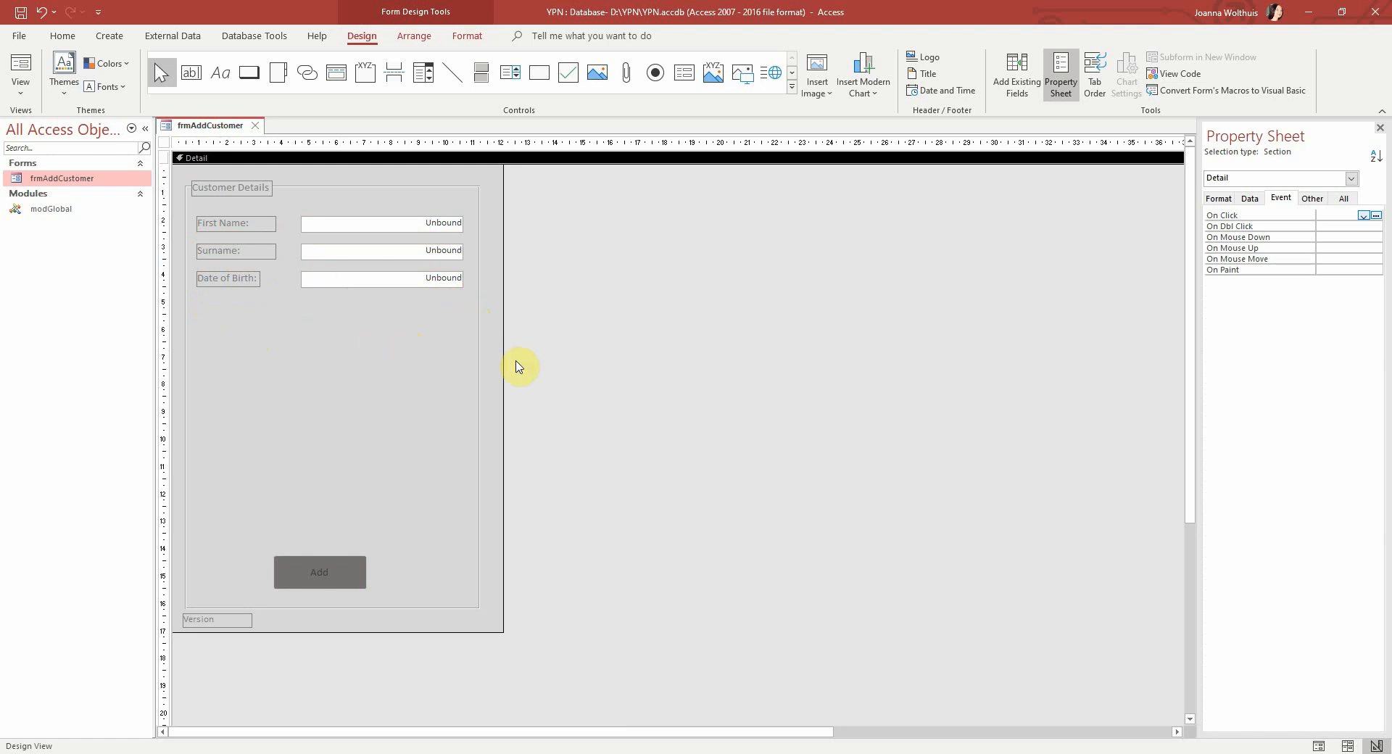
pyautogui.moveTo(542, 368)
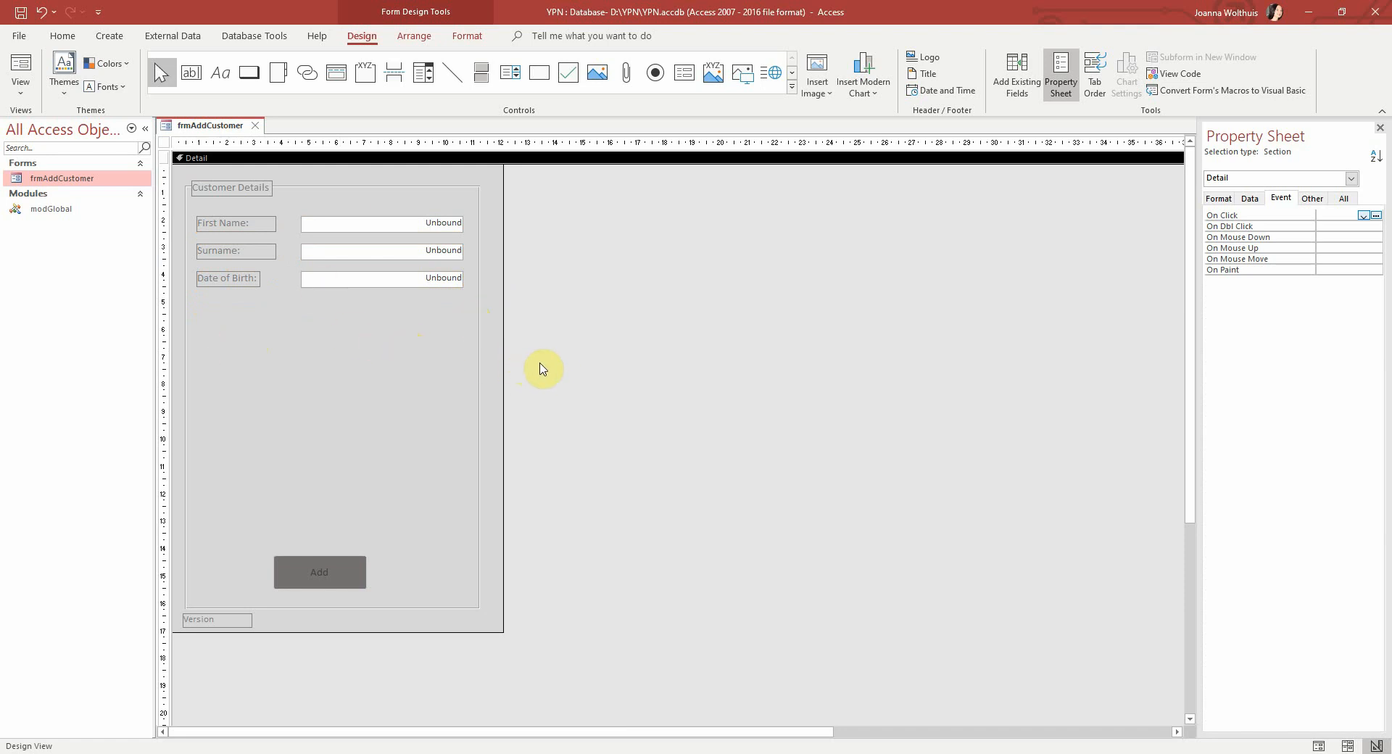
pyautogui.moveTo(548, 468)
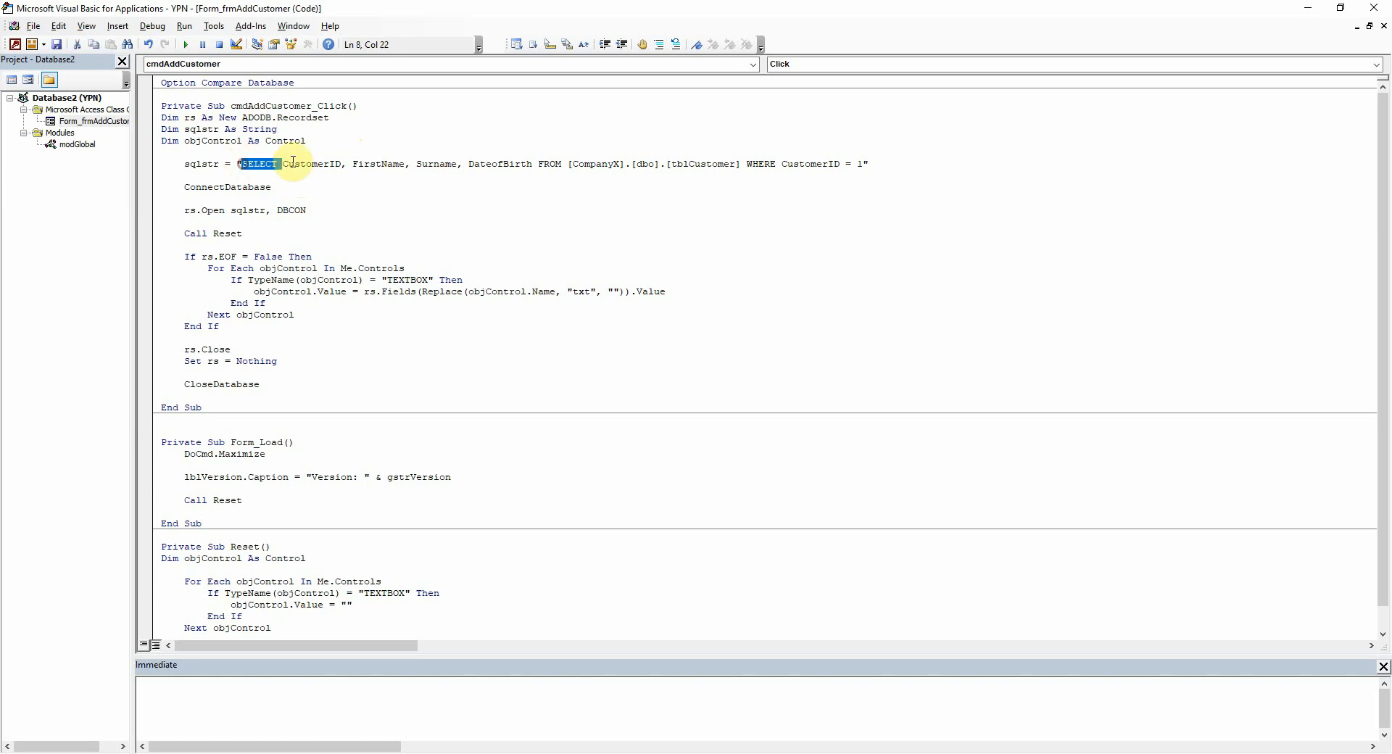
# Delete the WHERE CustomerID = 1 clause from the sqlstr query line
pyautogui.moveTo(239, 164); pyautogui.dragTo(866, 164)
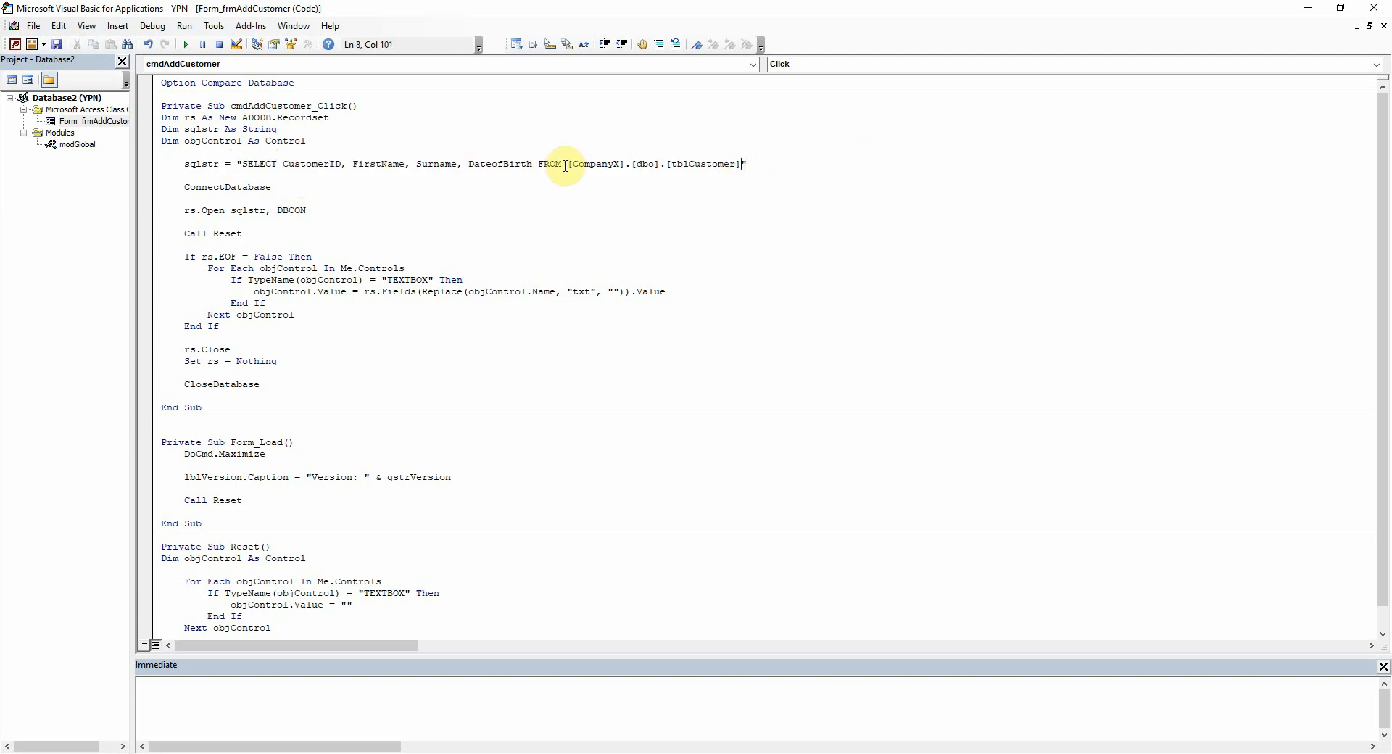
pyautogui.moveTo(568, 164); pyautogui.dragTo(741, 163)
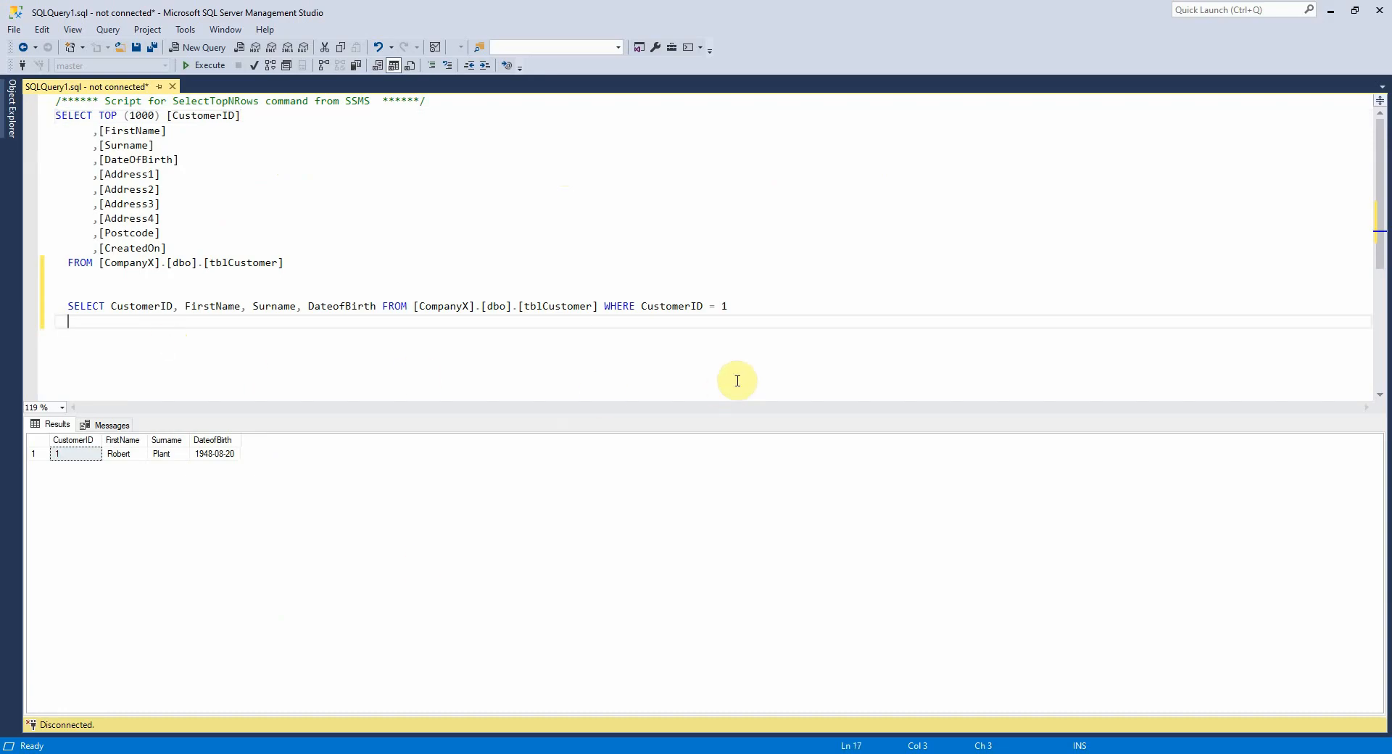
# Write INSERT INTO [CompanyX].[dbo].[tblCustomer]() and select the FirstName, Surname, DateofBirth column names to copy
pyautogui.write('IN')
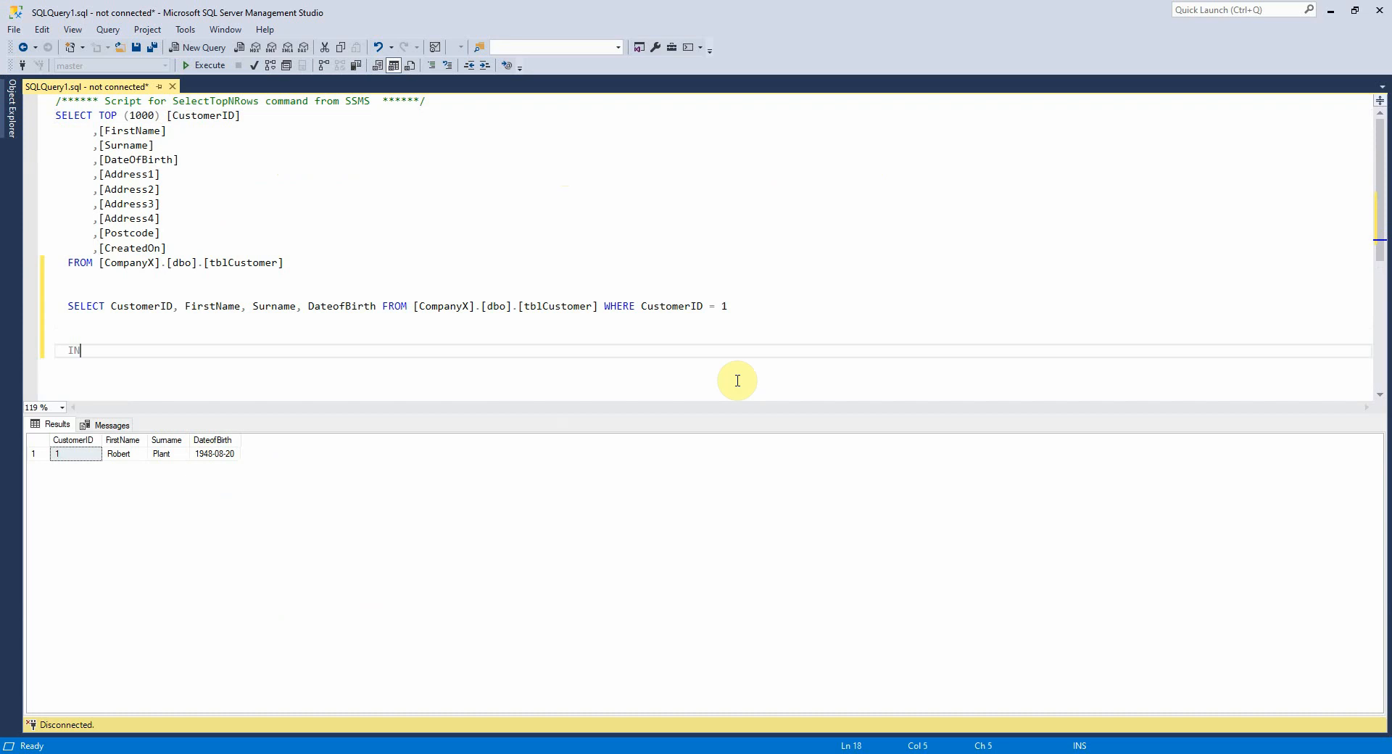
pyautogui.write('SERT')
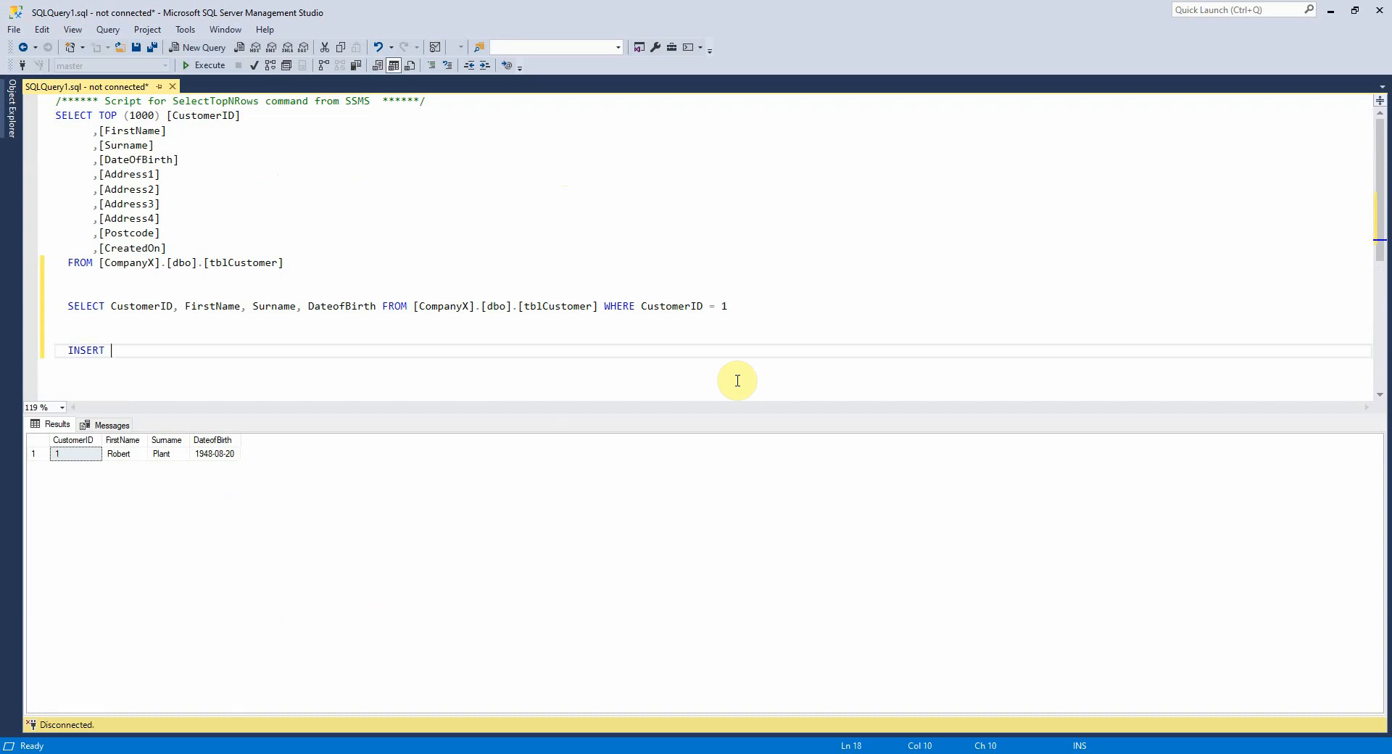
pyautogui.write('INTO')
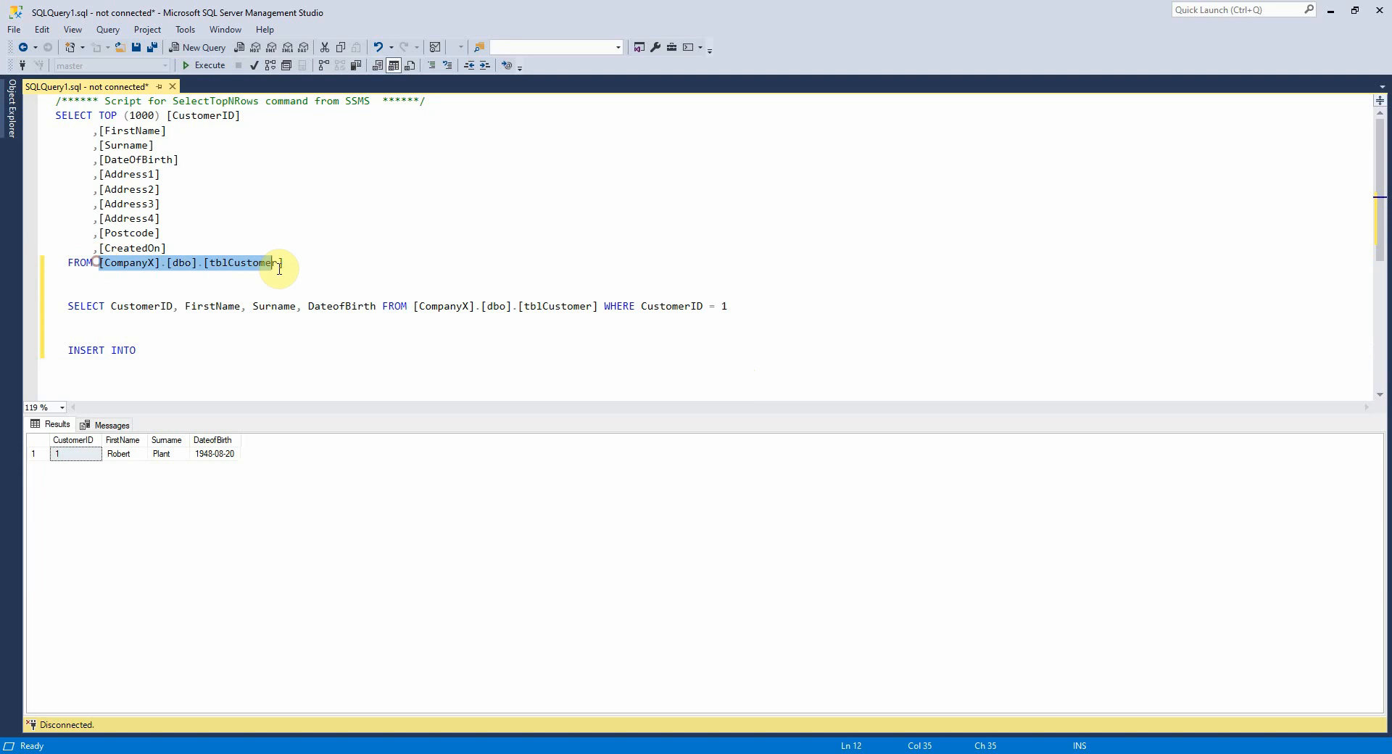
pyautogui.write('[CompanyX].[dbo].[tblCustomer]')
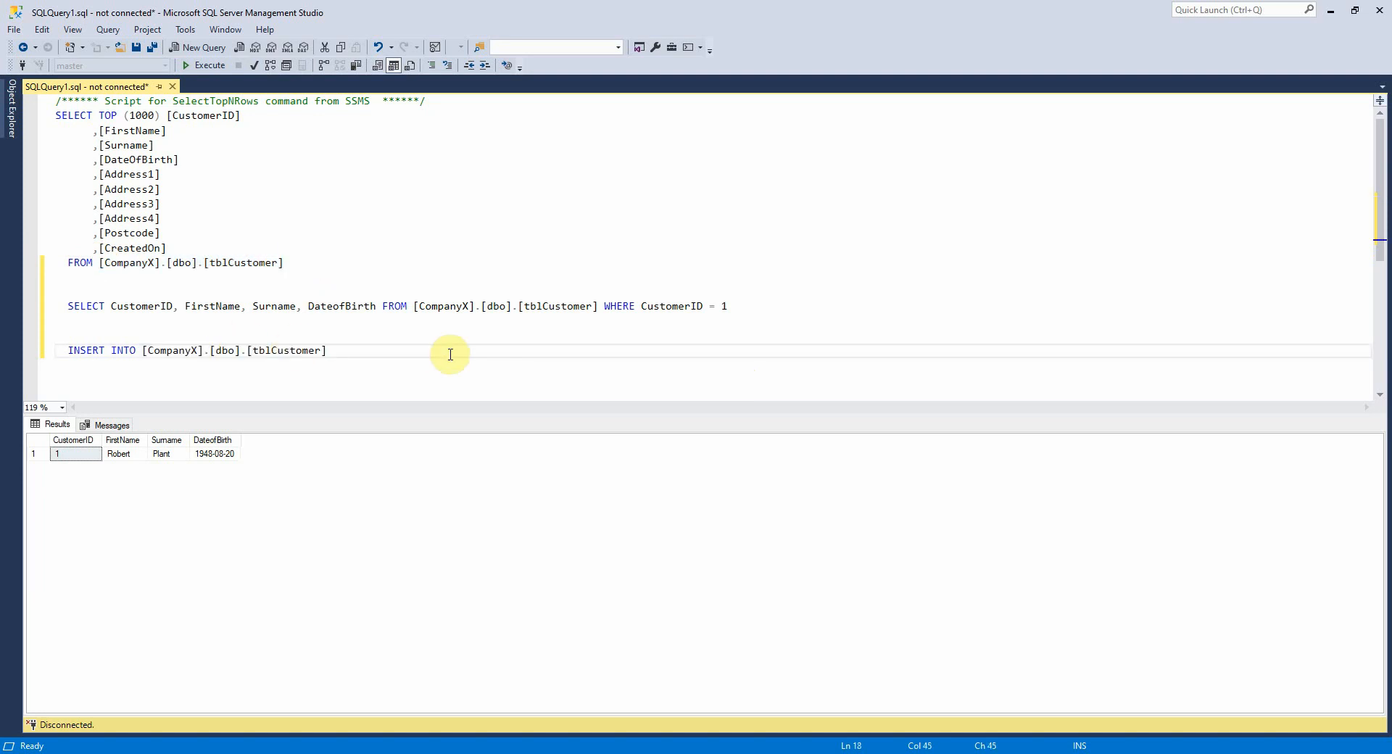
pyautogui.write('()')
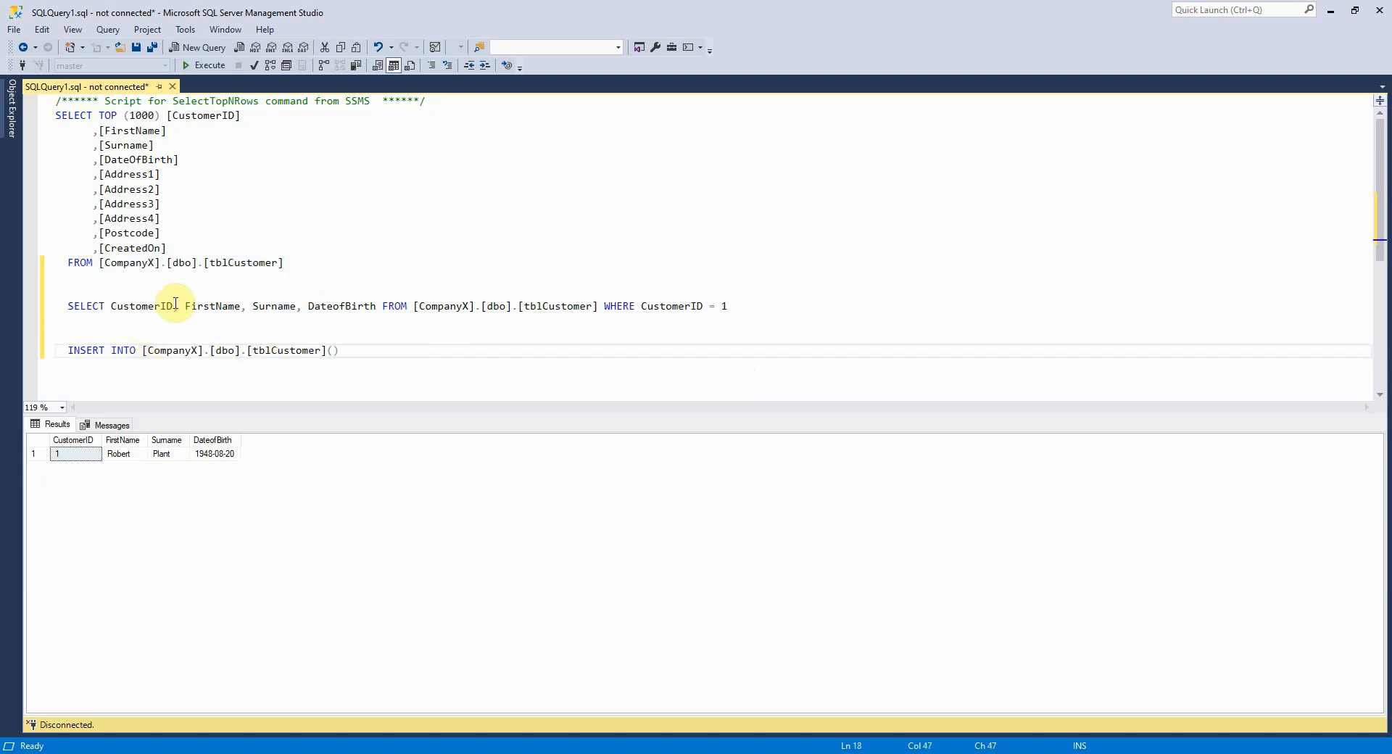
pyautogui.moveTo(183, 307); pyautogui.dragTo(375, 306)
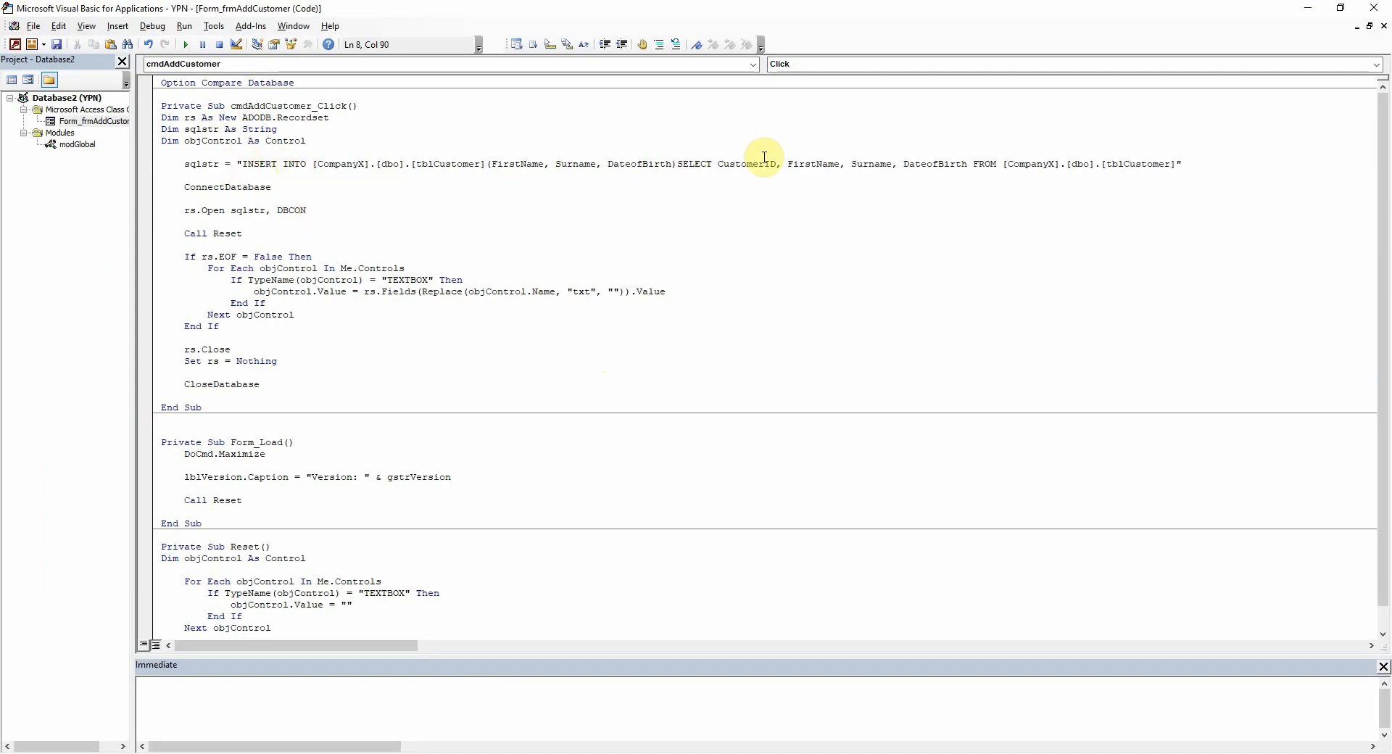
# Delete the leftover SELECT text and end the column list with " & to continue the string on a new line
pyautogui.doubleClick(700, 164)
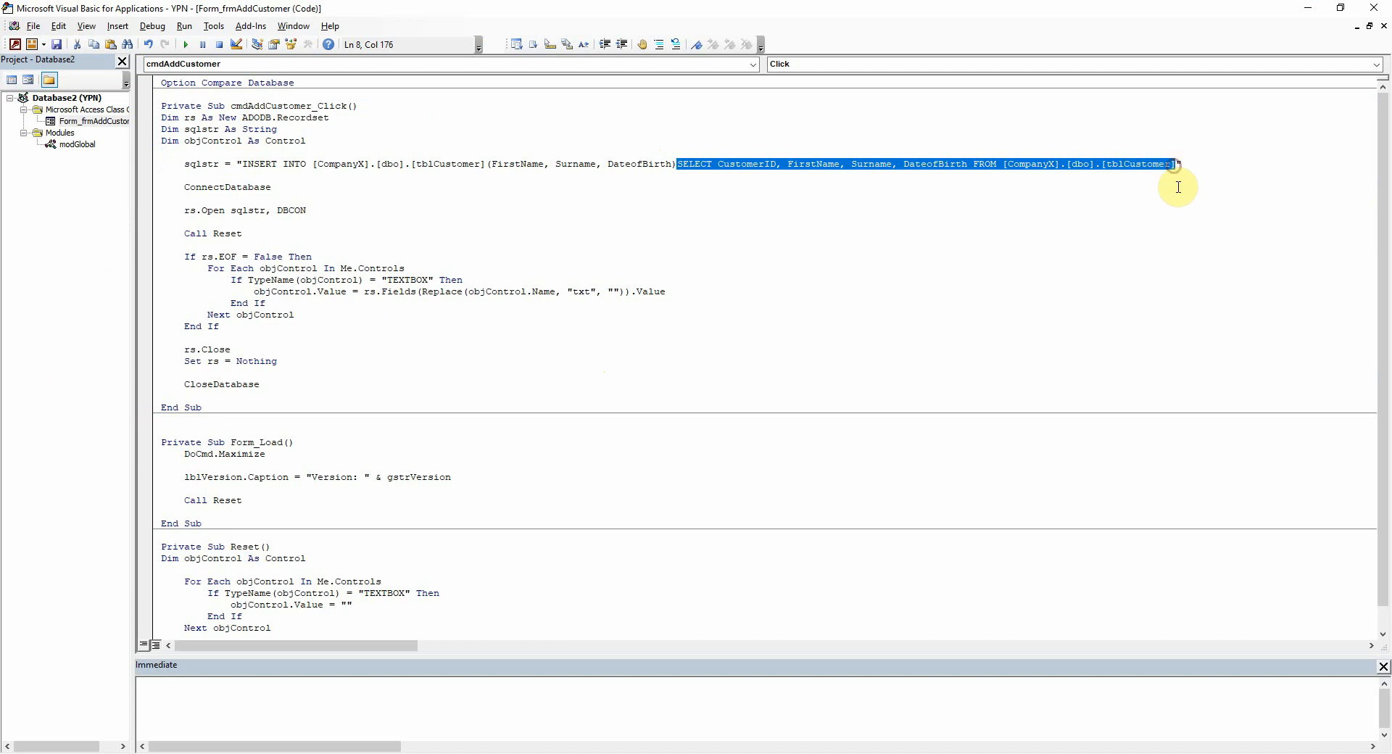
pyautogui.press('Delete')
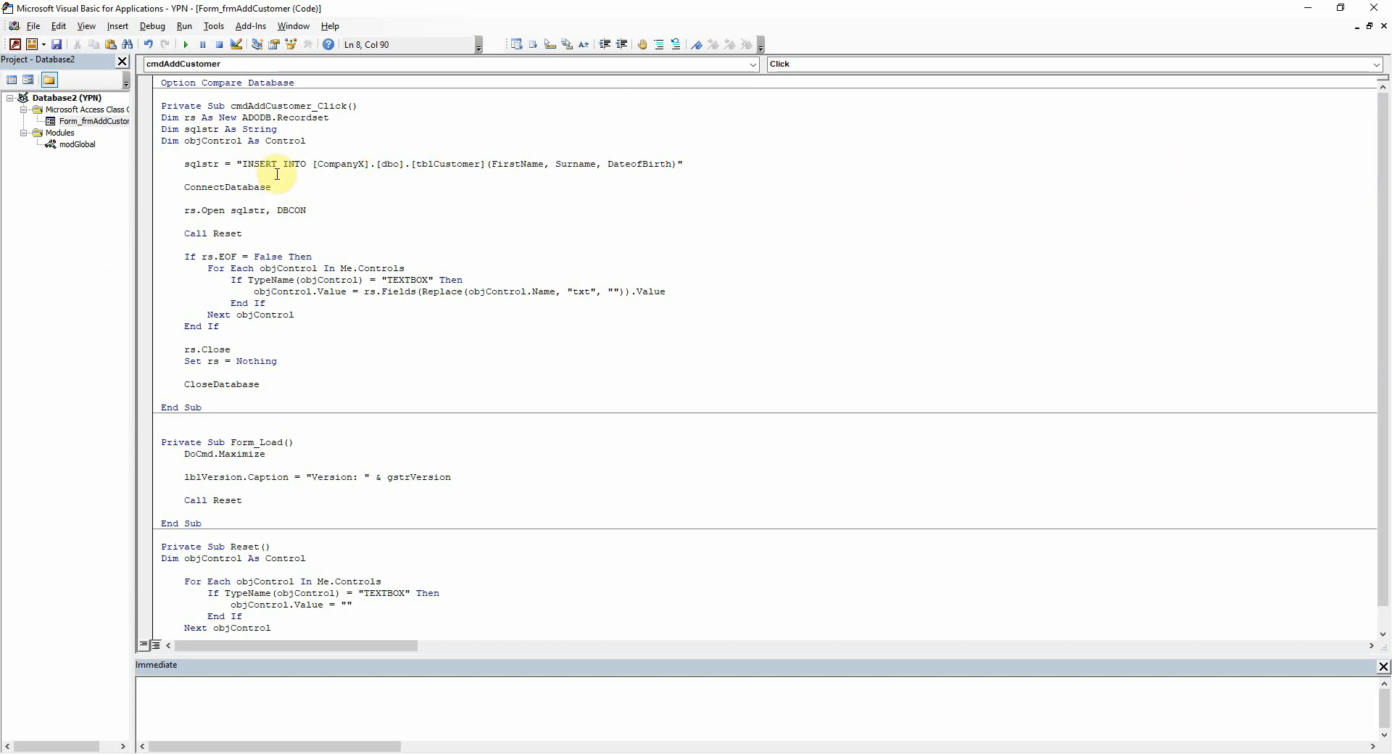
pyautogui.doubleClick(517, 164)
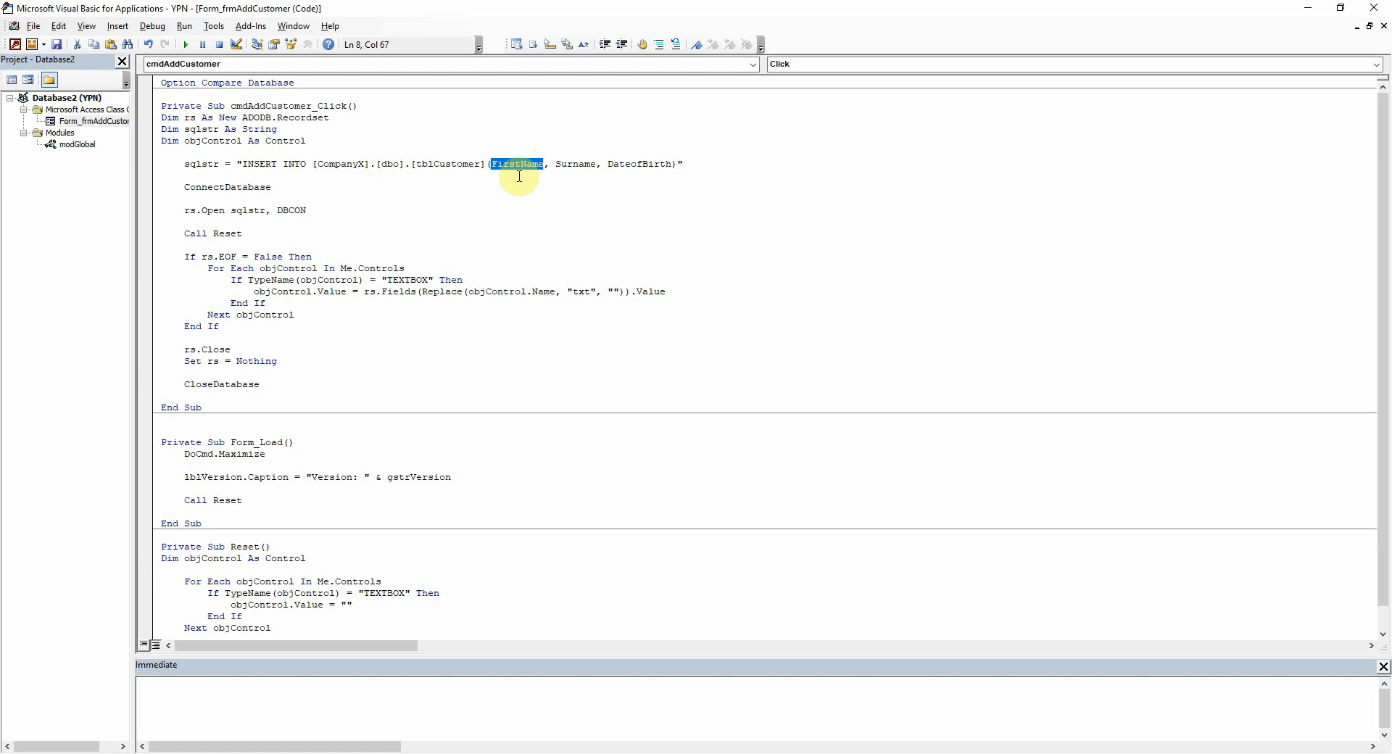
pyautogui.click(682, 164)
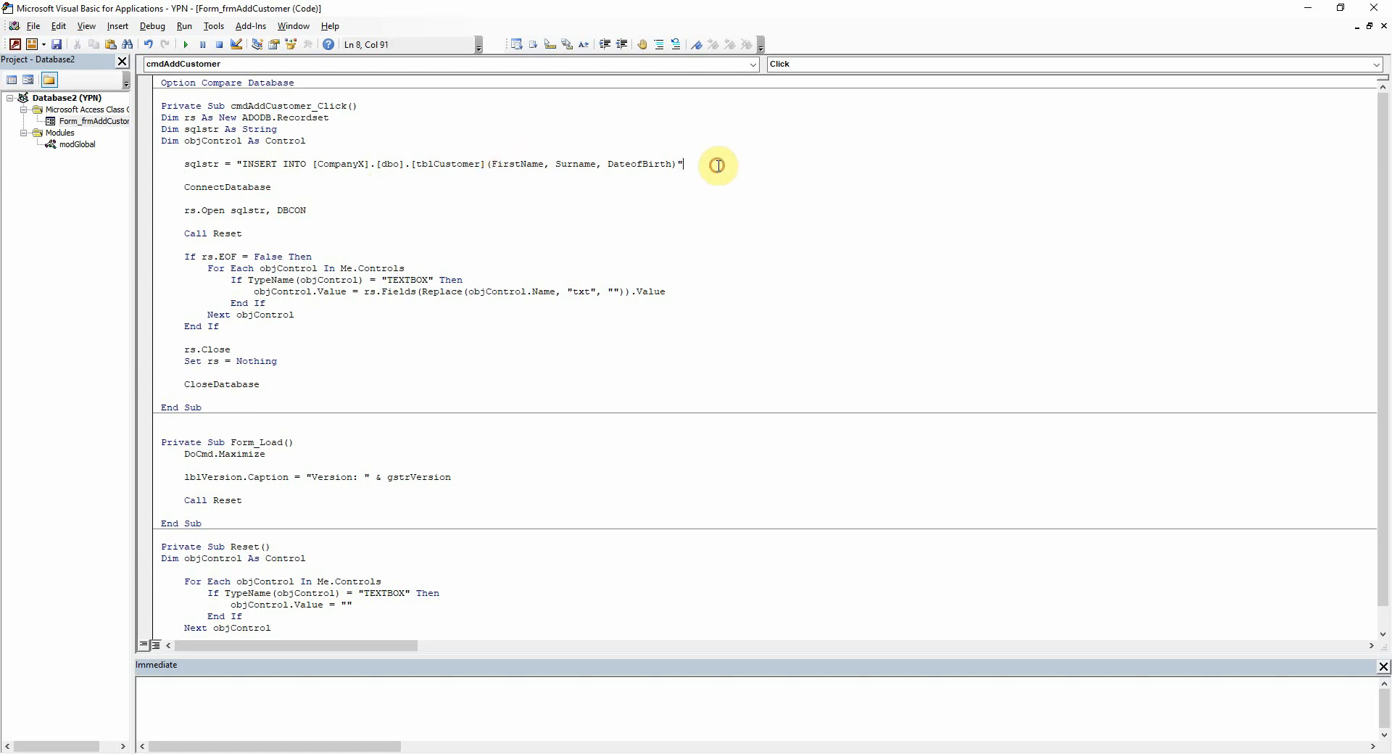
pyautogui.press('Backspace')
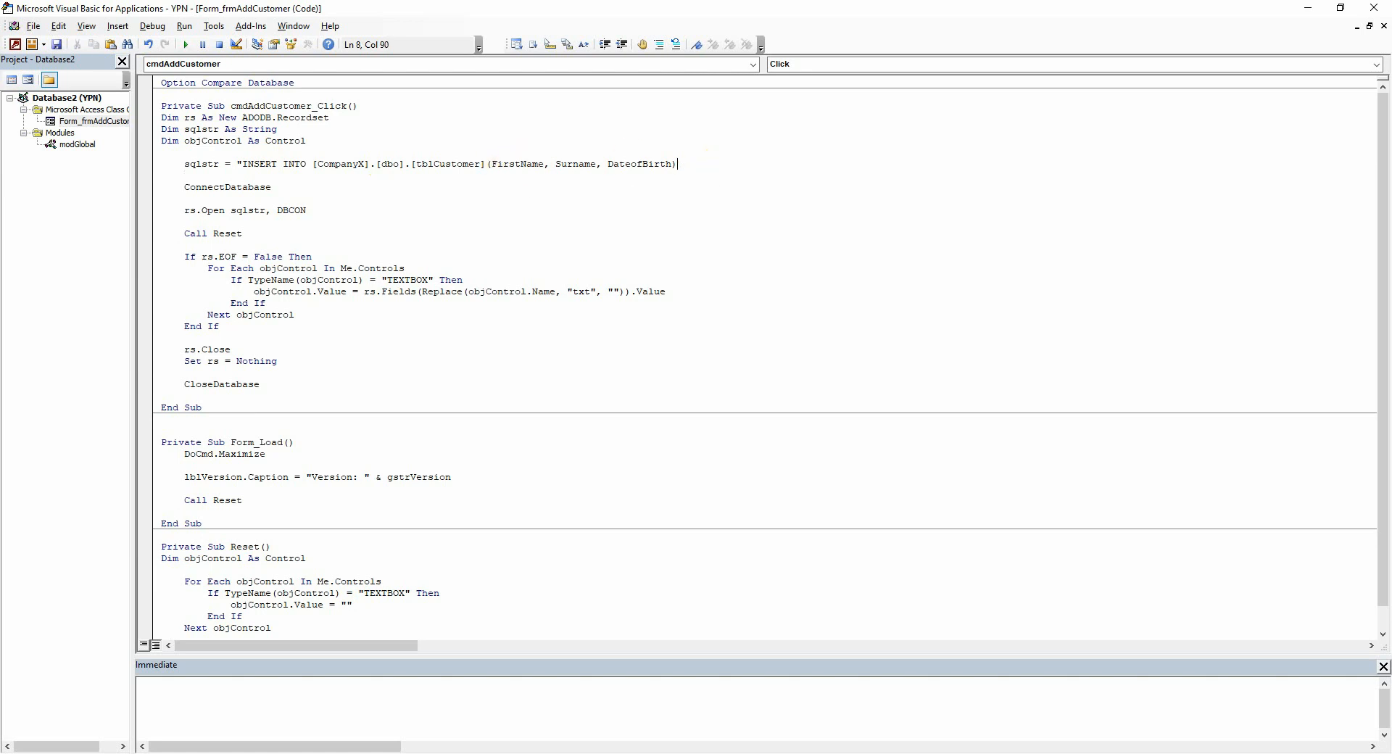
pyautogui.write('" & _')
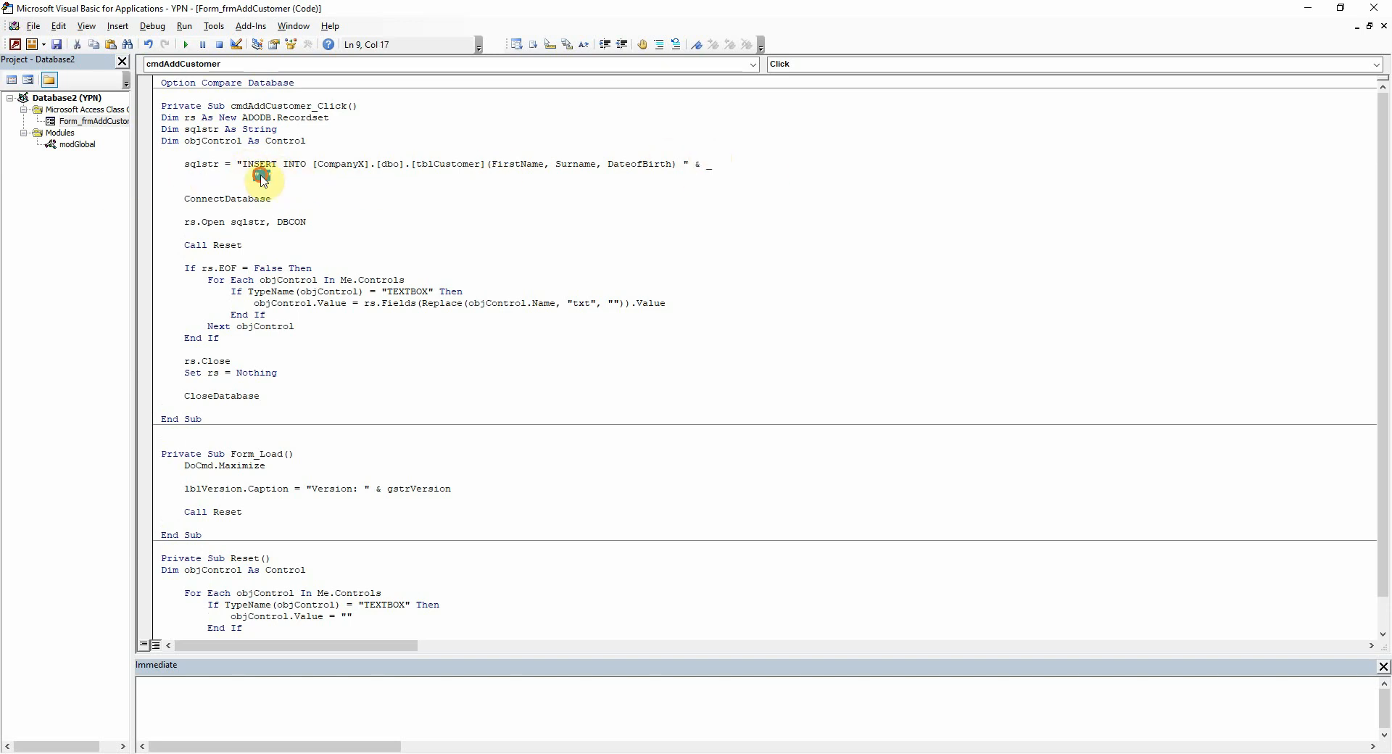
# Start the continuation line of the query string with "SELECT "
pyautogui.write('" "')
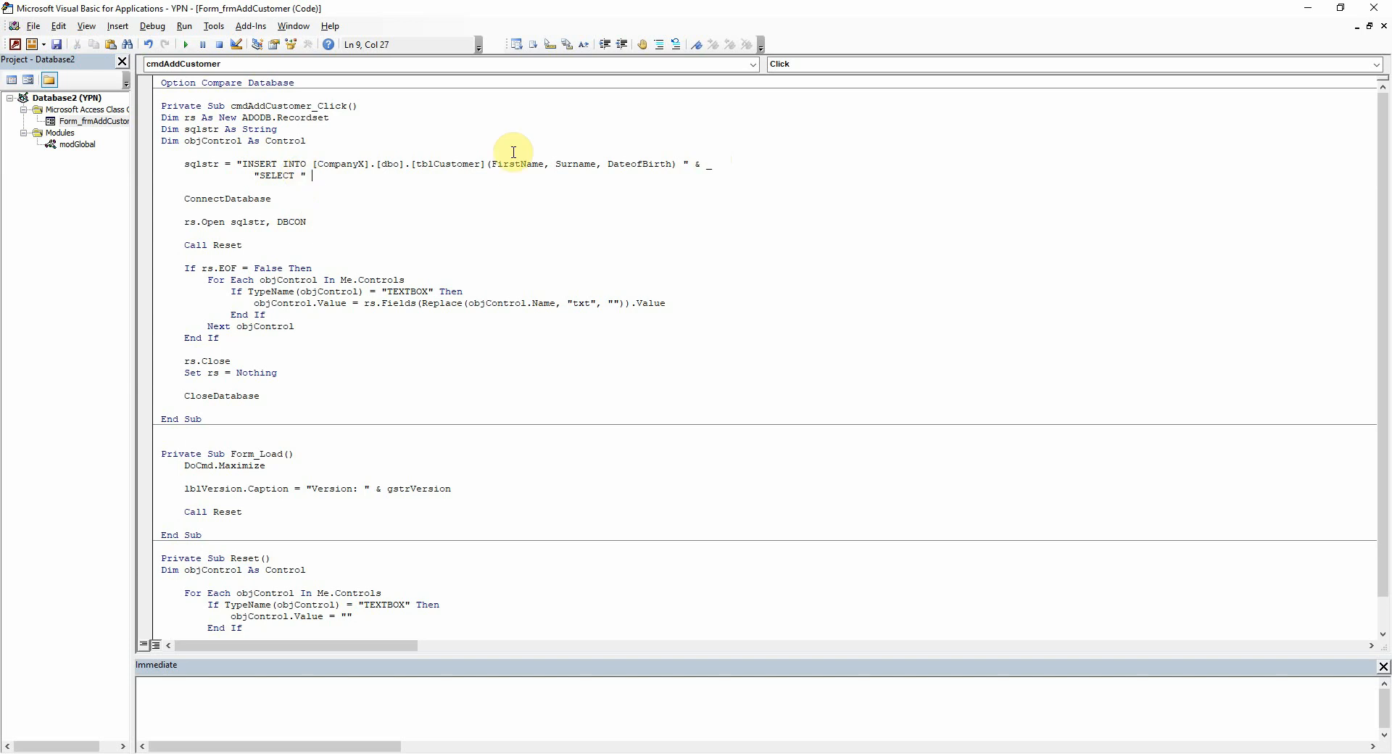
pyautogui.moveTo(465, 164)
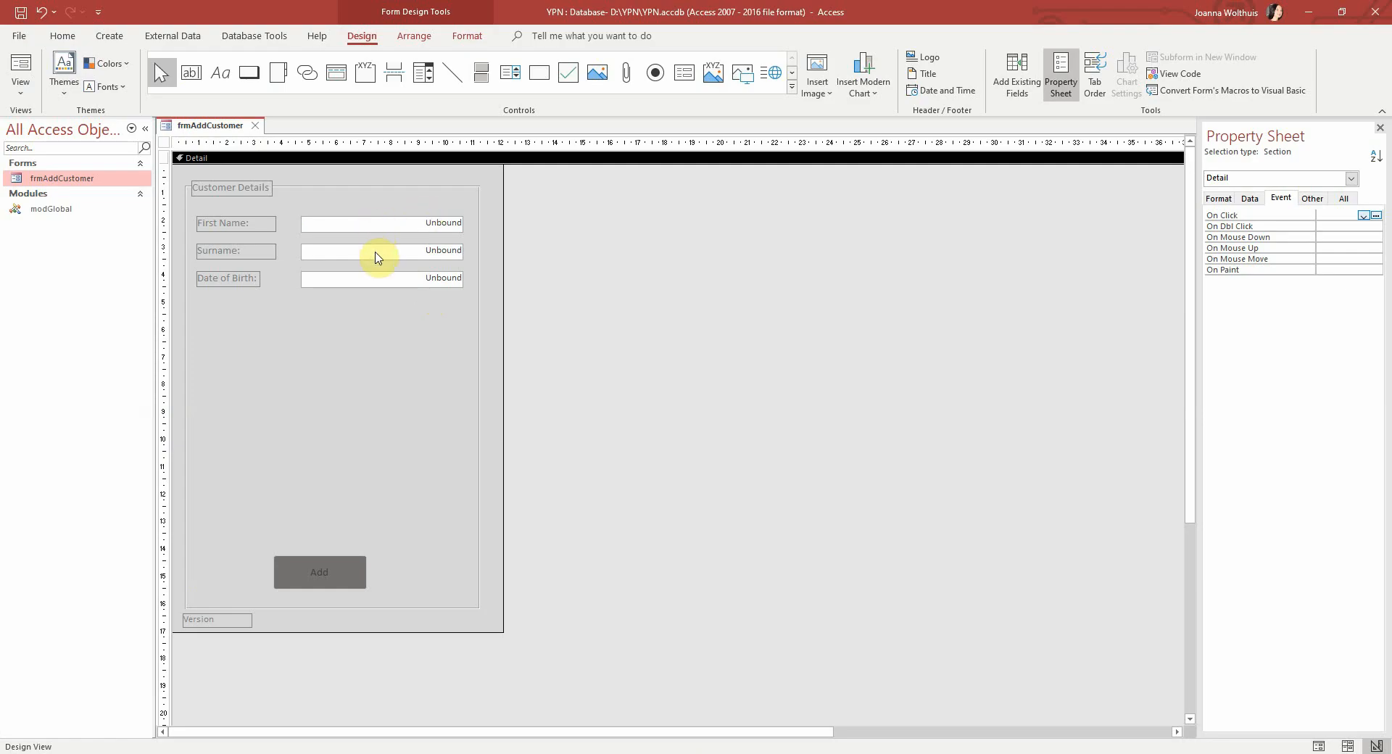
pyautogui.moveTo(339, 287)
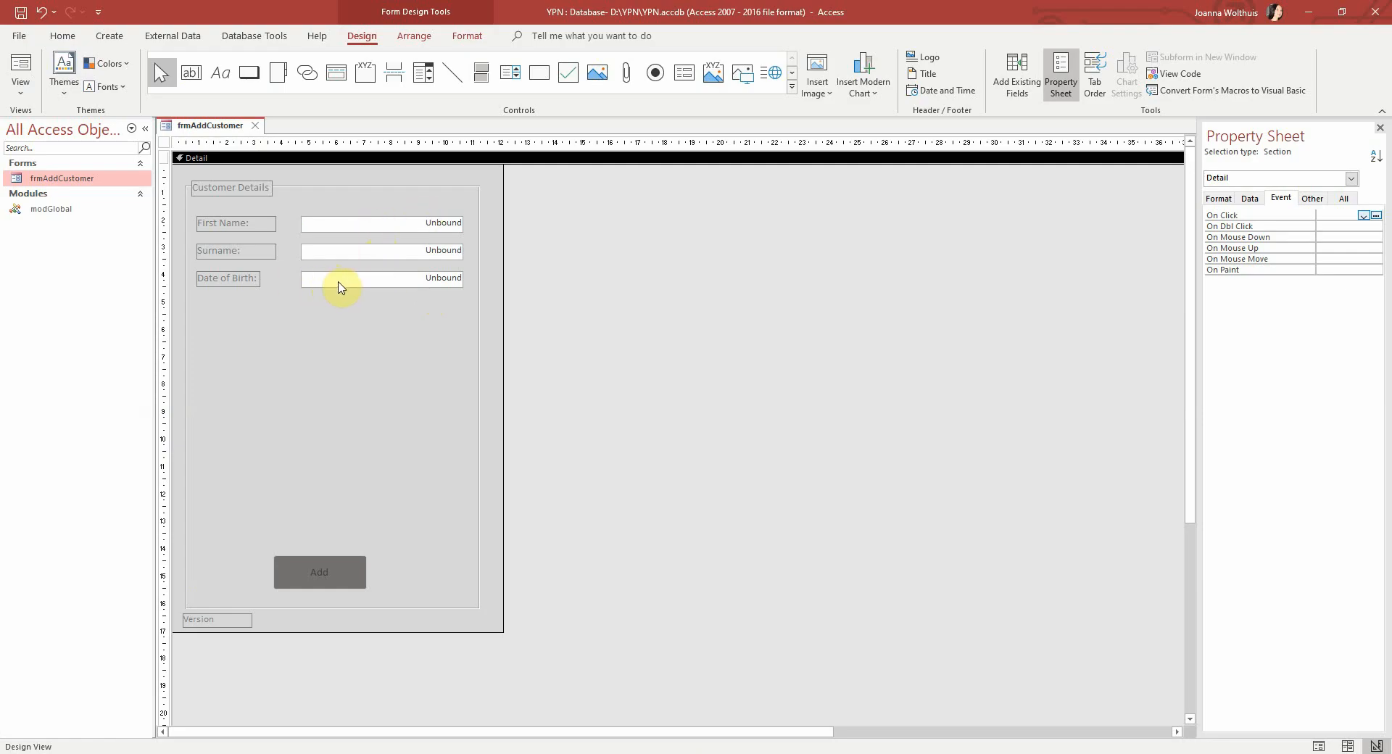
pyautogui.moveTo(400, 293)
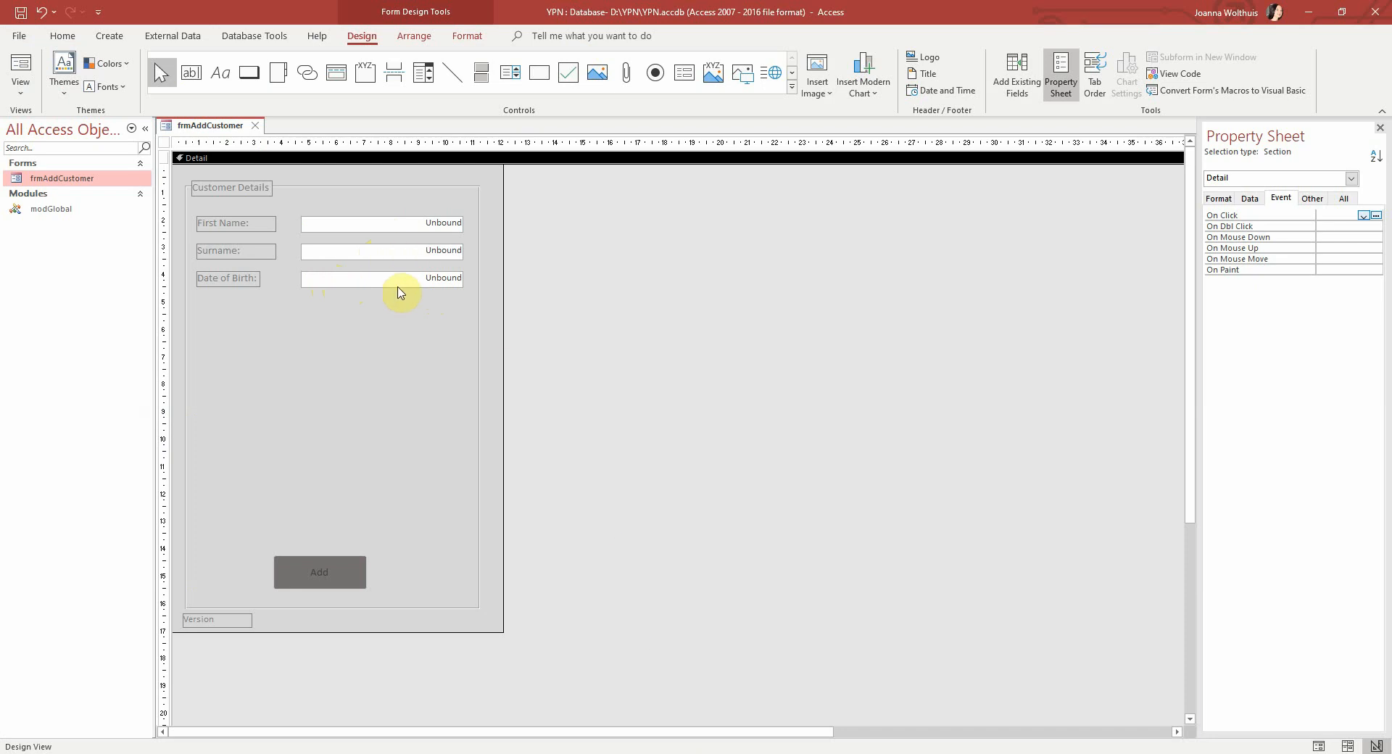
pyautogui.moveTo(382, 234)
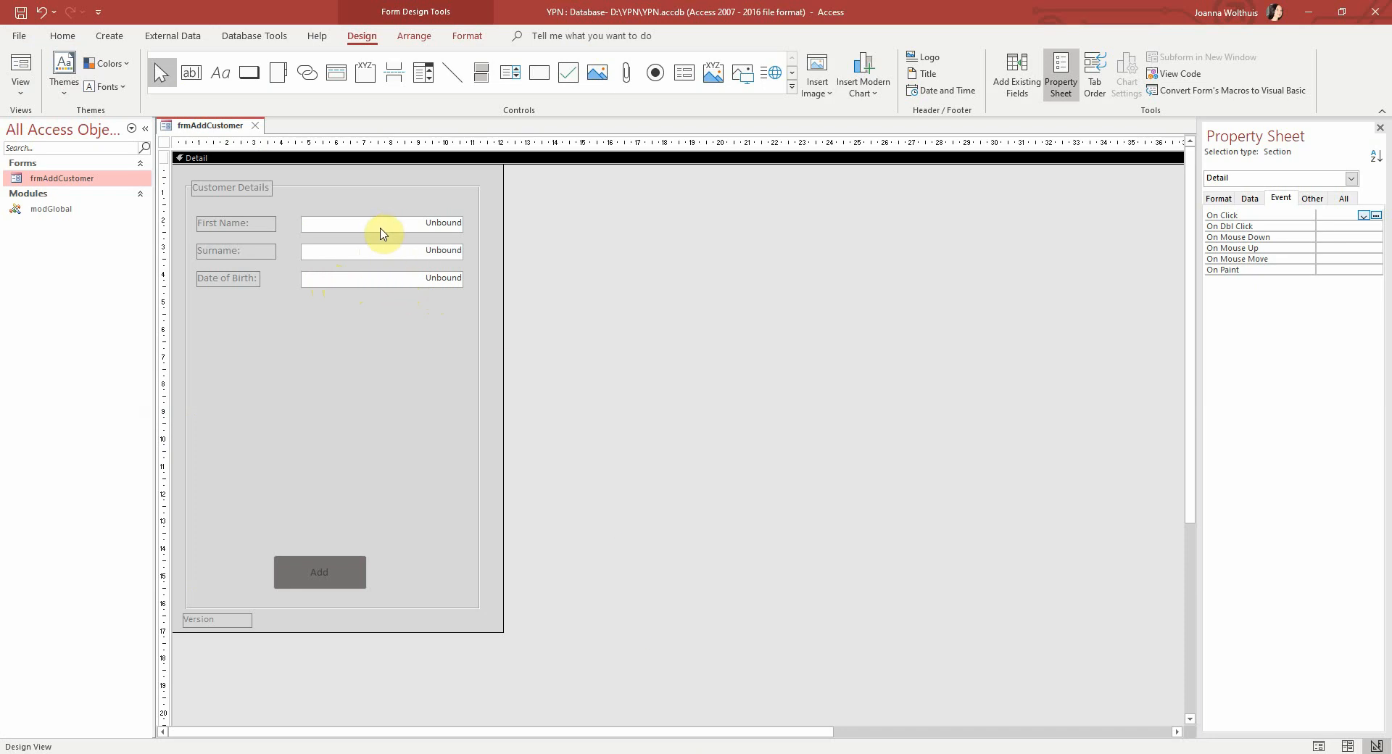
pyautogui.click(1375, 214)
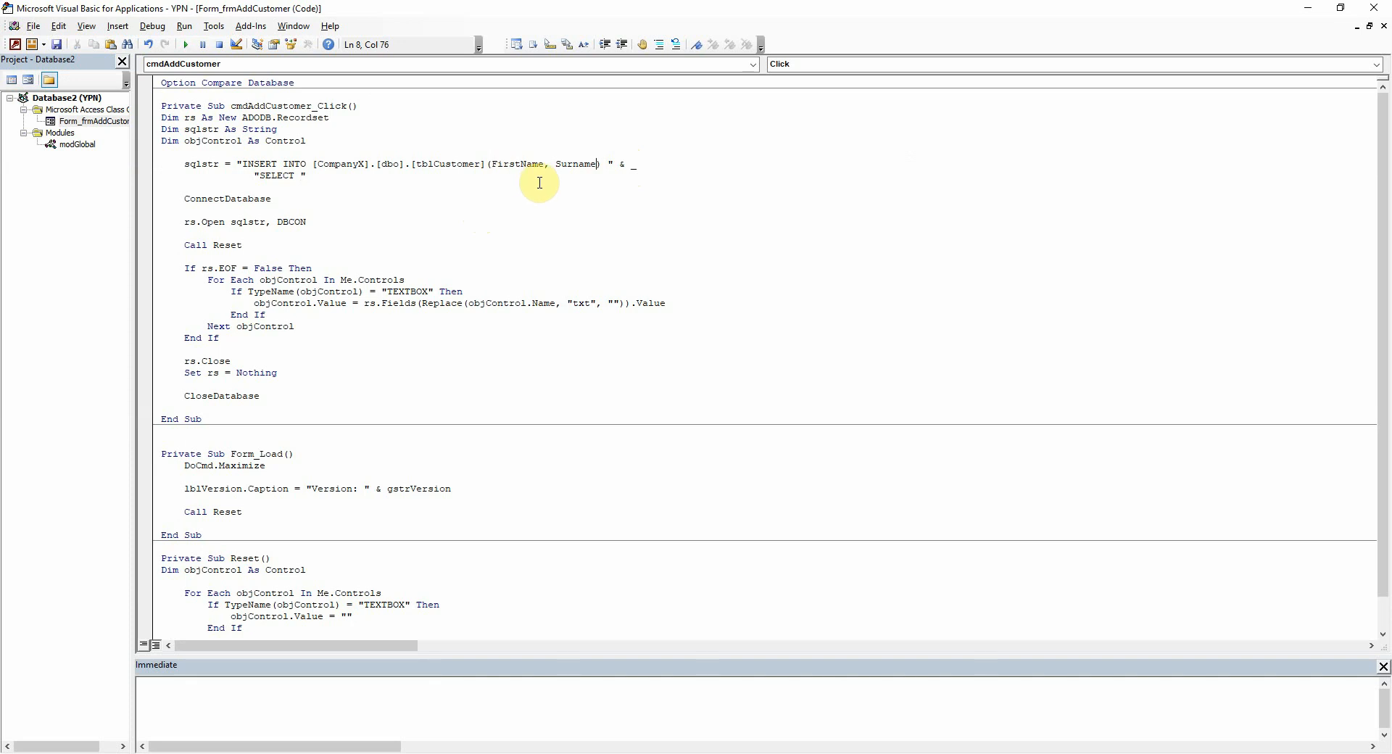
pyautogui.moveTo(544, 182)
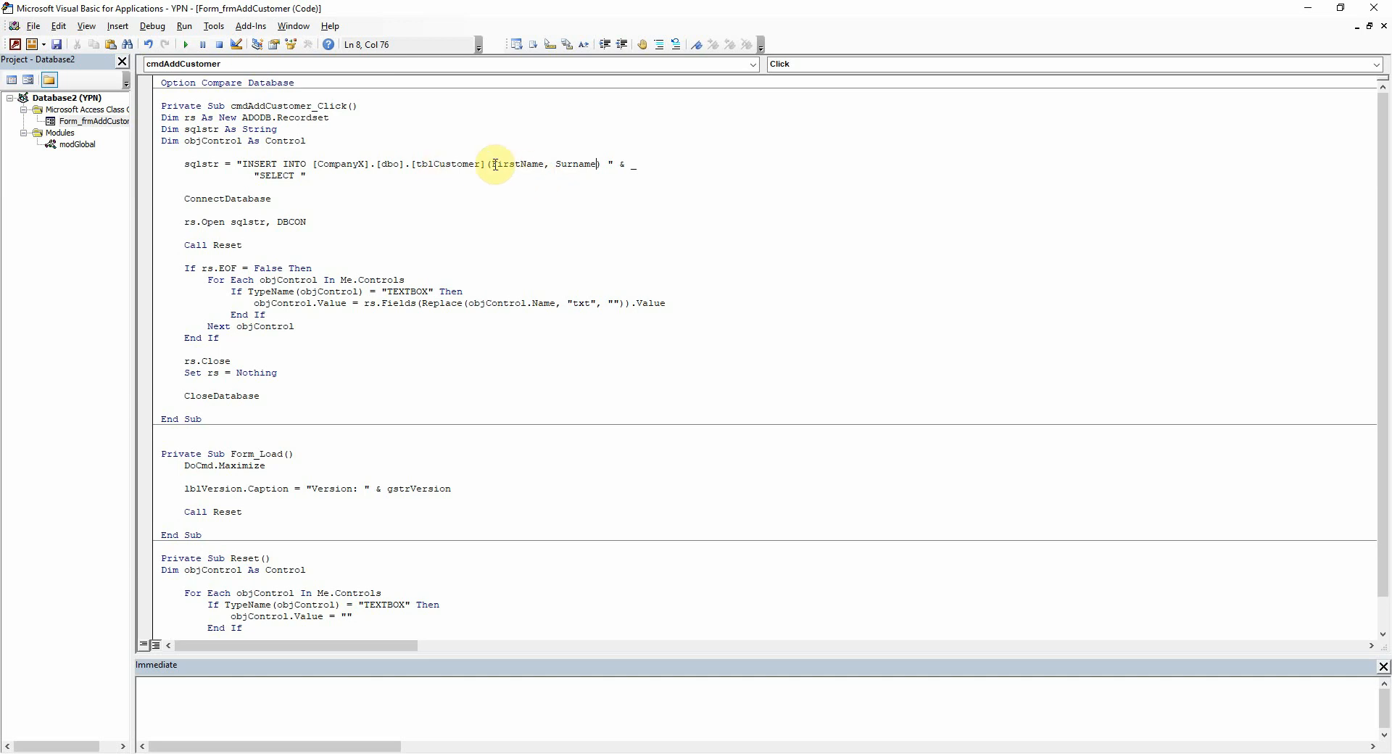
# Remove DateofBirth from the column list and add a single quote on the SELECT line
pyautogui.doubleClick(576, 164)
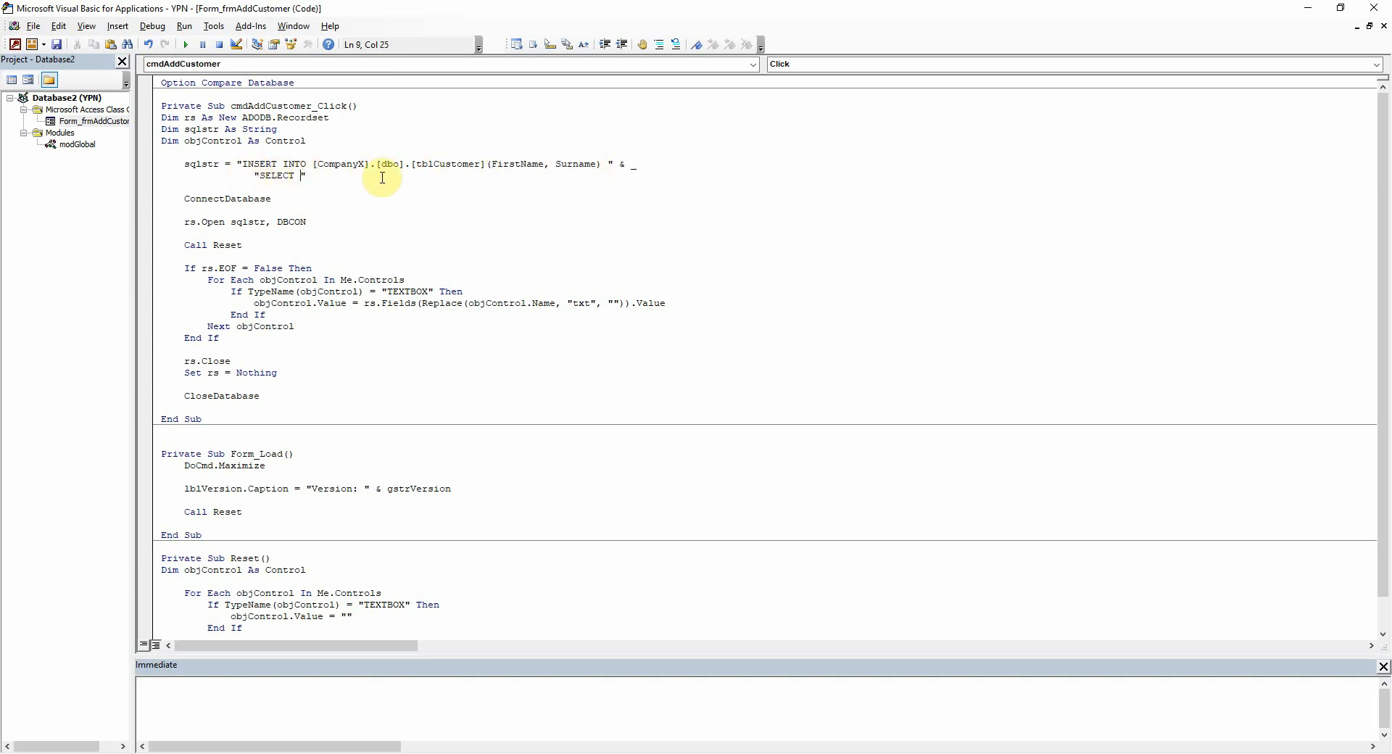
pyautogui.write("'")
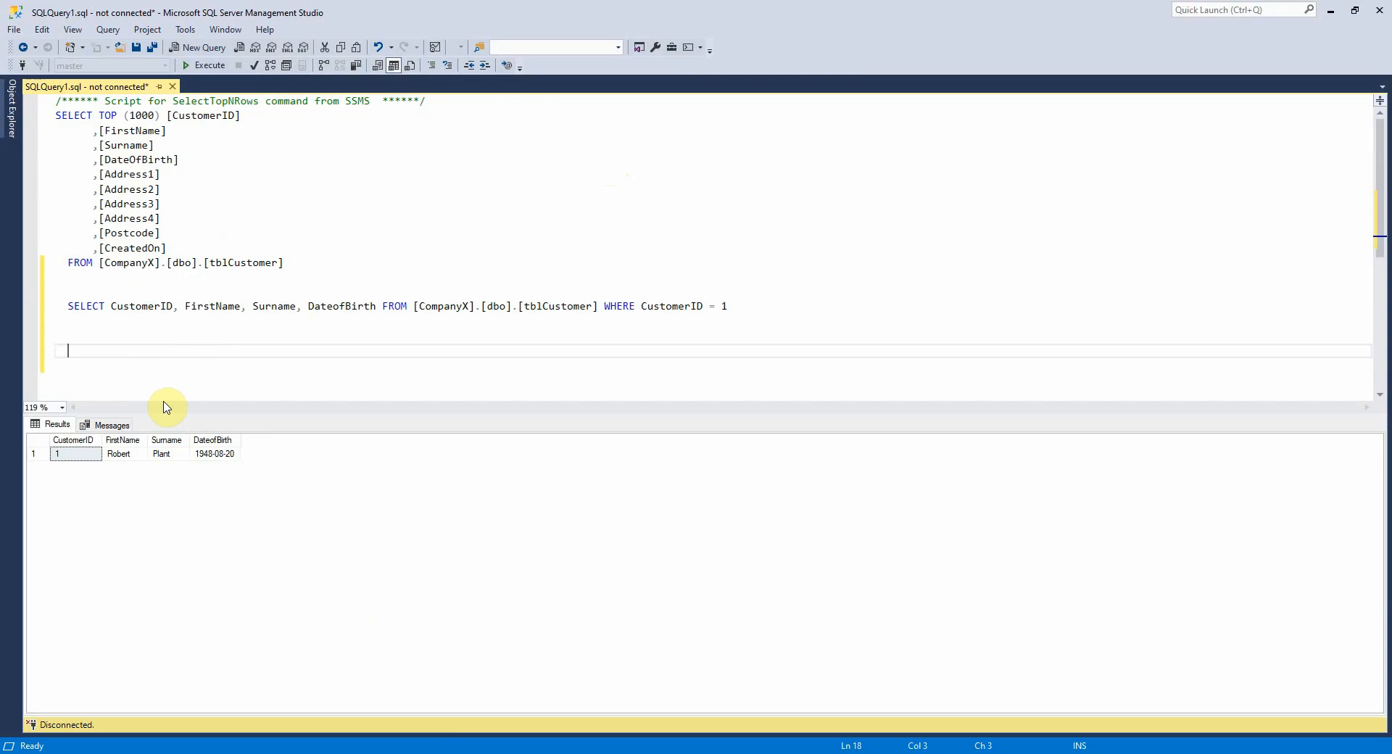
# Write INSERT INTO tblCustomer (FirstName, Surname) SELECT John, connect to the server and execute it
pyautogui.write('INSERT INTO [CompanyX].[dbo].[tblCustomer](FirstName, Surname)')
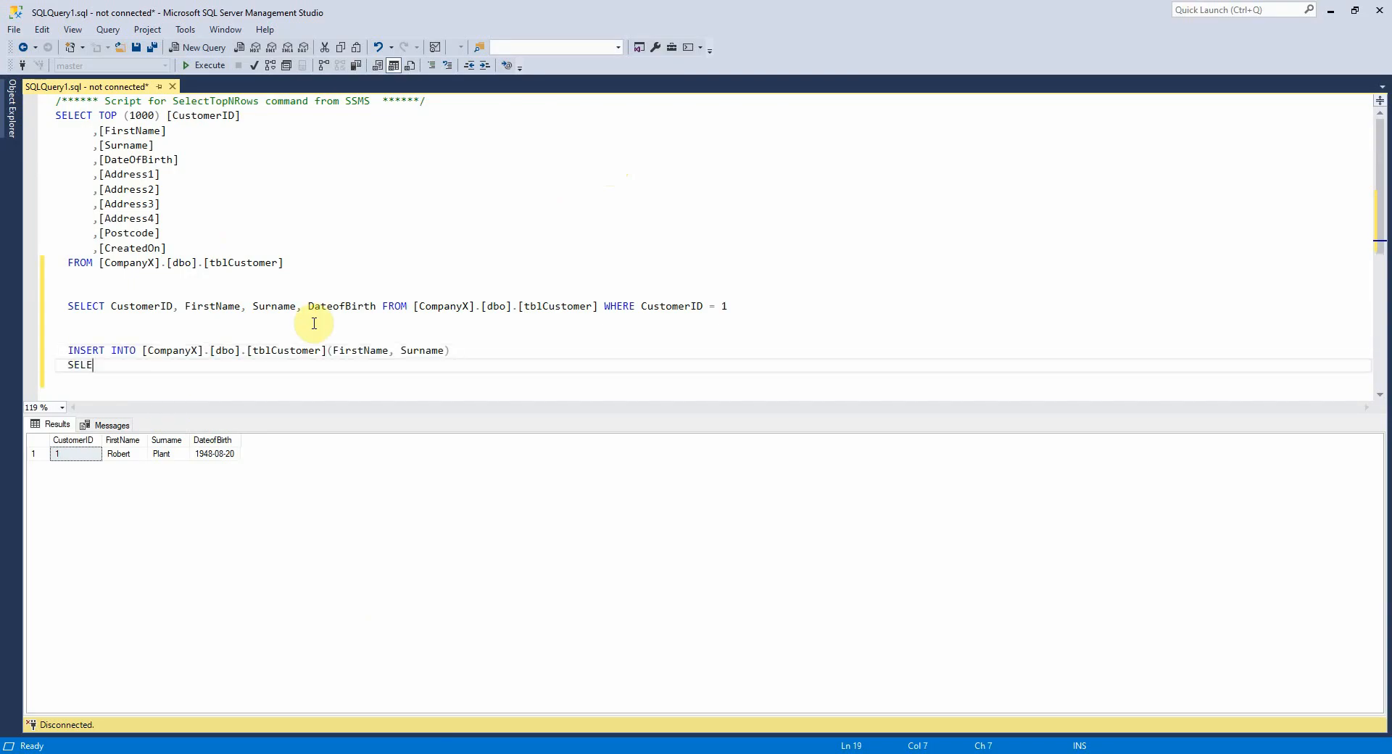
pyautogui.write('CT John')
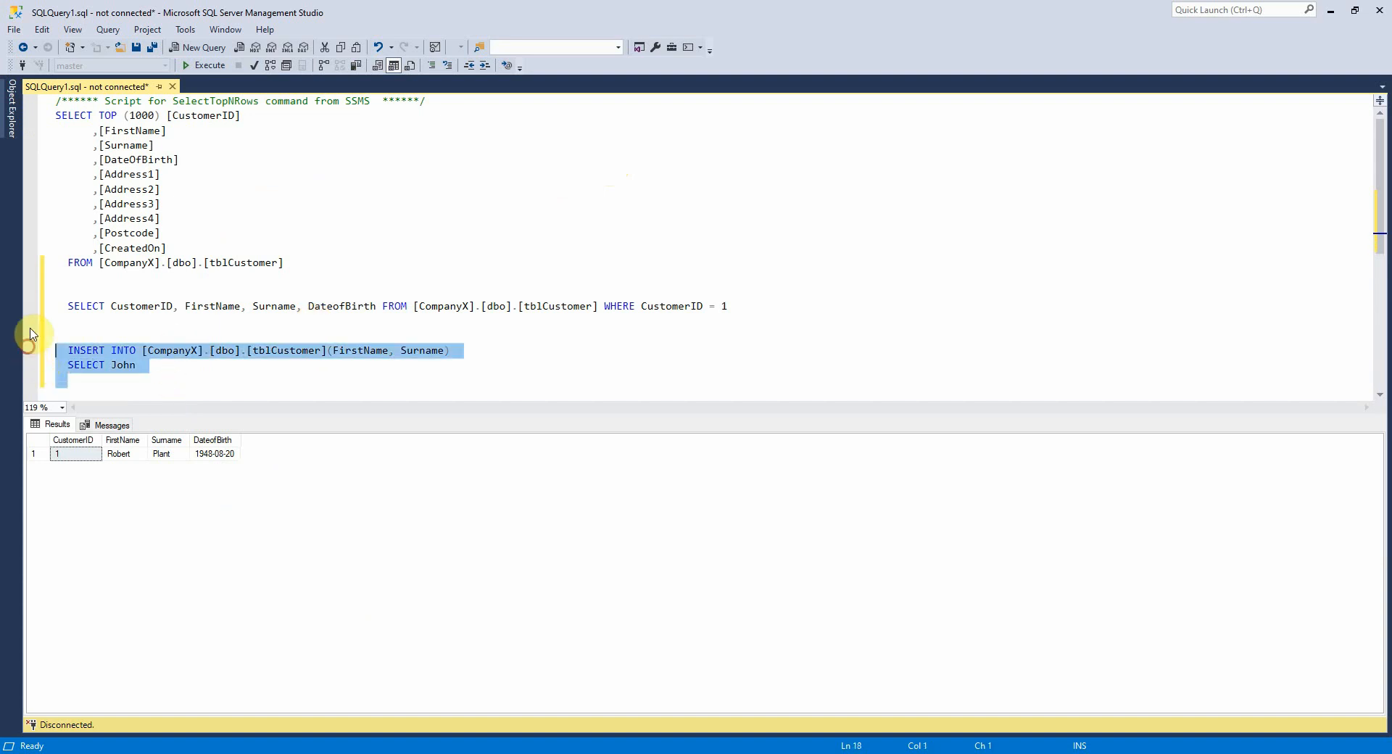
pyautogui.click(204, 65)
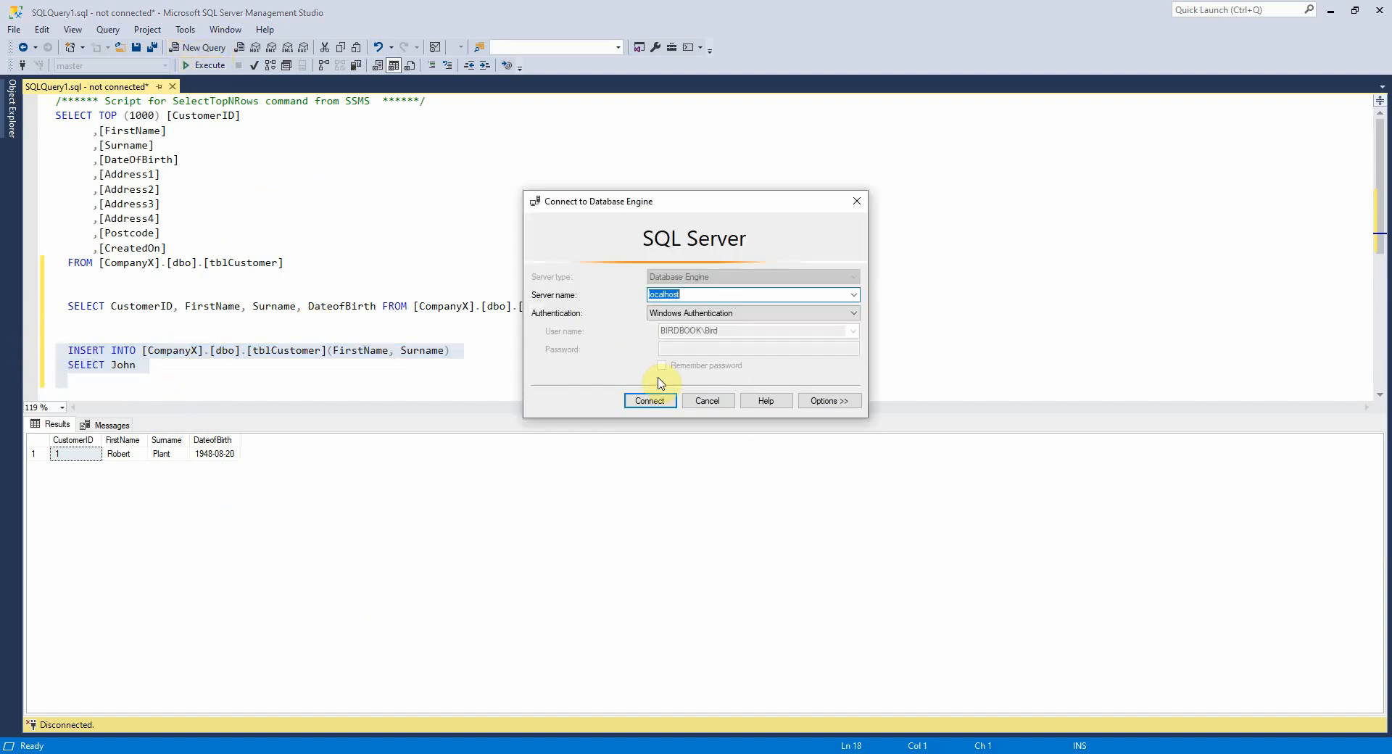
pyautogui.click(649, 400)
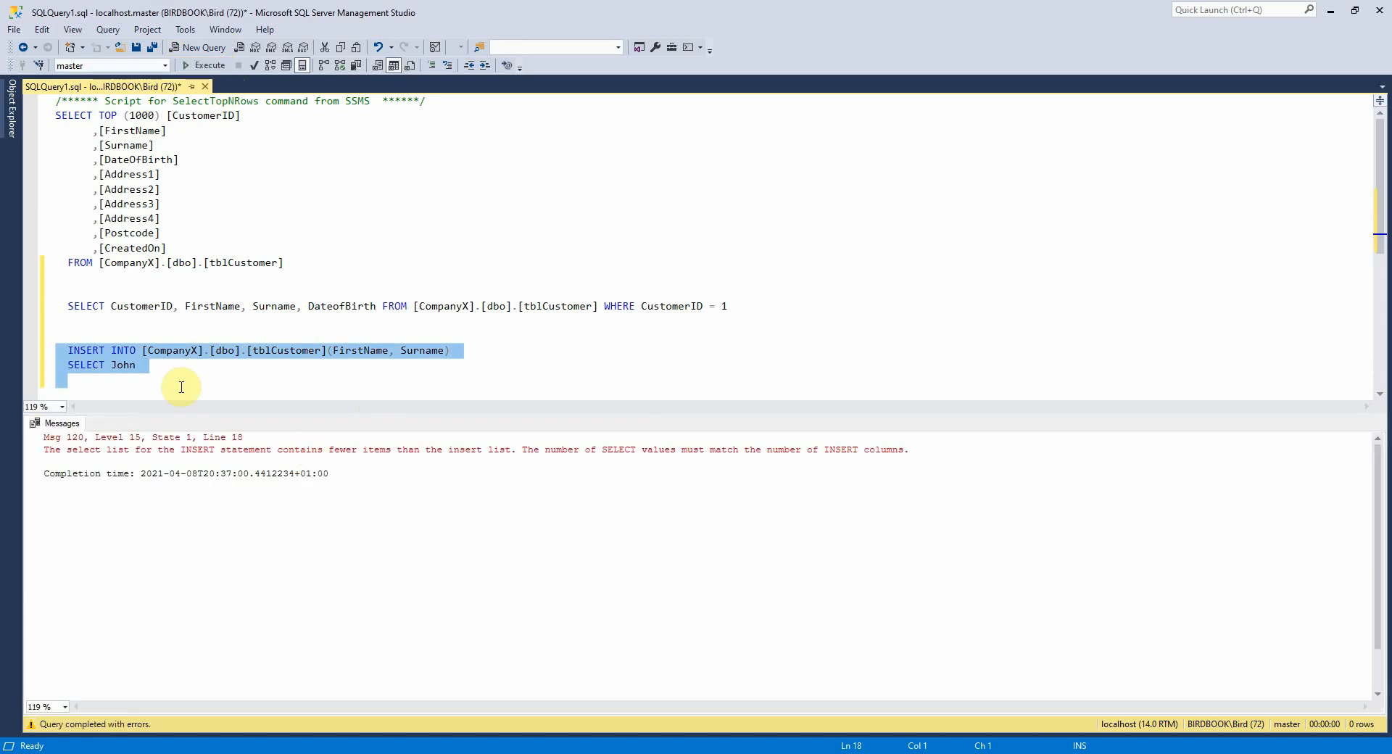
# After the column-count error, return to the SELECT line and add a single quote
pyautogui.click(327, 374)
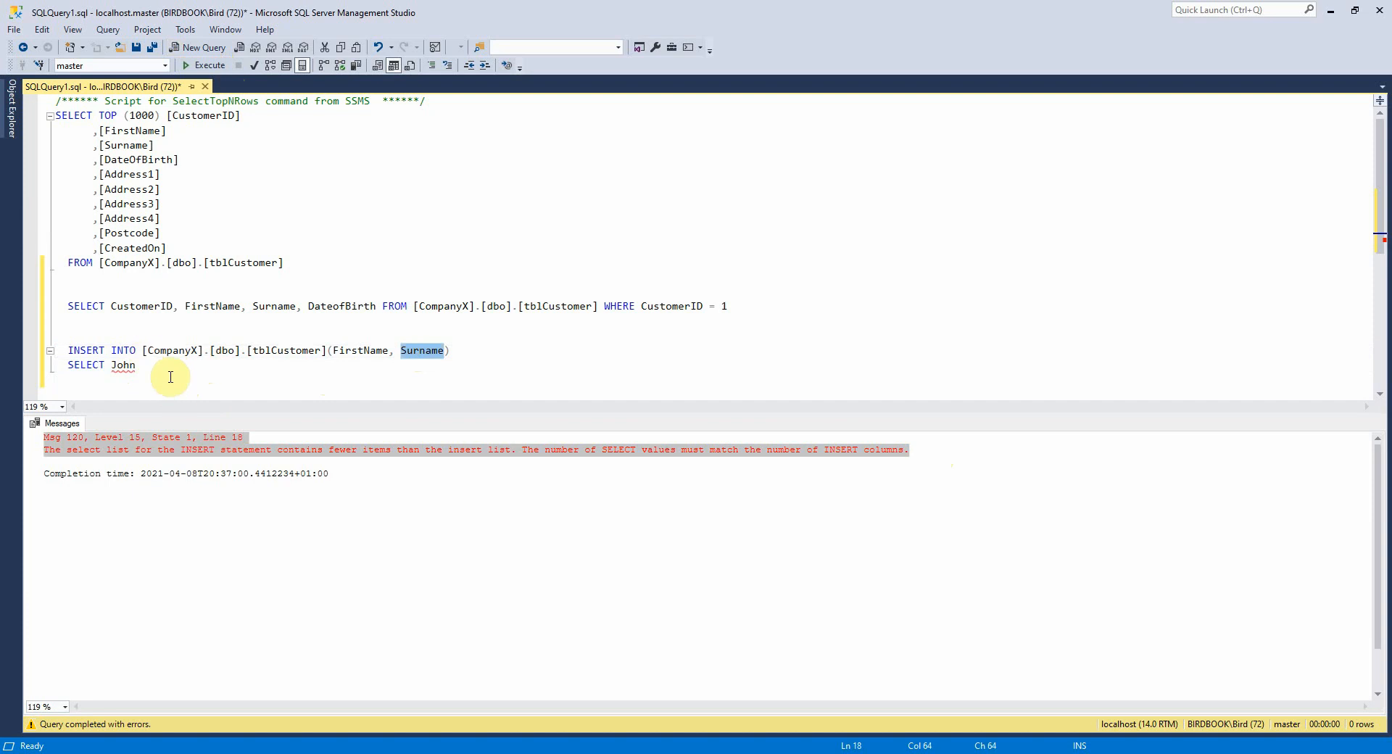
pyautogui.write('\'"')
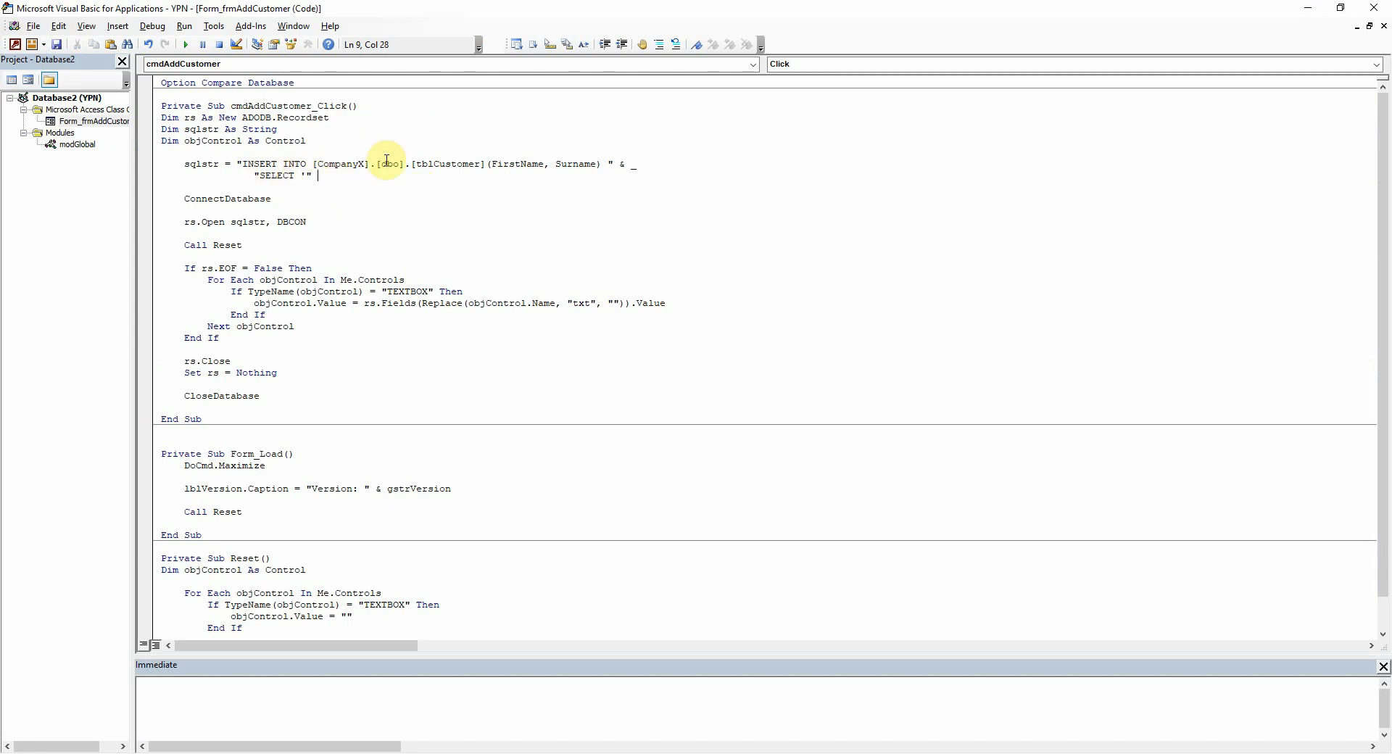
# Extend sqlstr with SELECT '" & txtFirstName.Value & "','" & txtSurname.Value & "'"
pyautogui.write('&')
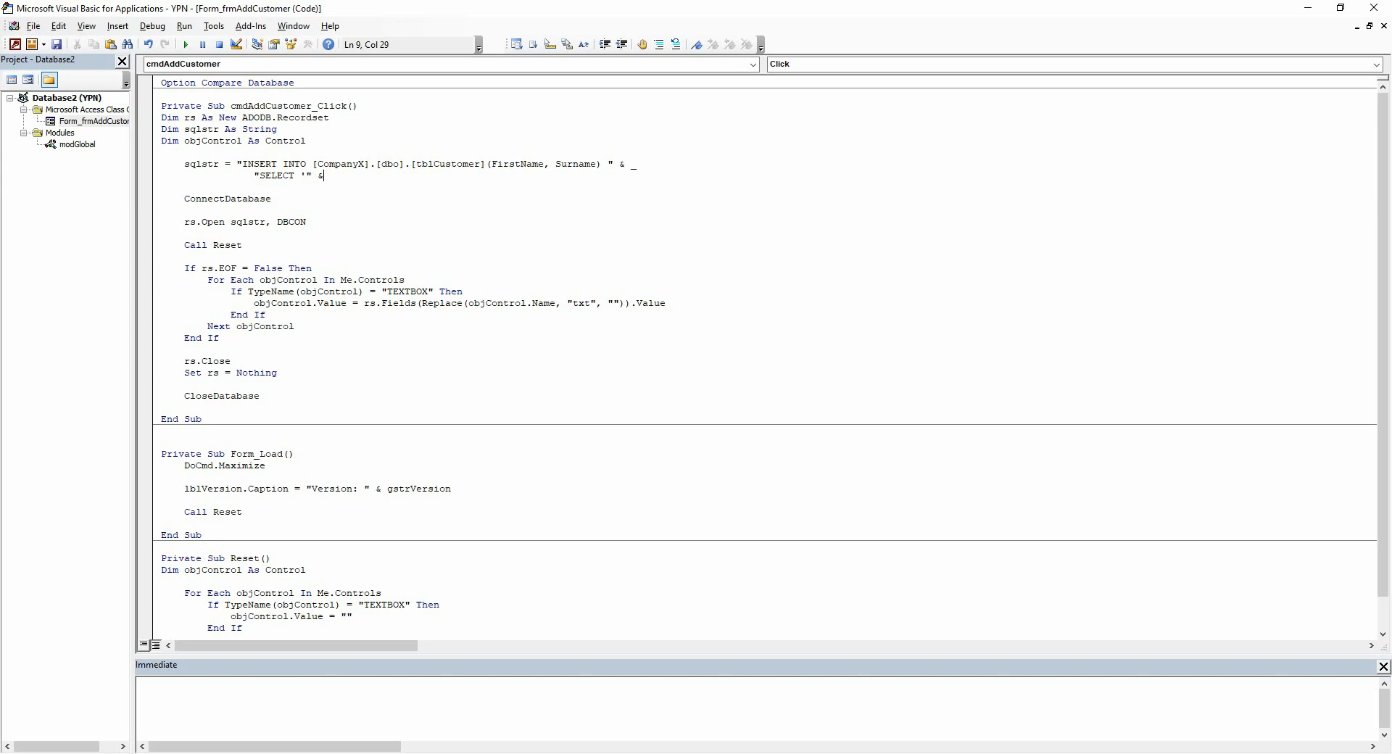
pyautogui.write('txtFirstname')
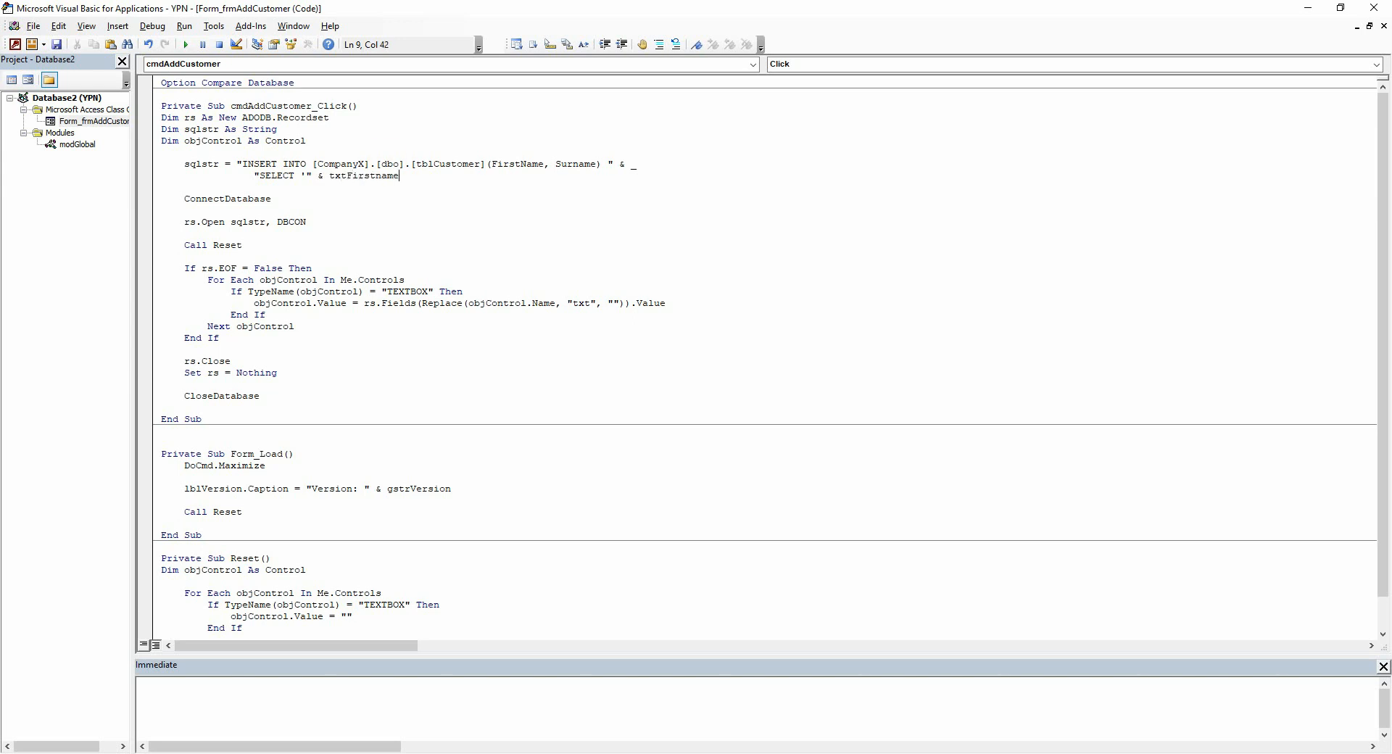
pyautogui.write('.Value &')
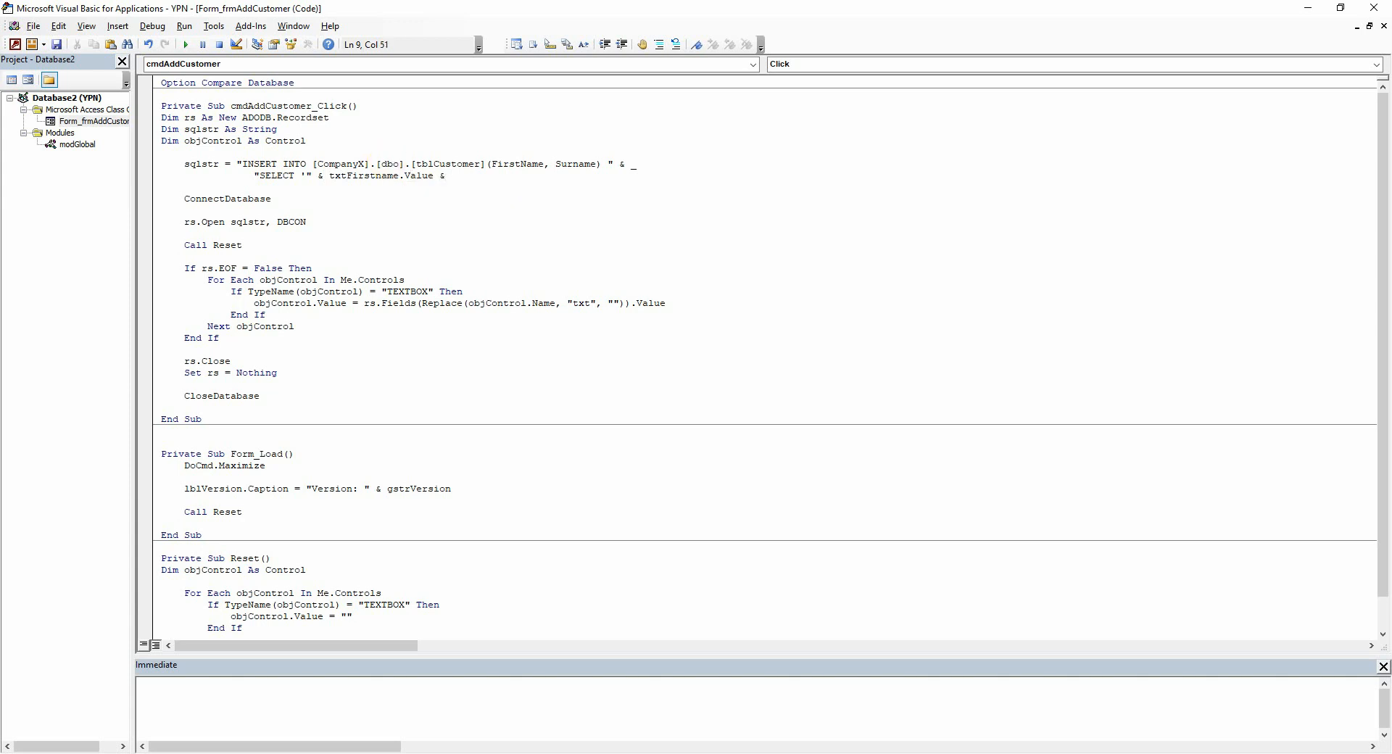
pyautogui.write('"')
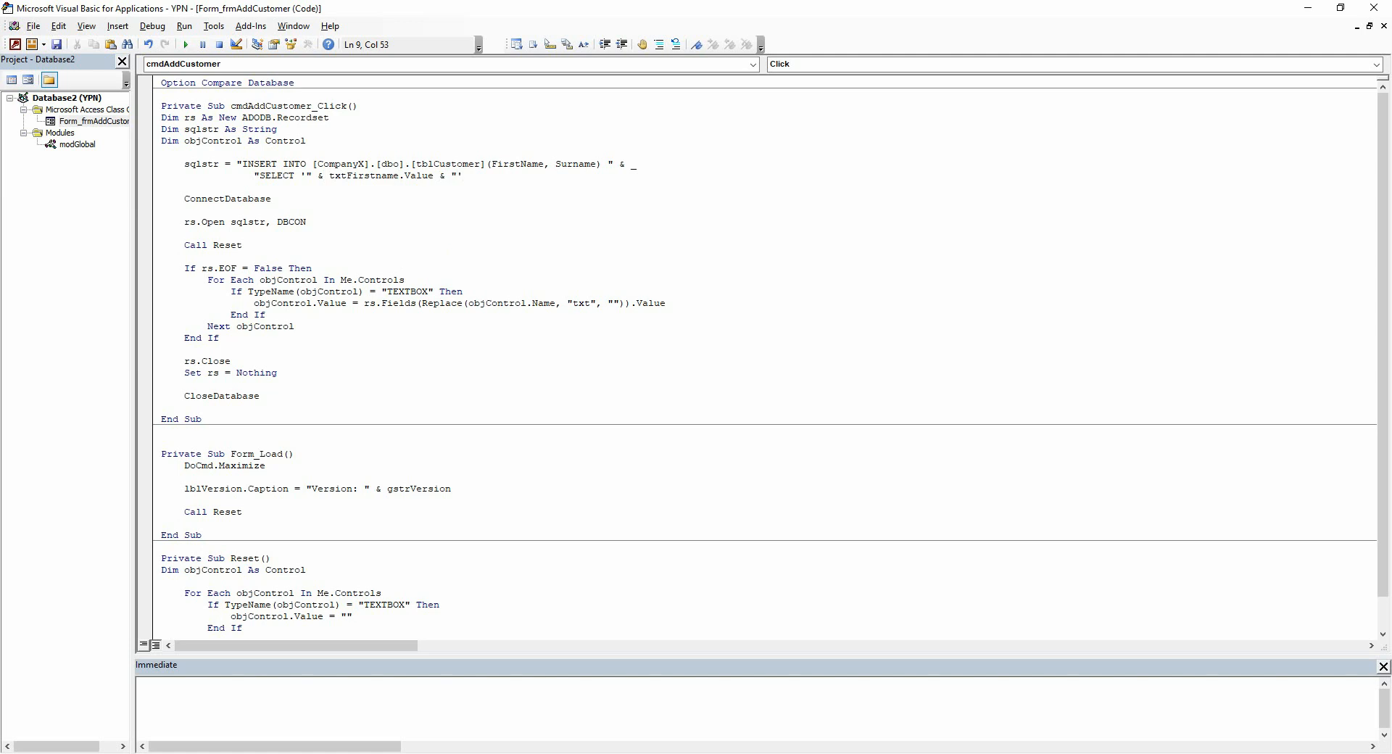
pyautogui.write(',')
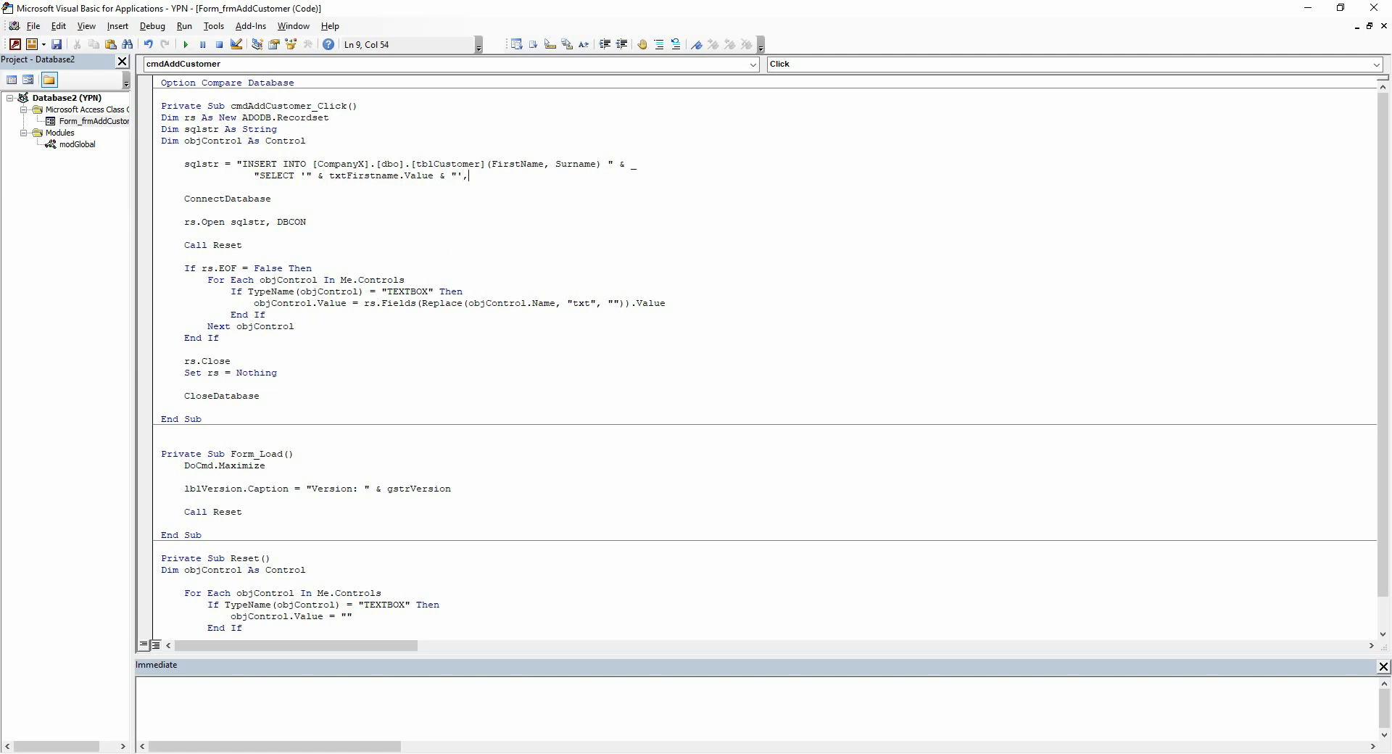
pyautogui.write('\'"')
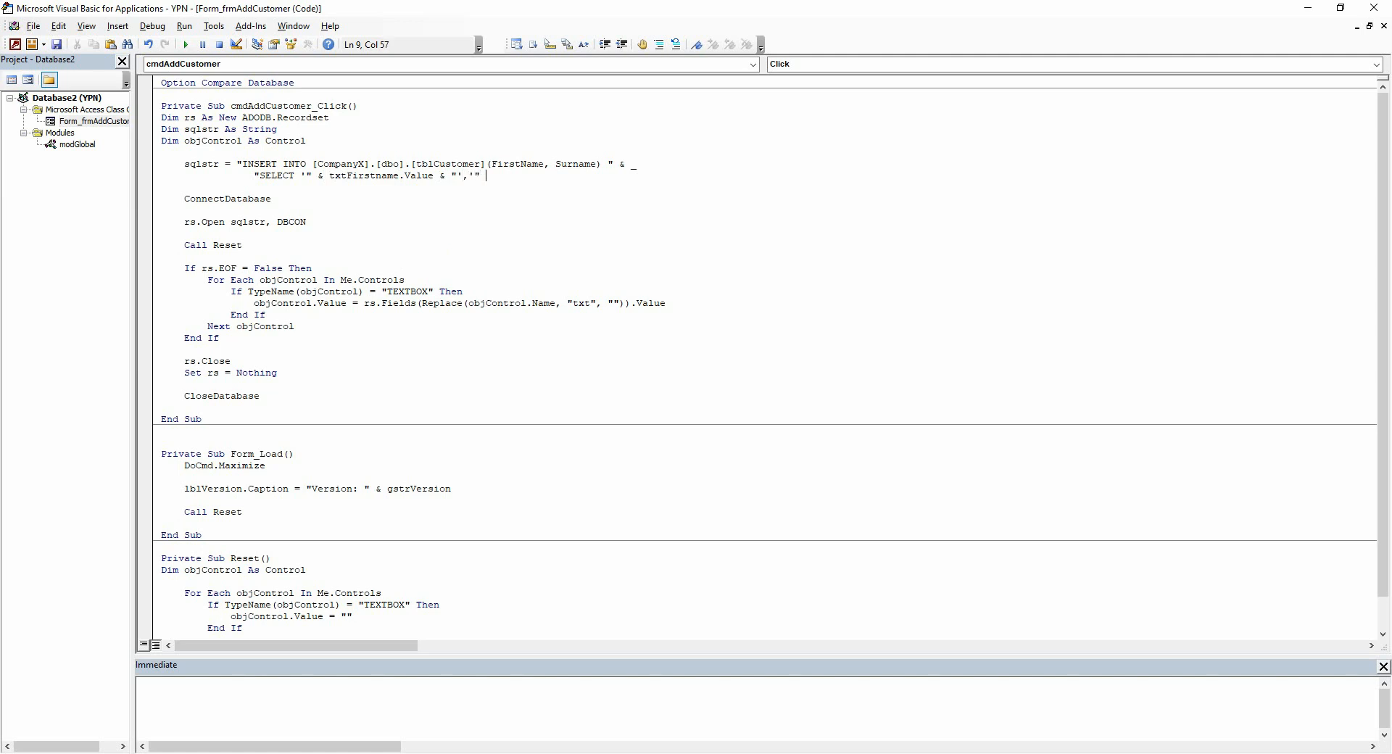
pyautogui.write('& txtsu')
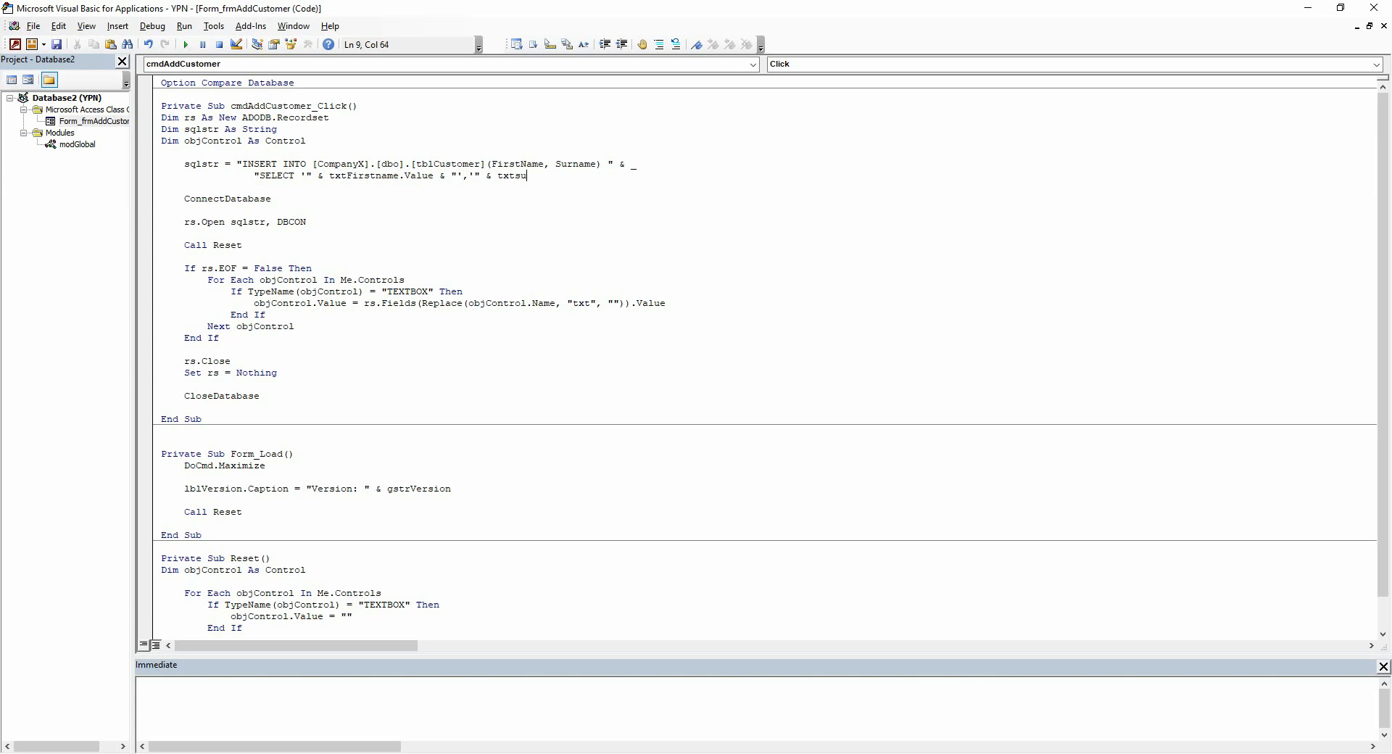
pyautogui.write('rname/')
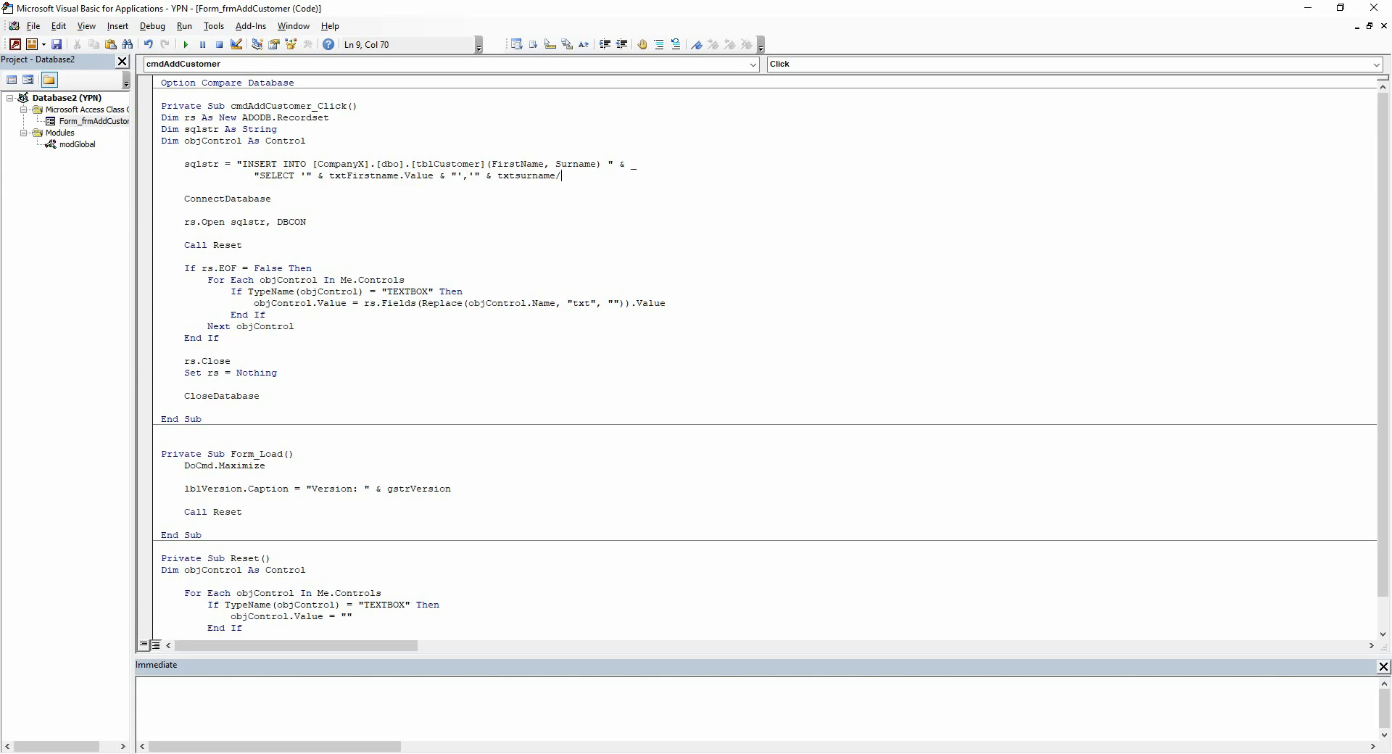
pyautogui.write('.va')
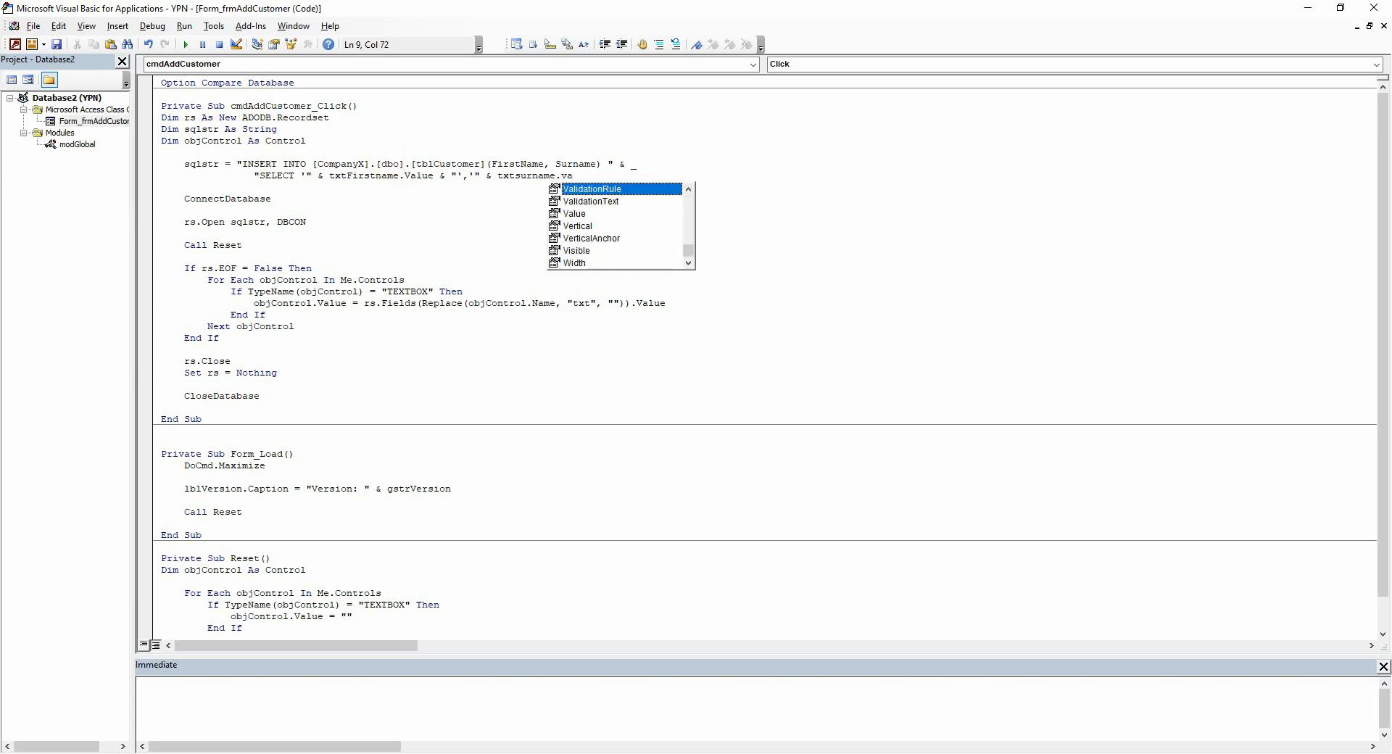
pyautogui.write('Value &')
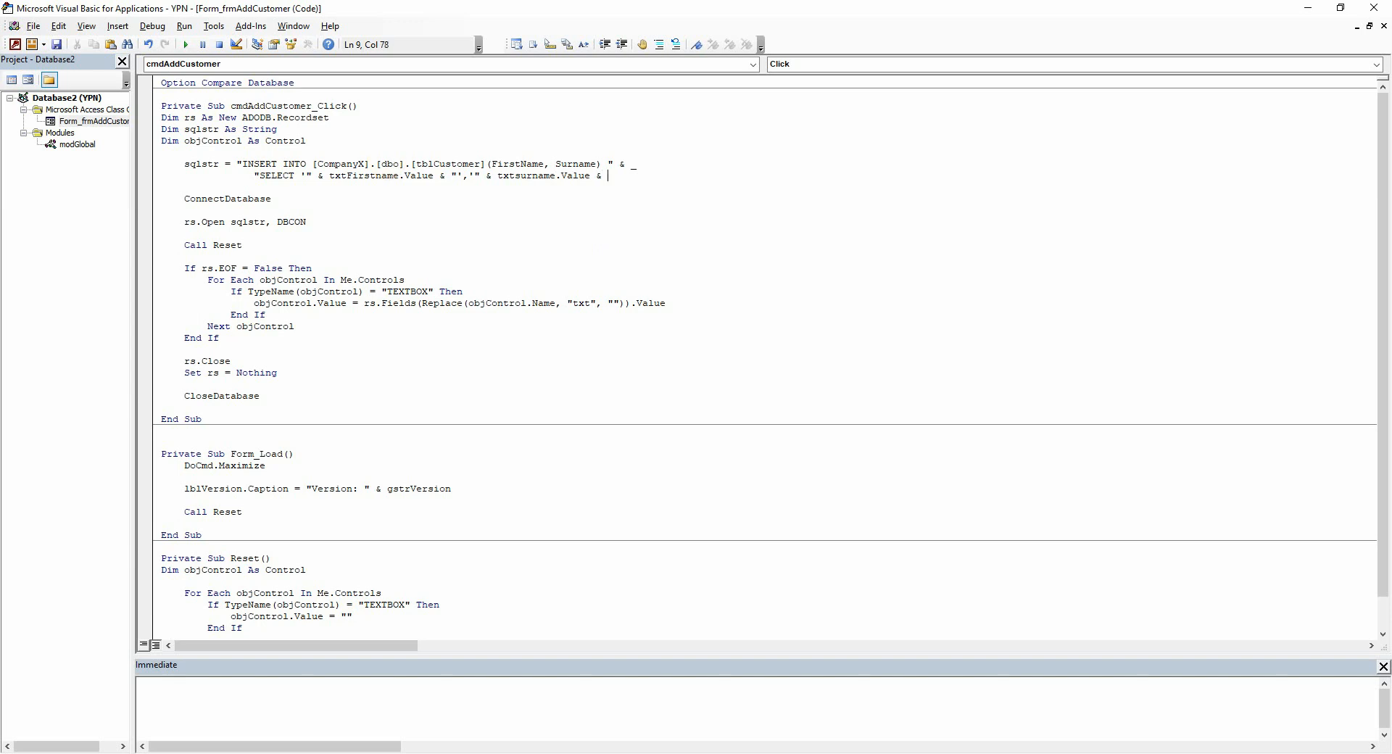
pyautogui.write("2'2")
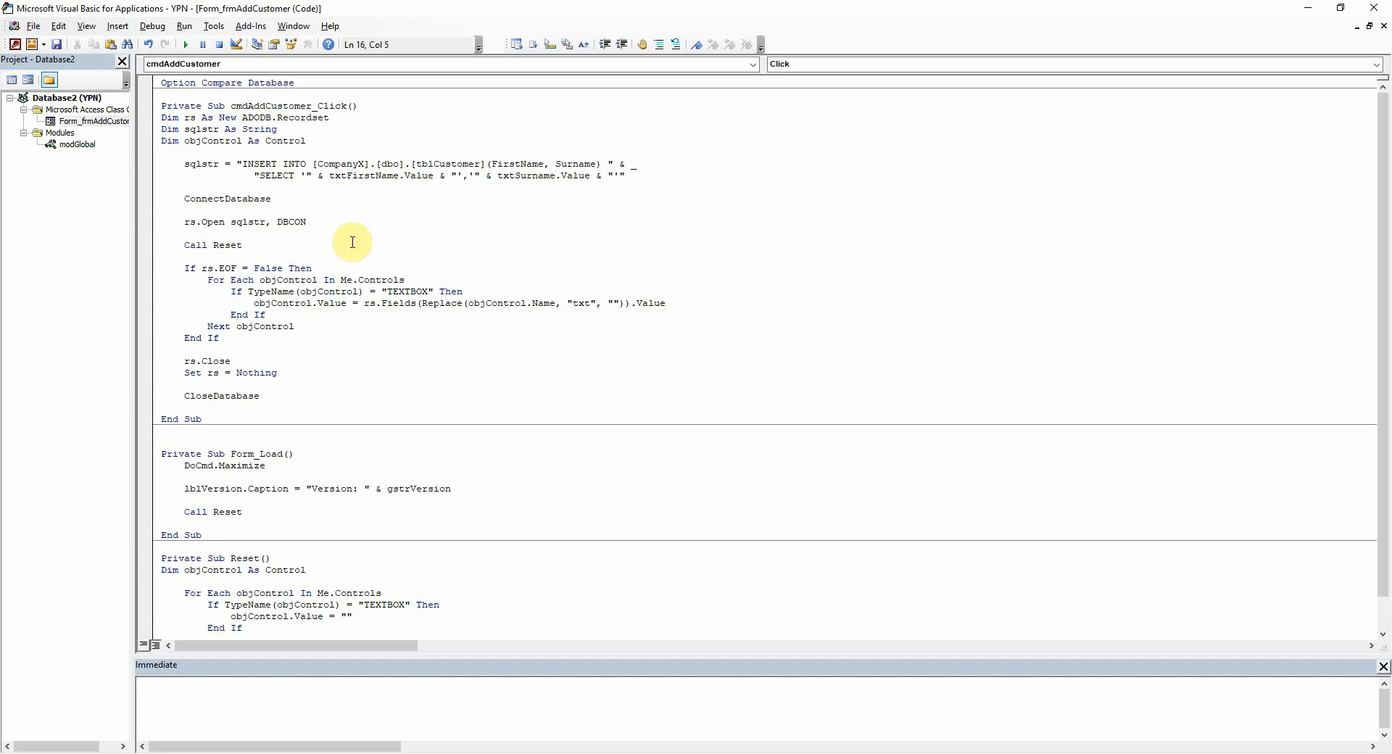
# Add a breakpoint on the ConnectDatabase line
pyautogui.click(144, 199)
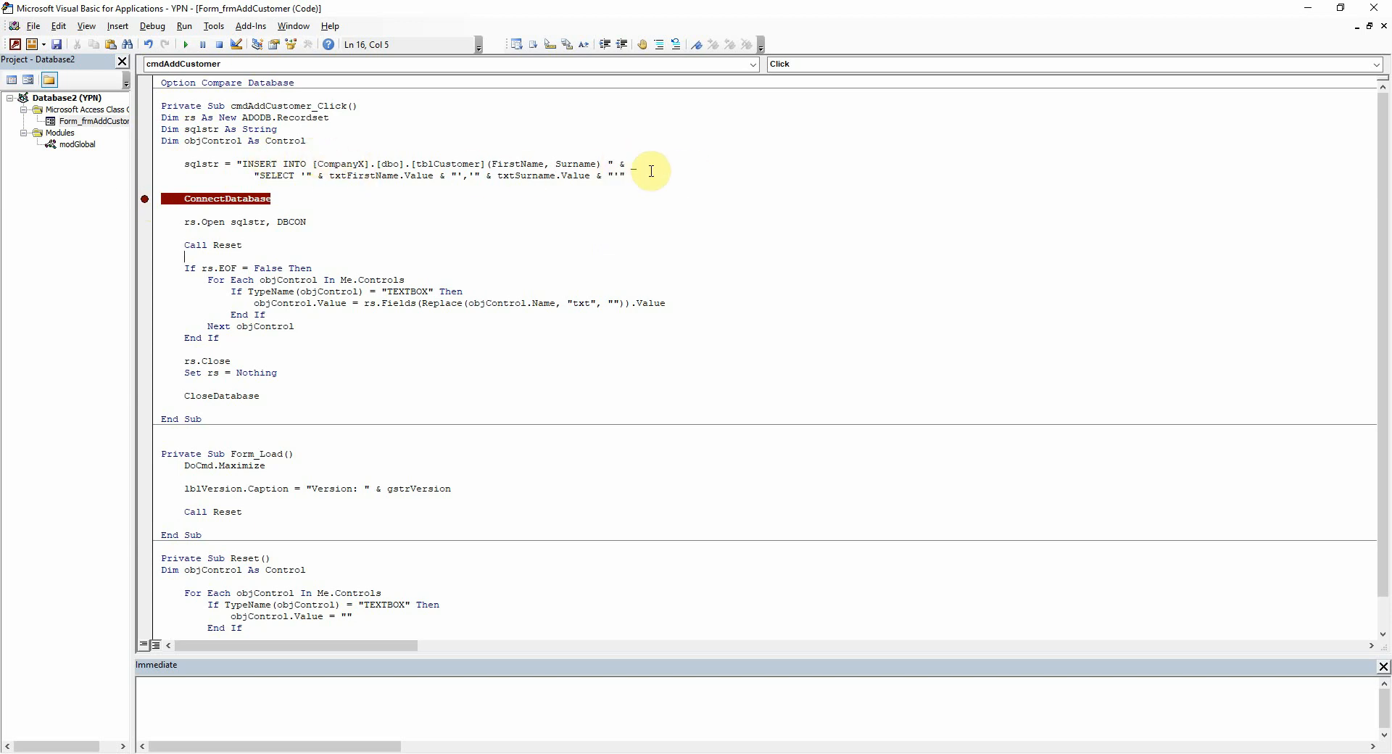
pyautogui.moveTo(489, 177)
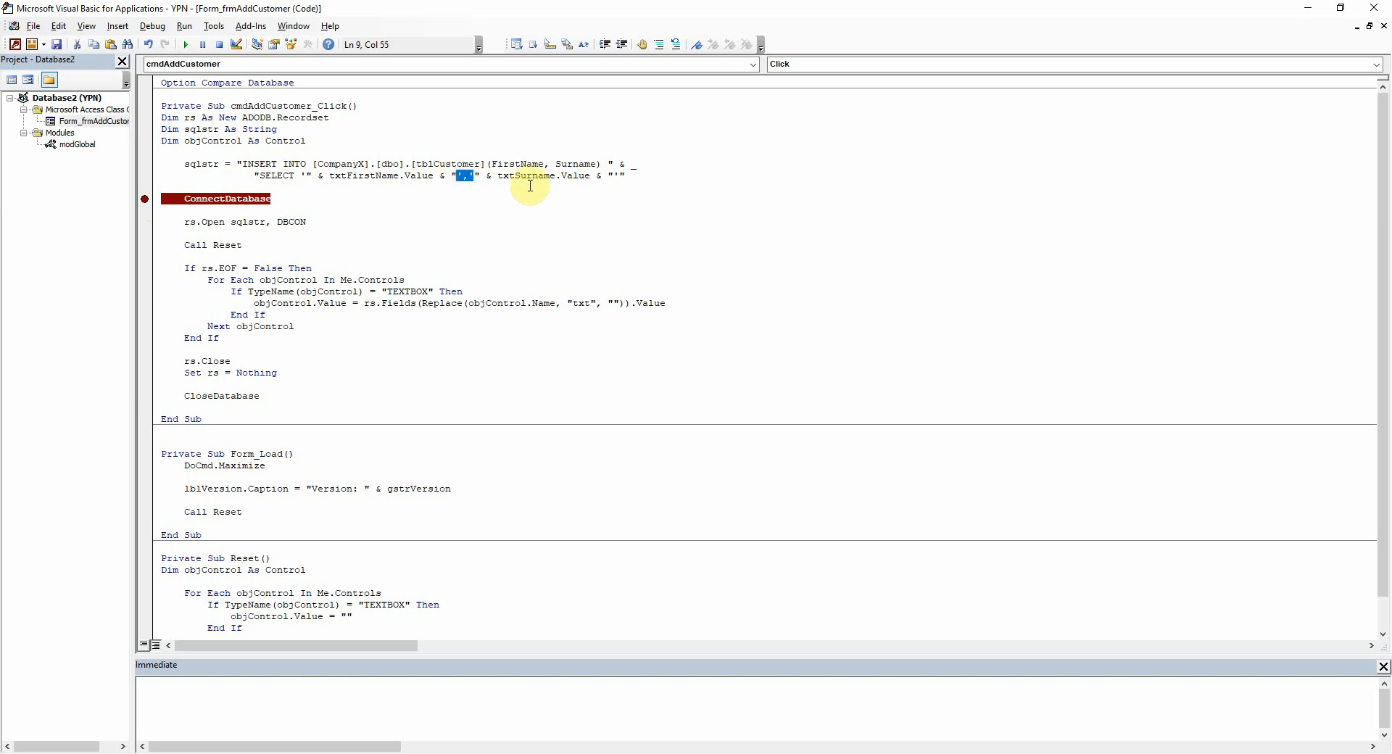
# Select the quoted comma between the two values in the INSERT string
pyautogui.doubleClick(541, 176)
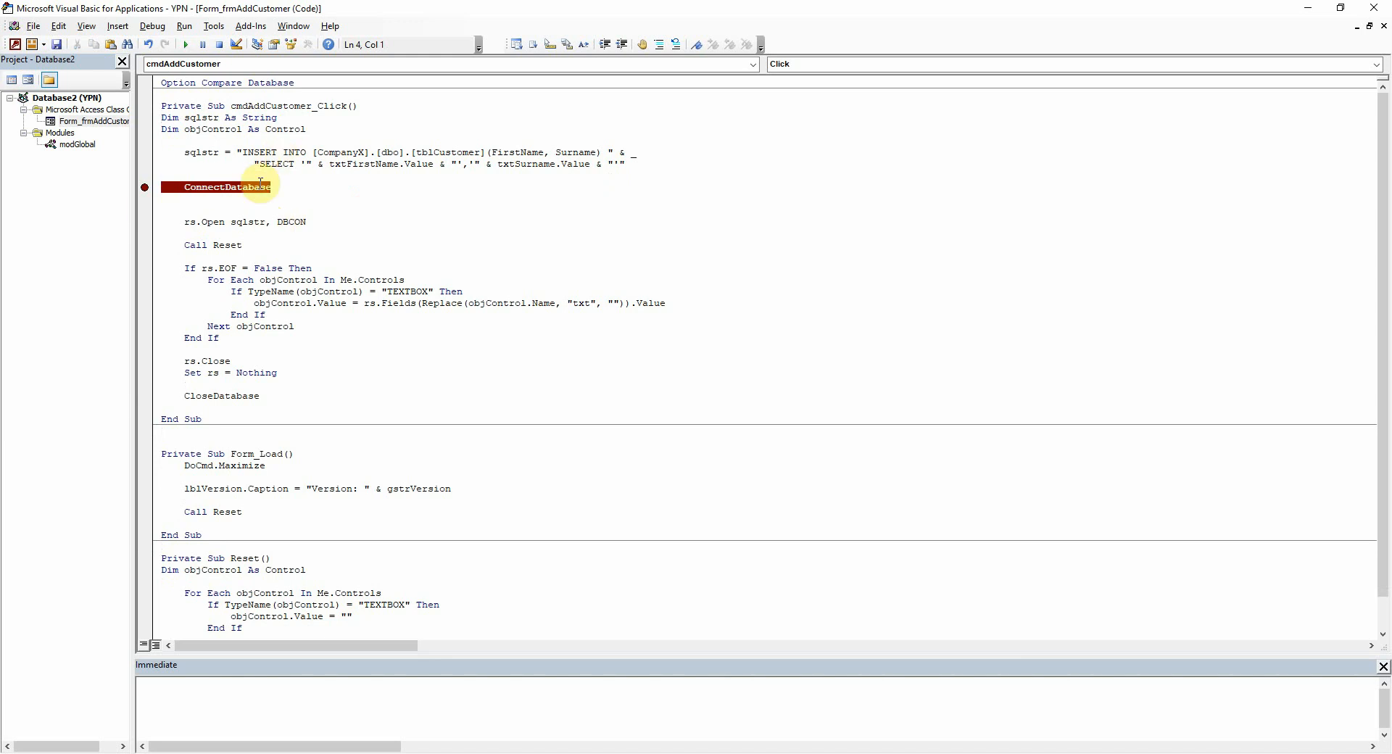
pyautogui.moveTo(258, 222)
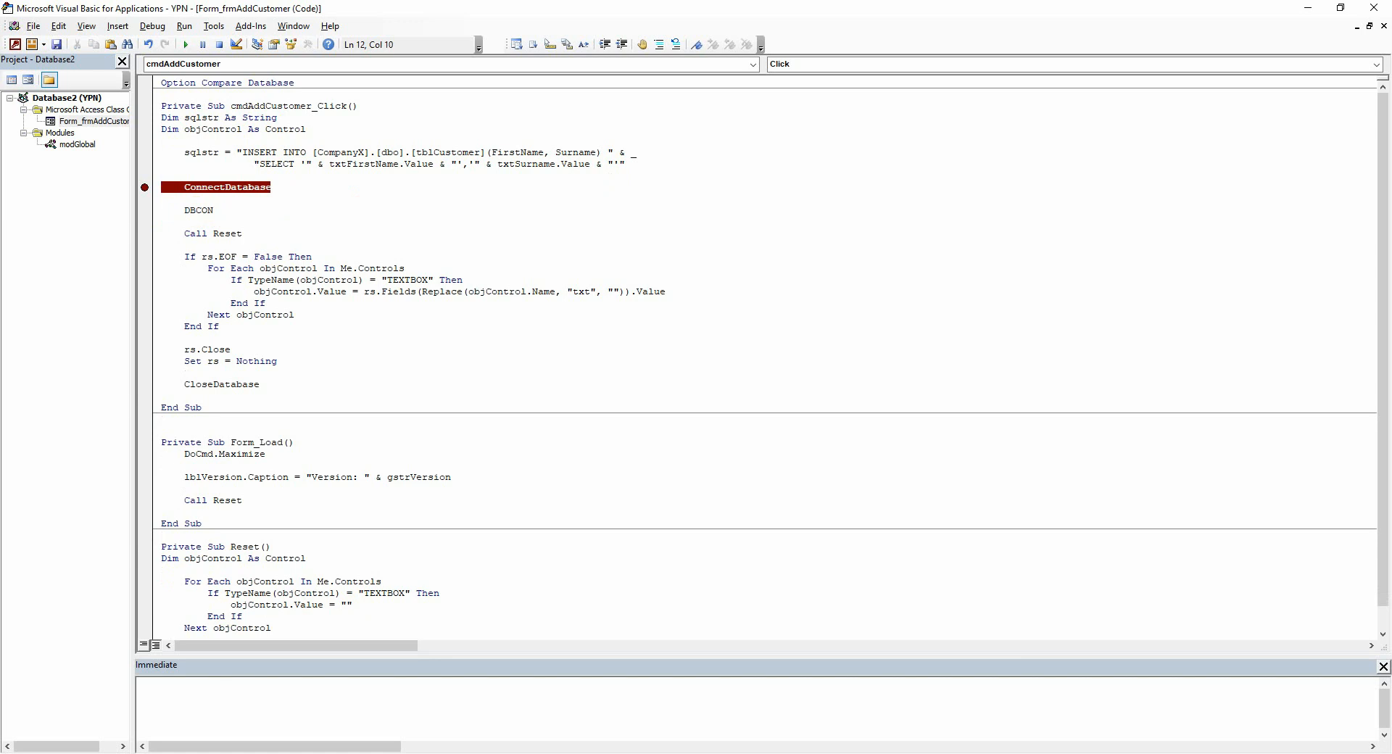
# Replace the recordset open with DBCON.Execute sqlstr and target the rs cleanup lines for removal
pyautogui.write('.e')
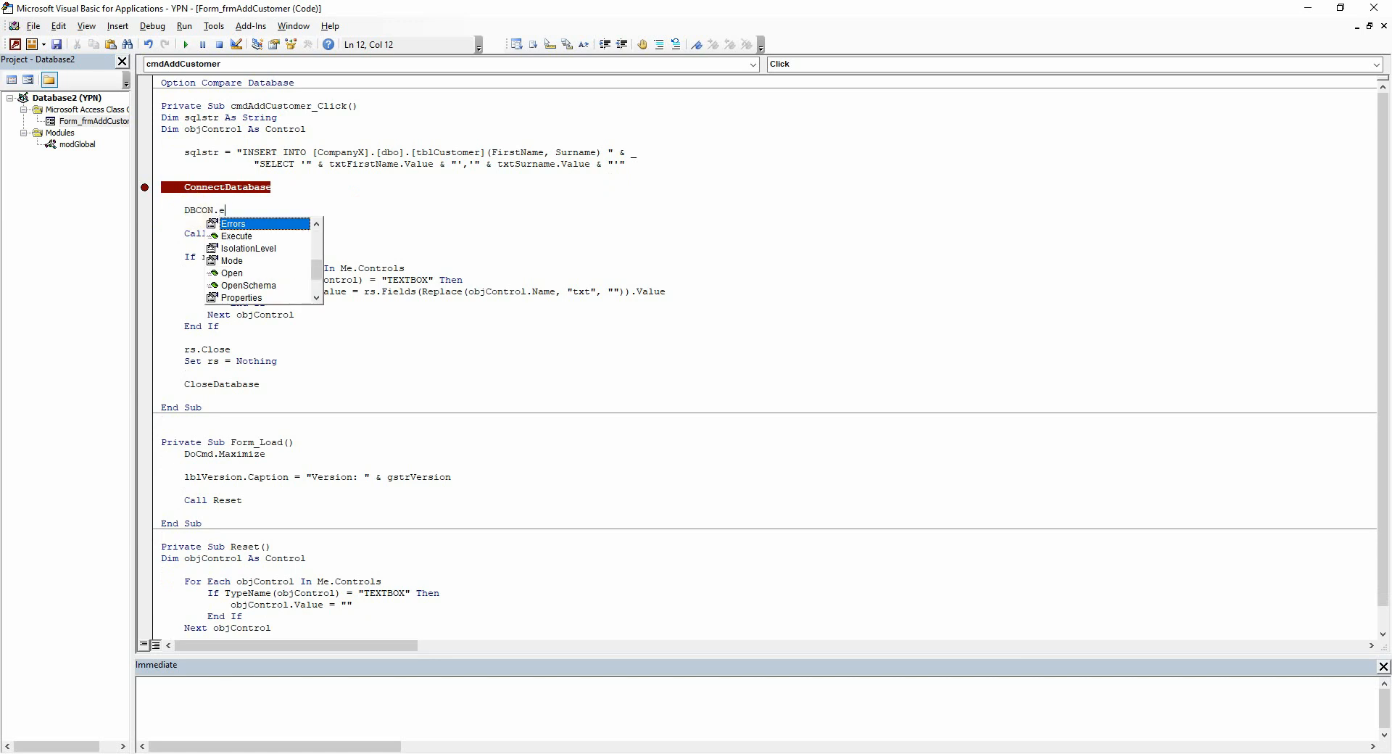
pyautogui.write('Execute sqlstr')
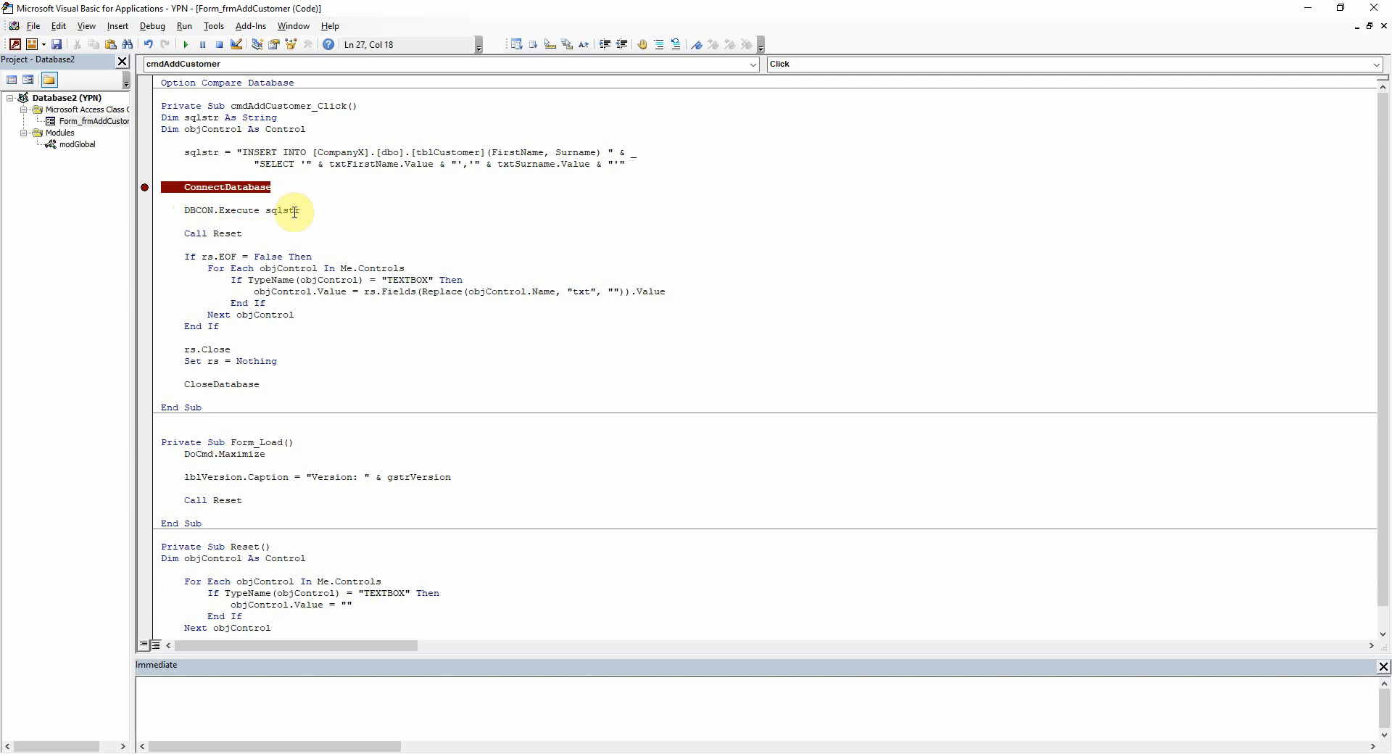
pyautogui.doubleClick(237, 211)
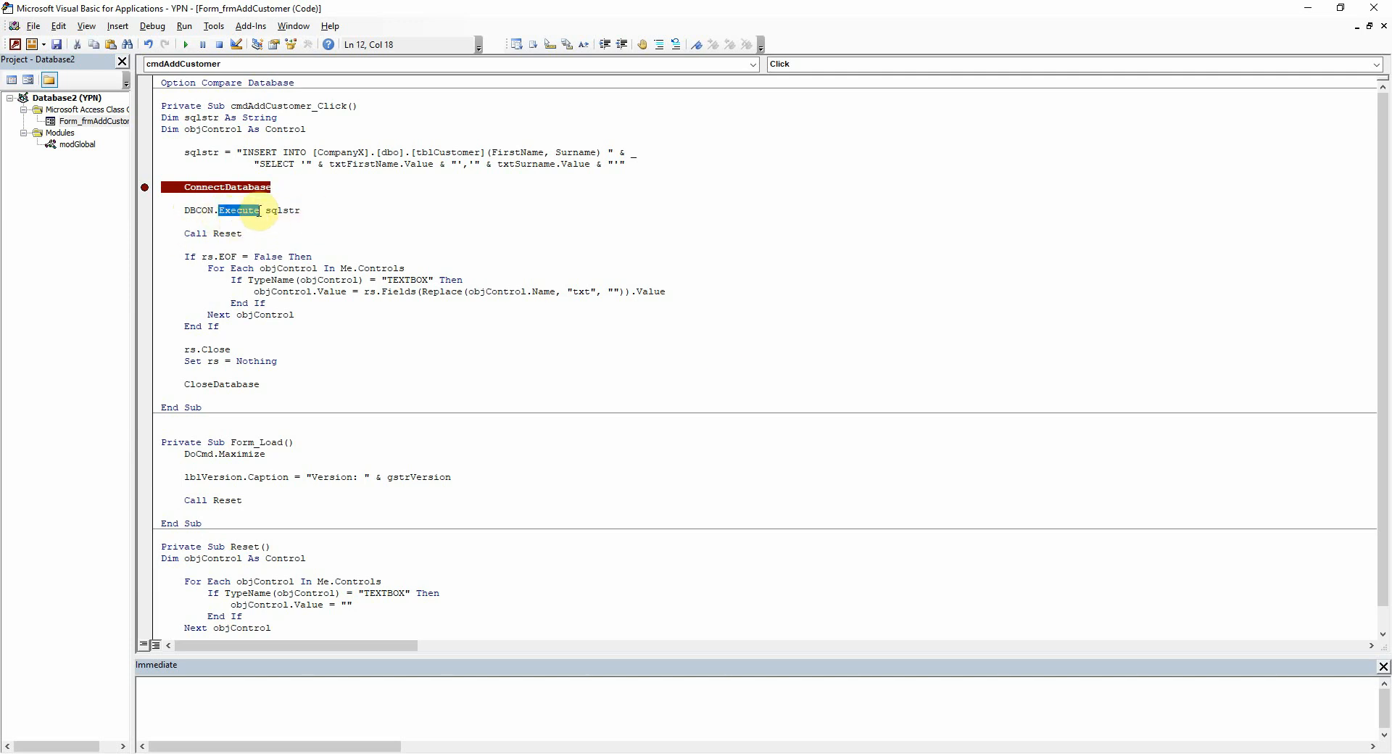
pyautogui.click(338, 164)
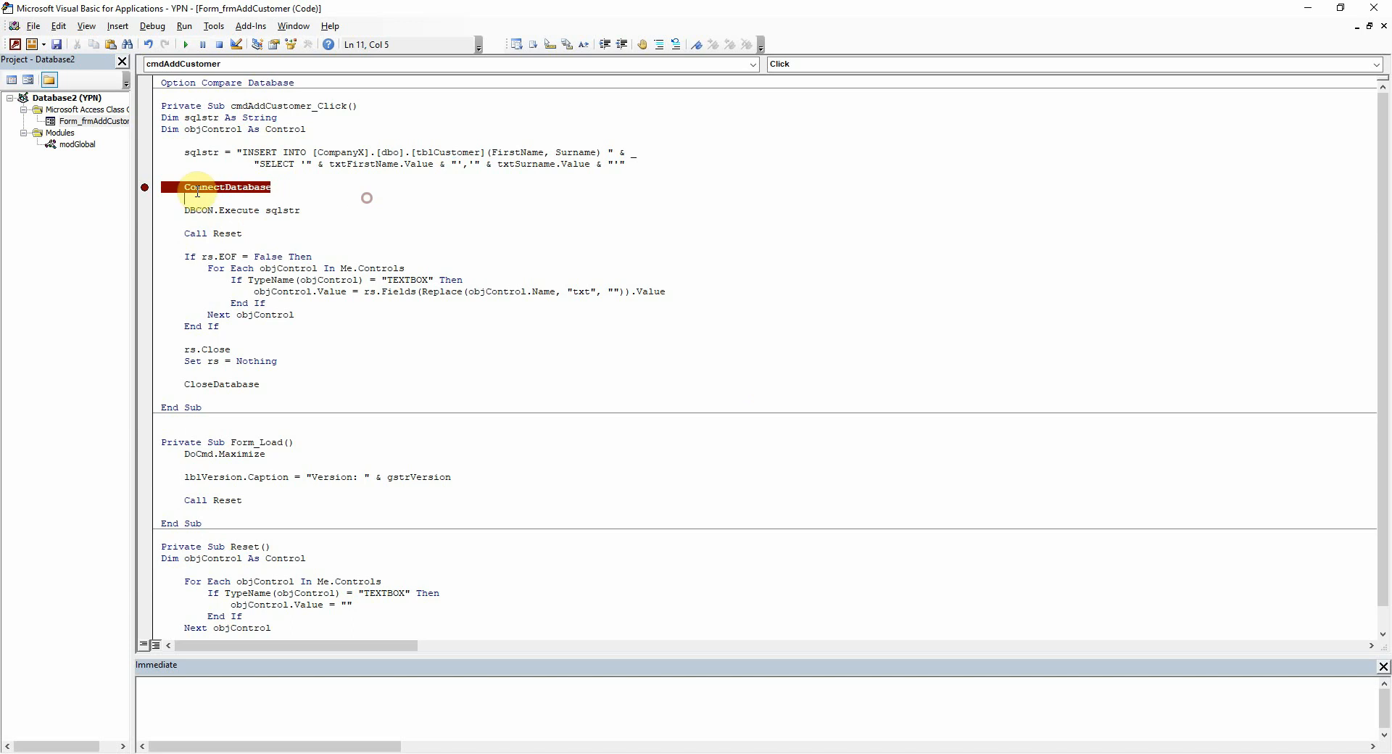
pyautogui.click(214, 349)
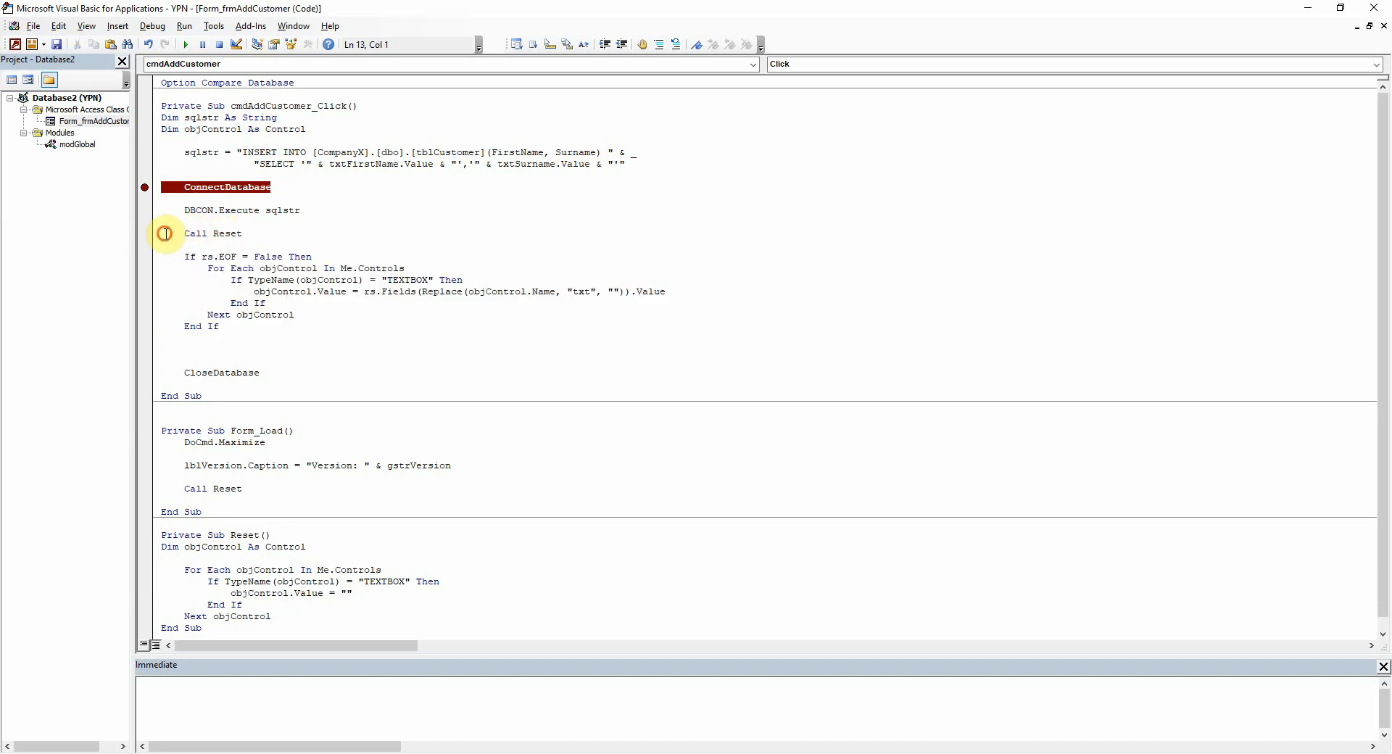
# Comment out the whole If rs.EOF…End If block via Comment Block
pyautogui.moveTo(184, 257); pyautogui.dragTo(231, 326)
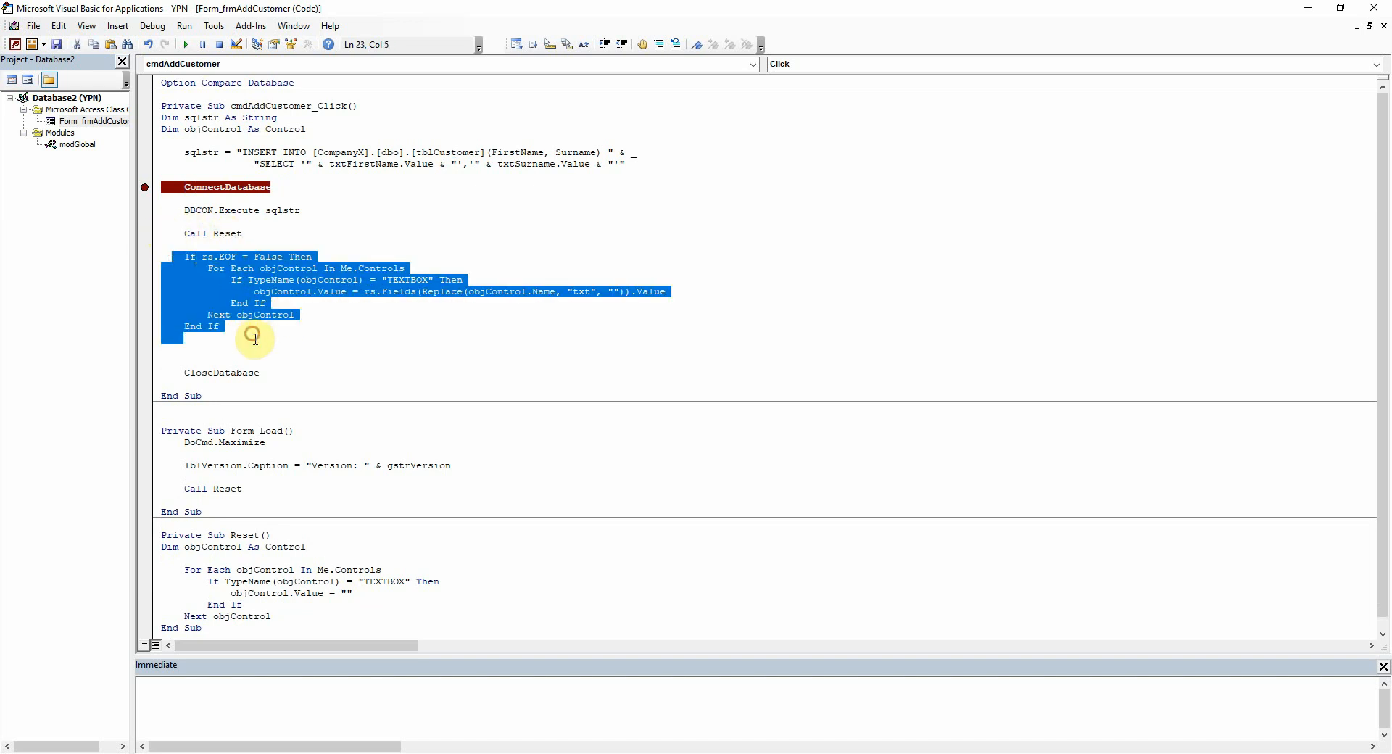
pyautogui.moveTo(656, 45)
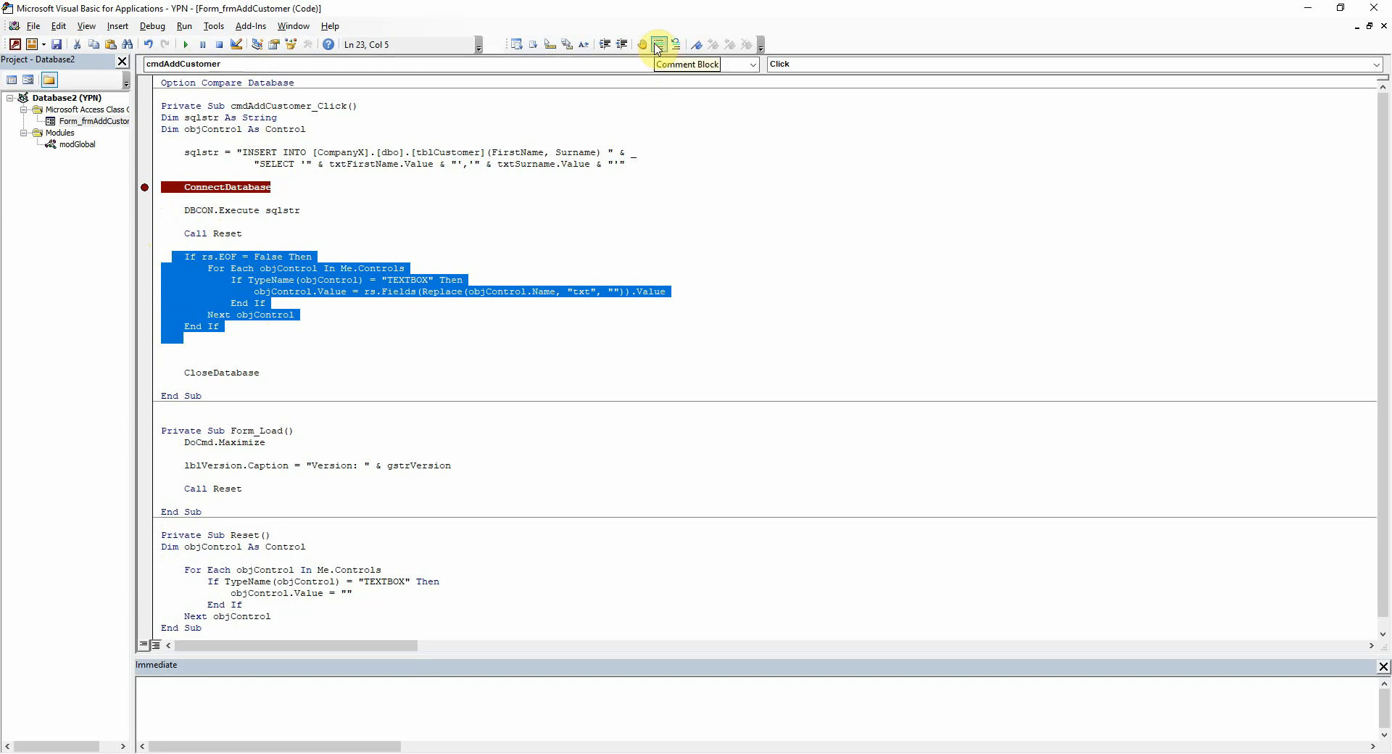
pyautogui.click(657, 45)
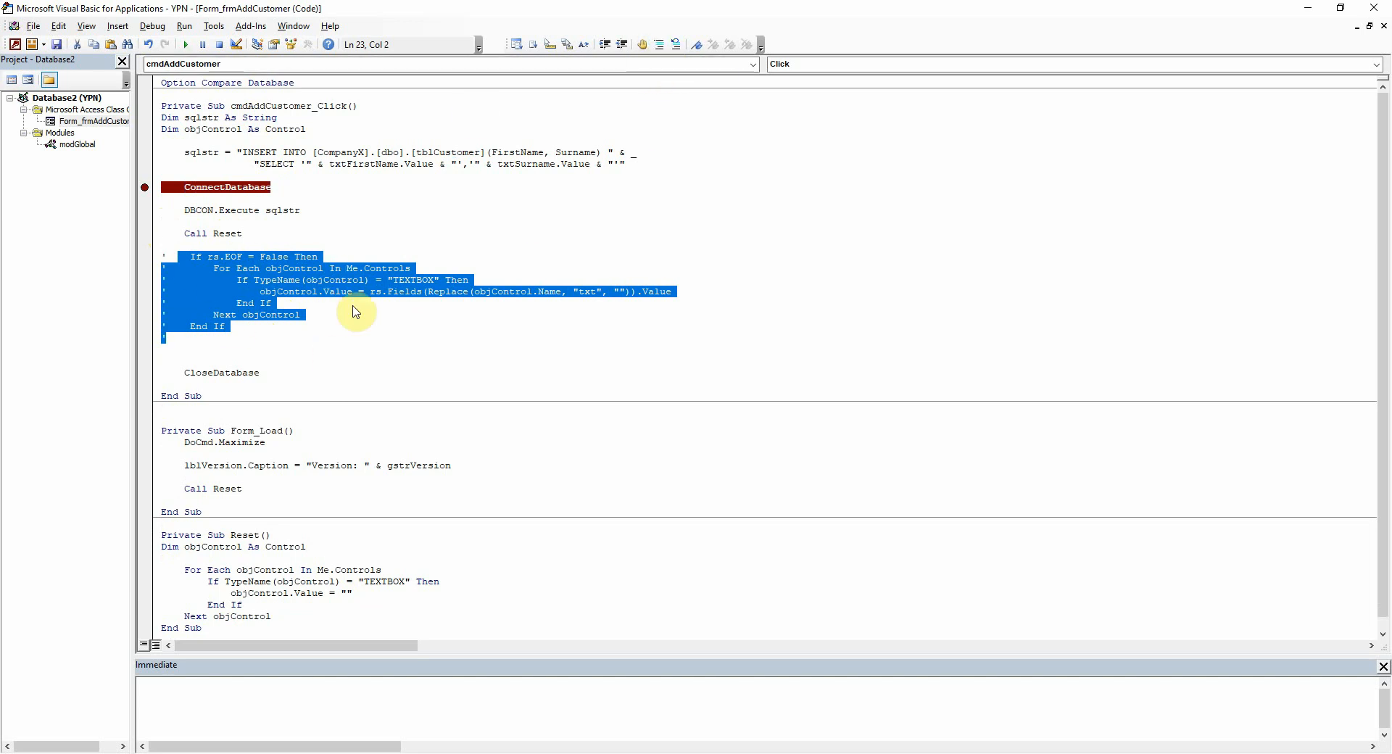
pyautogui.moveTo(283, 263)
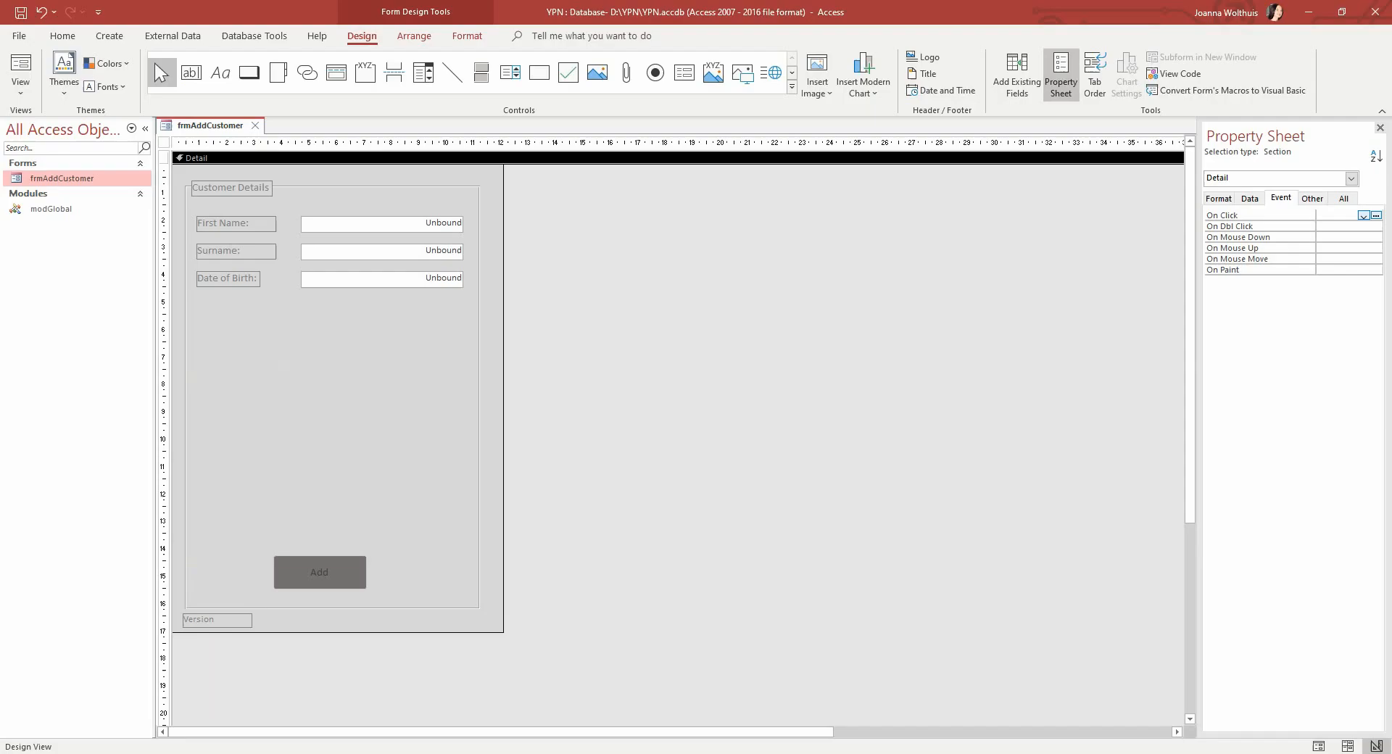
# Run frmAddCustomer in Form View and enter John as first name, Smith as surname
pyautogui.click(20, 74)
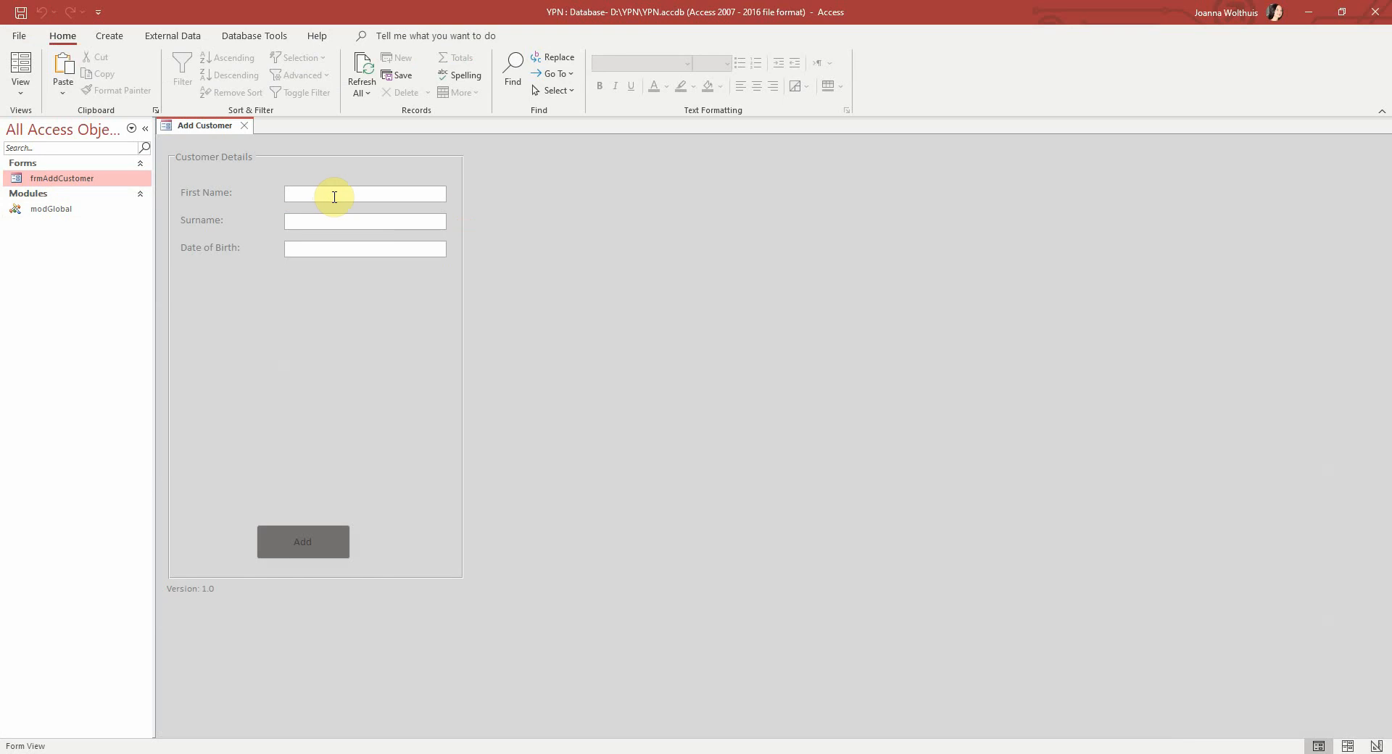
pyautogui.write('John')
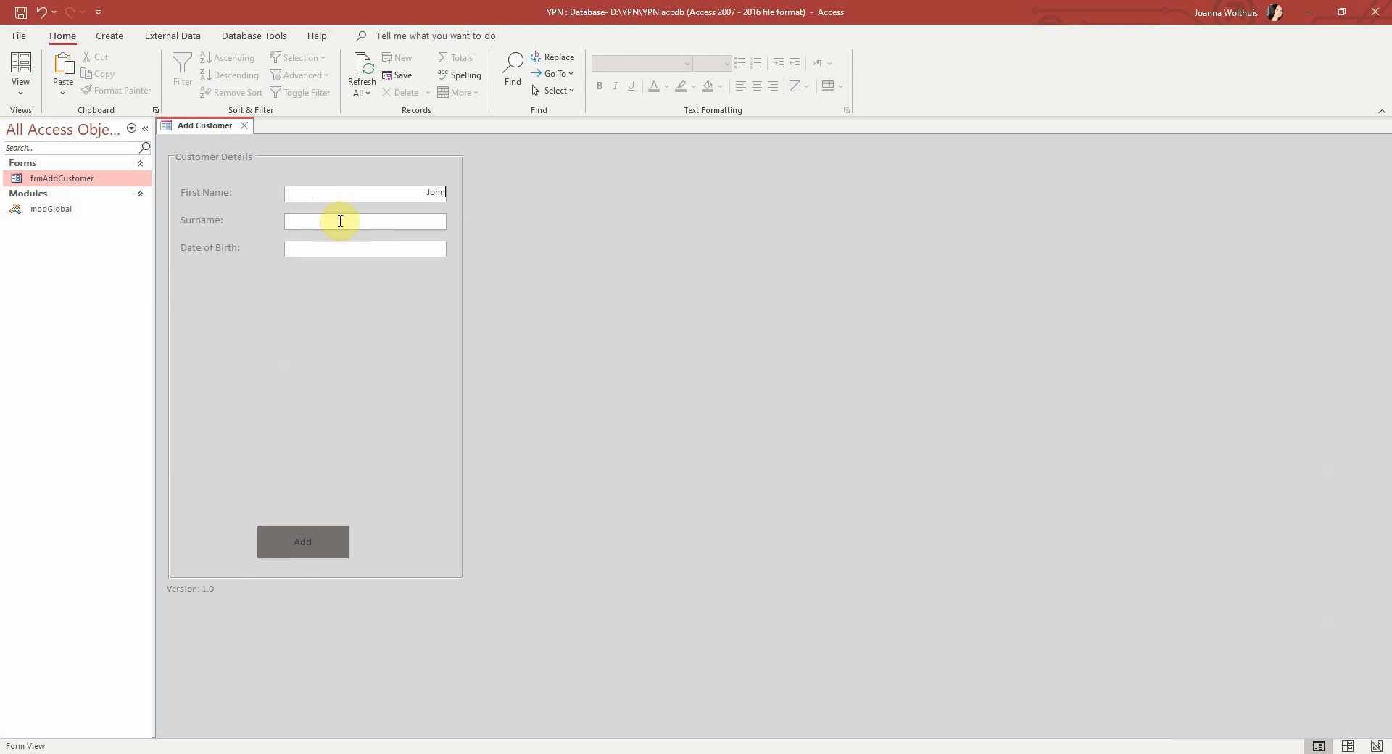
pyautogui.write('Smith')
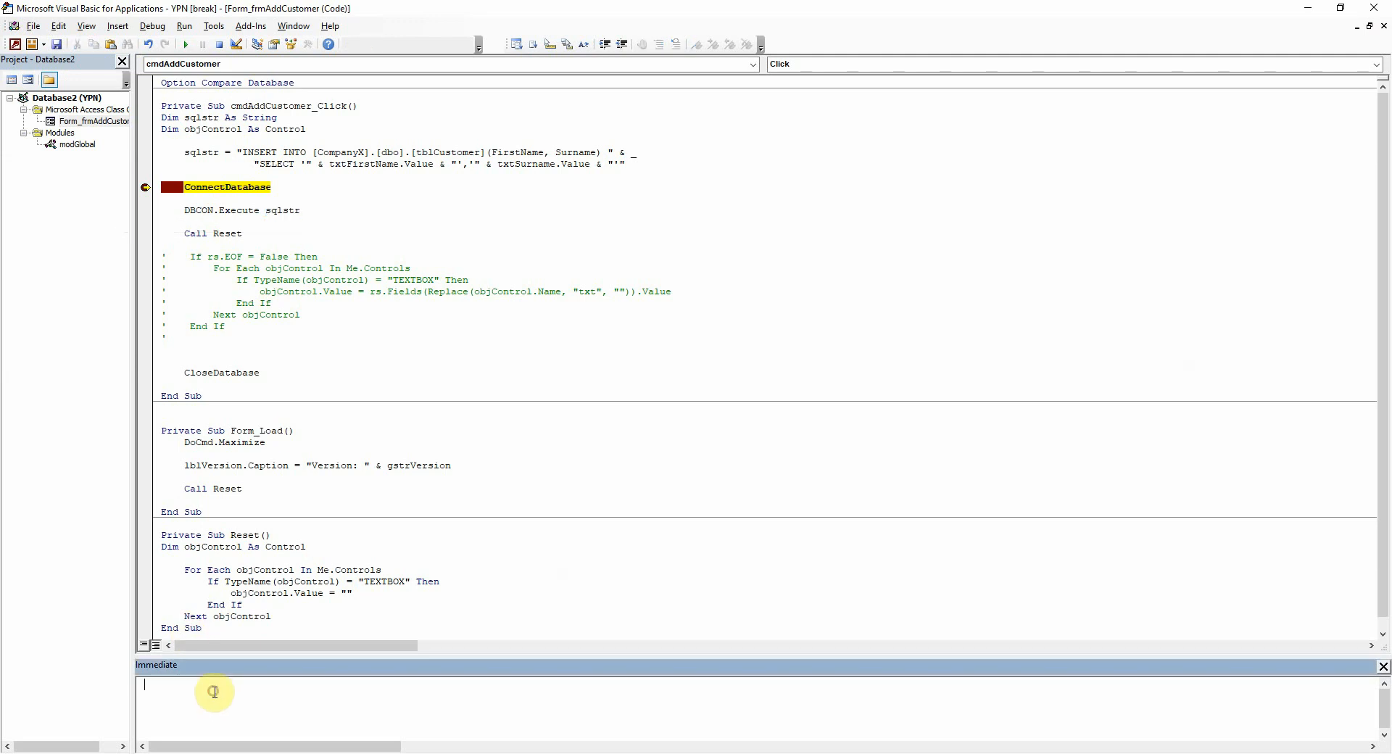
# Print ?sqlstr in the Immediate window while paused at the breakpoint
pyautogui.write('?sqlstr')
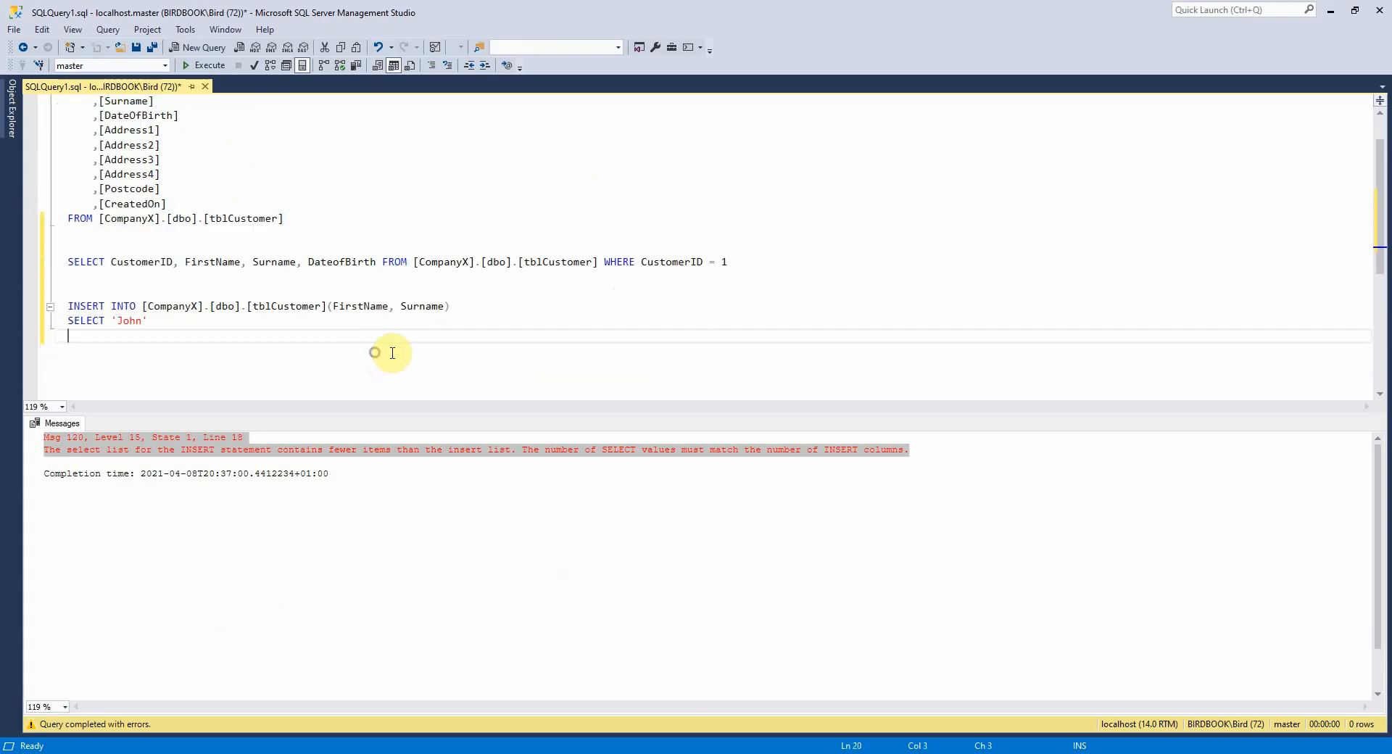
# Add INSERT INTO [CompanyX].[dbo].[tblCustomer](FirstName, Surname) SELECT 'John','Smith' to the script
pyautogui.write("INSERT INTO [CompanyX].[dbo].[tblCustomer](FirstName, Surname) SELECT 'John','Smith'")
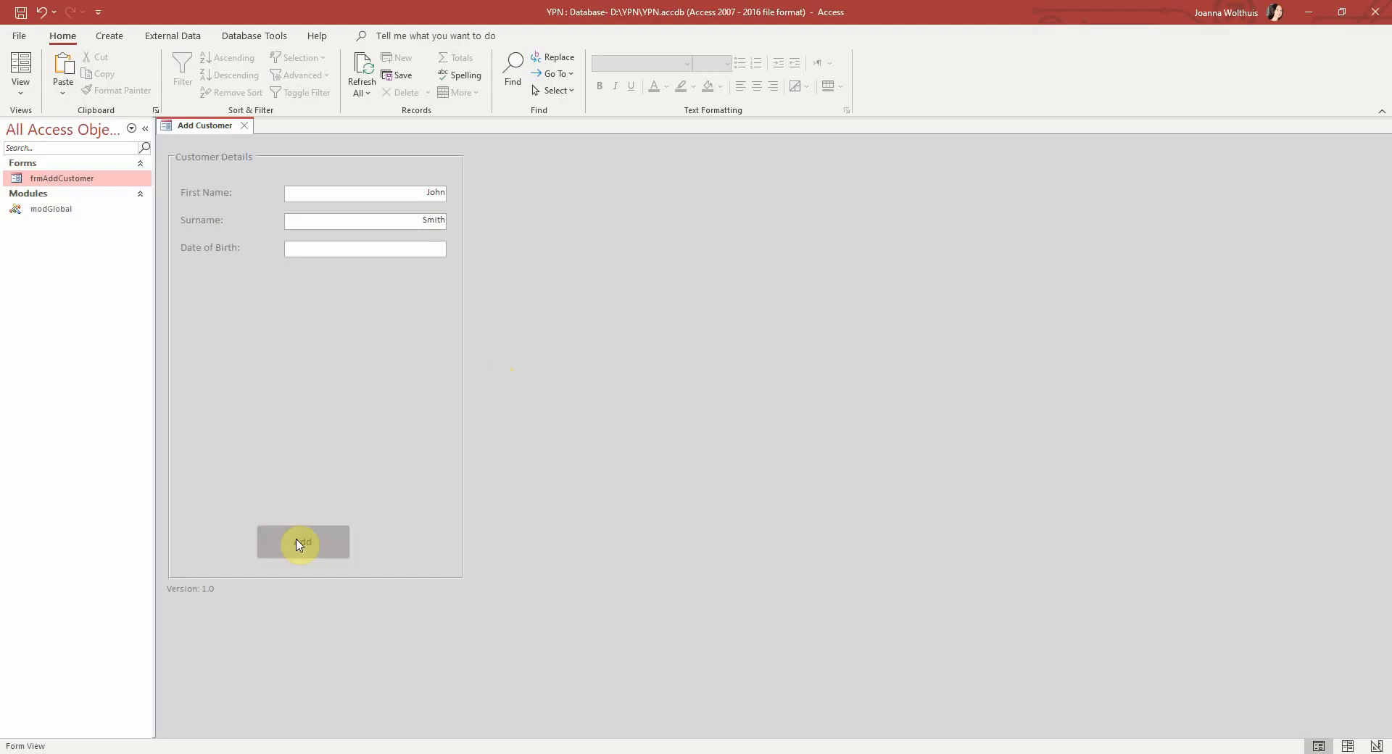
# Submit John Smith with the form's Add button
pyautogui.click(302, 541)
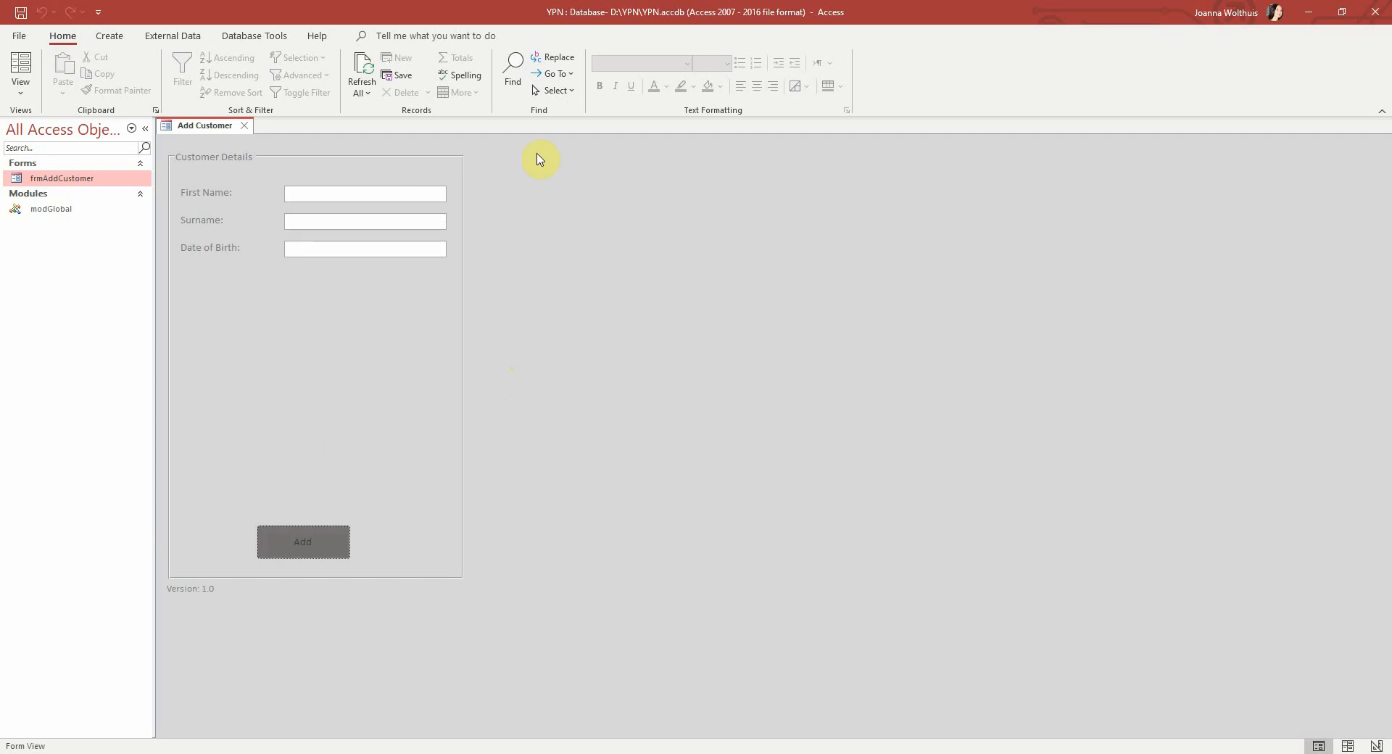
pyautogui.moveTo(599, 466)
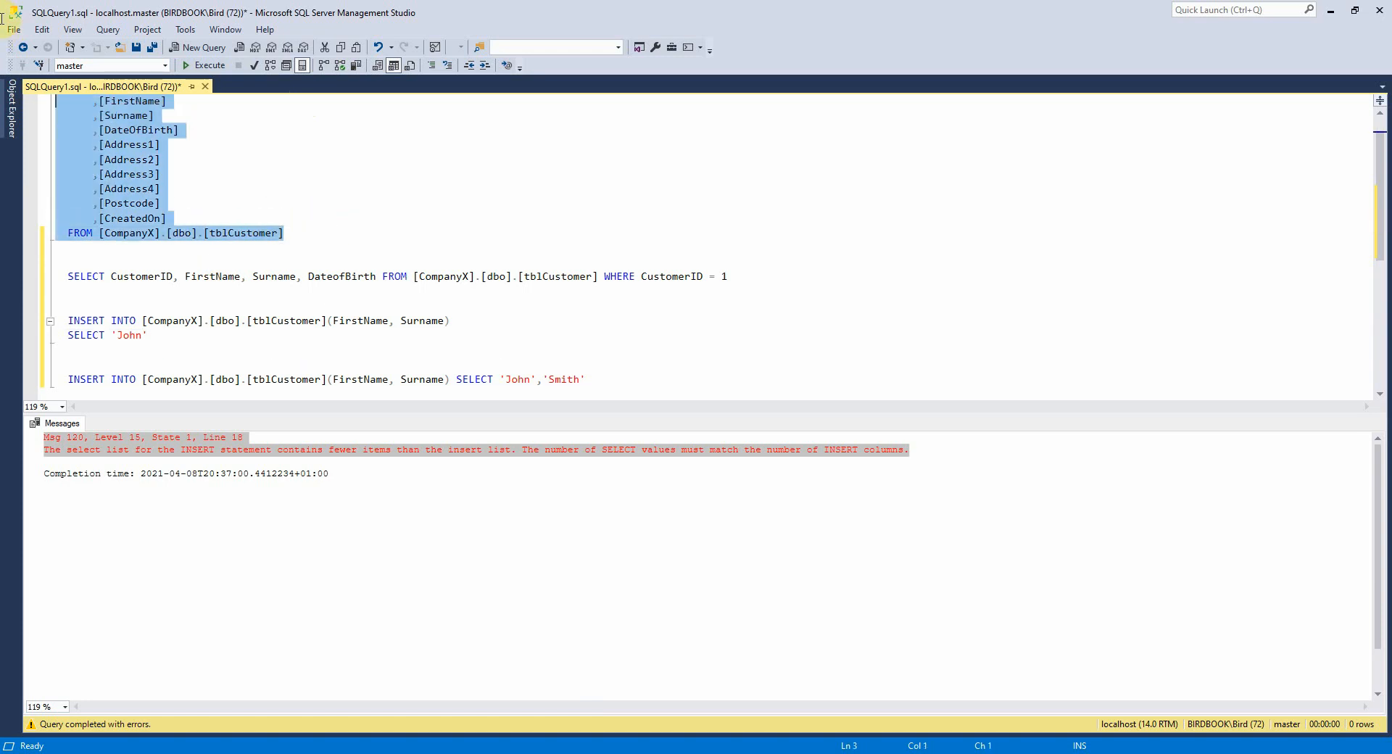
# Execute the tblCustomer listing and confirm John Smith appears with CustomerID 3
pyautogui.click(208, 66)
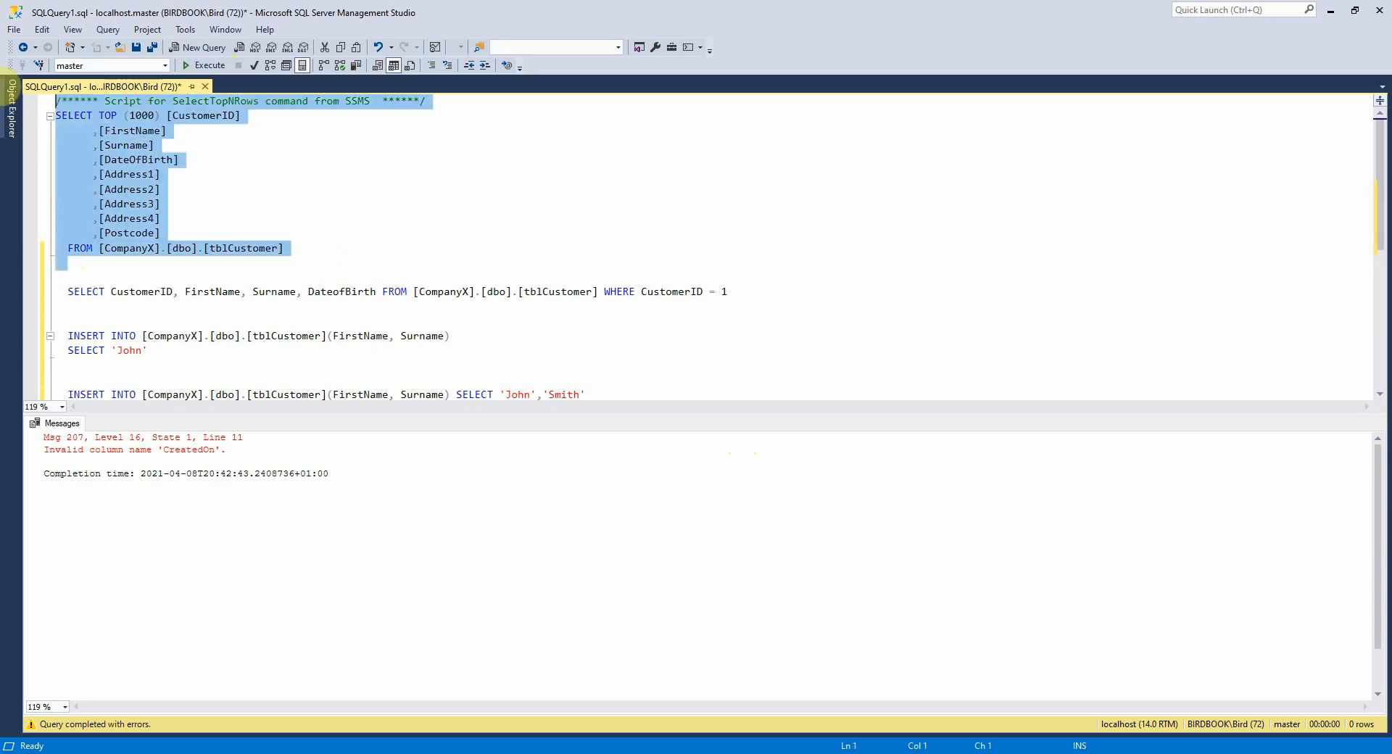
pyautogui.moveTo(205, 66)
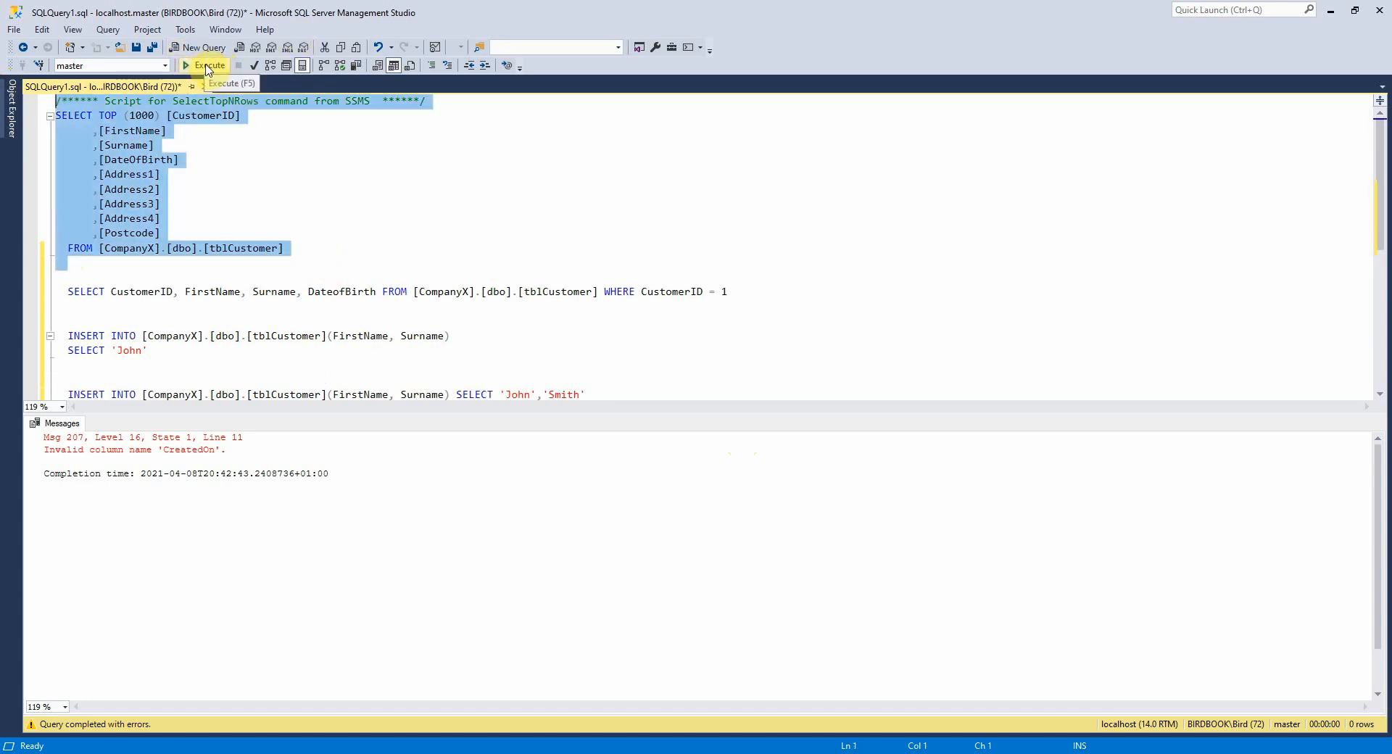
pyautogui.click(207, 66)
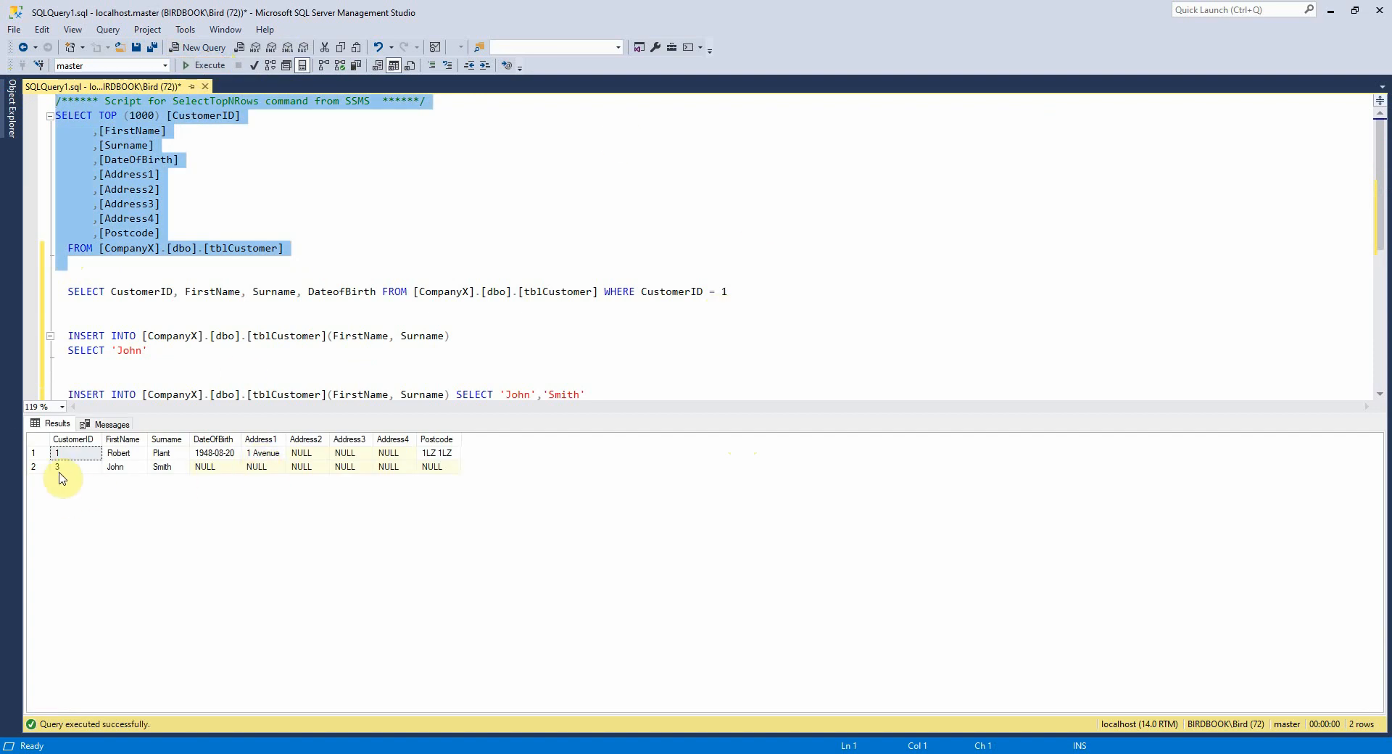
pyautogui.click(56, 467)
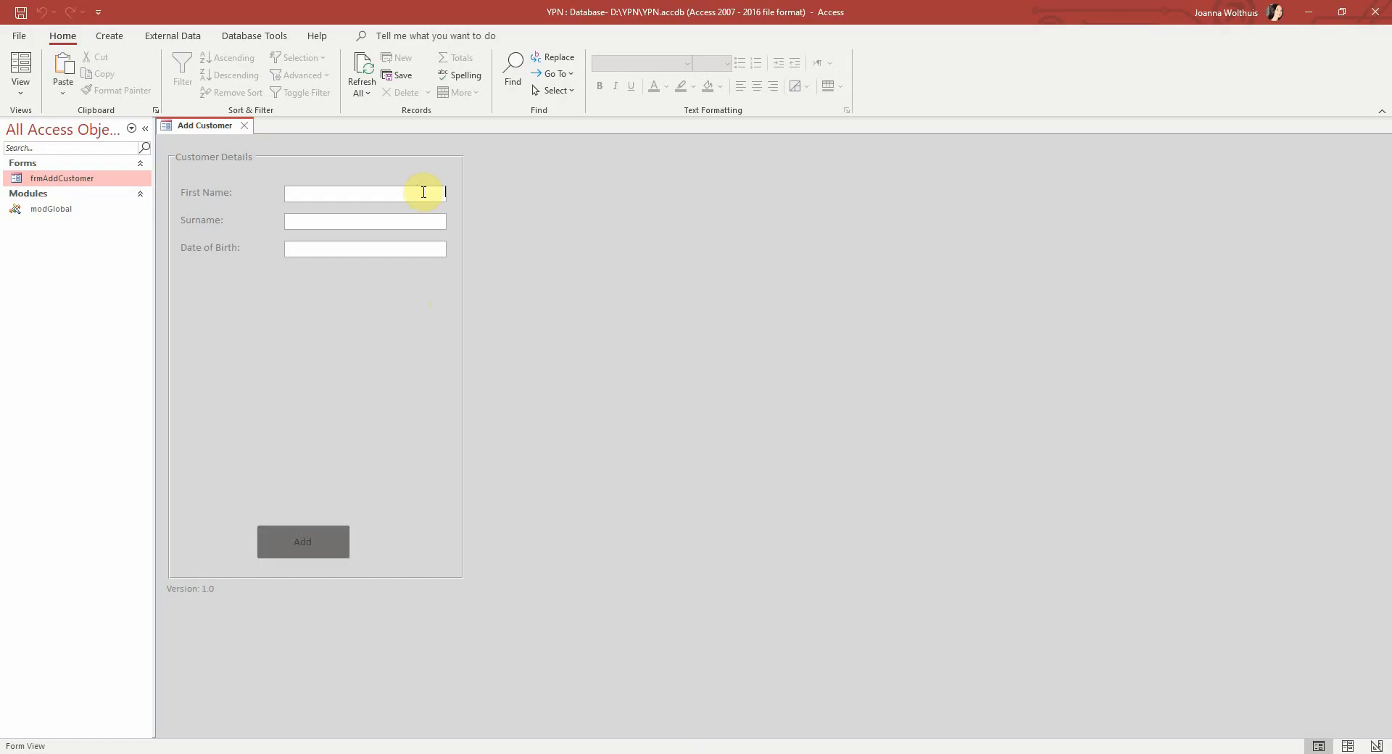
# Enter Jane Jones on the form and submit her with Add
pyautogui.write('Jane')
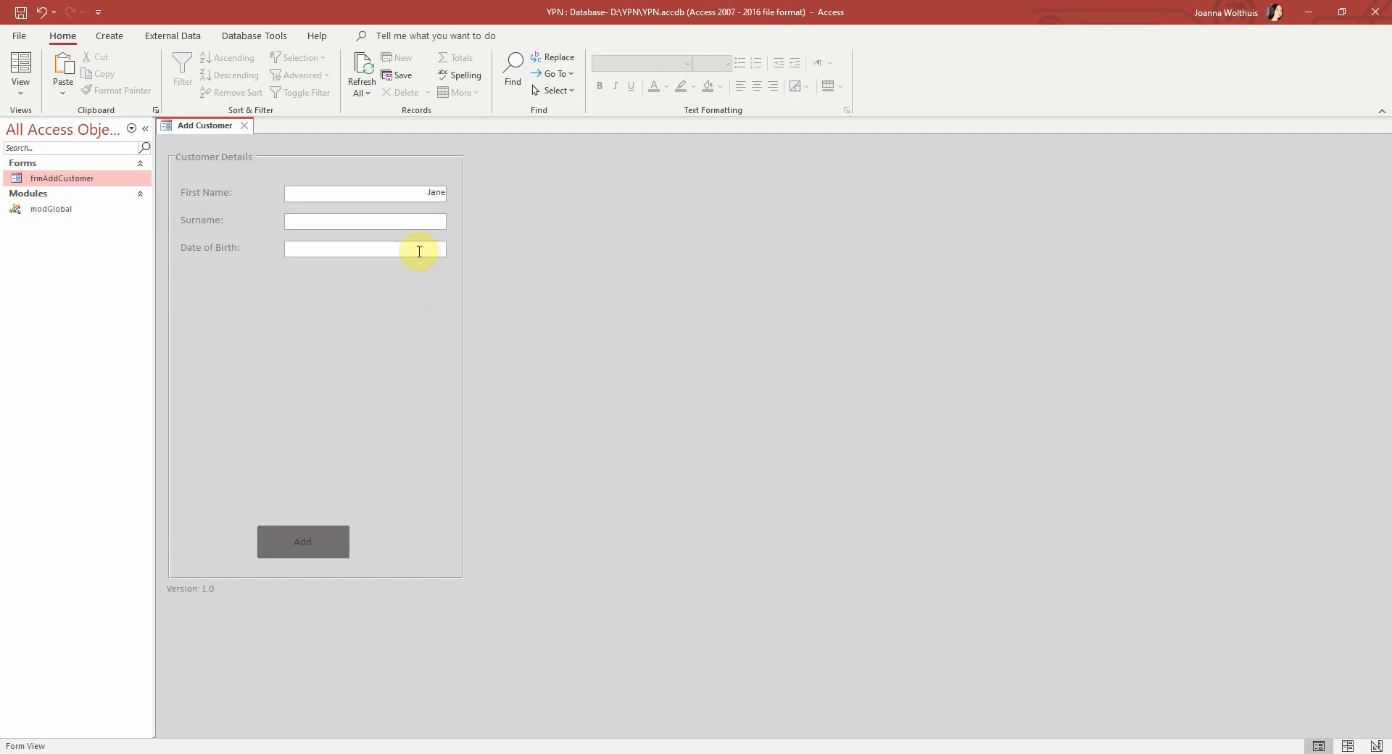
pyautogui.write('Jon')
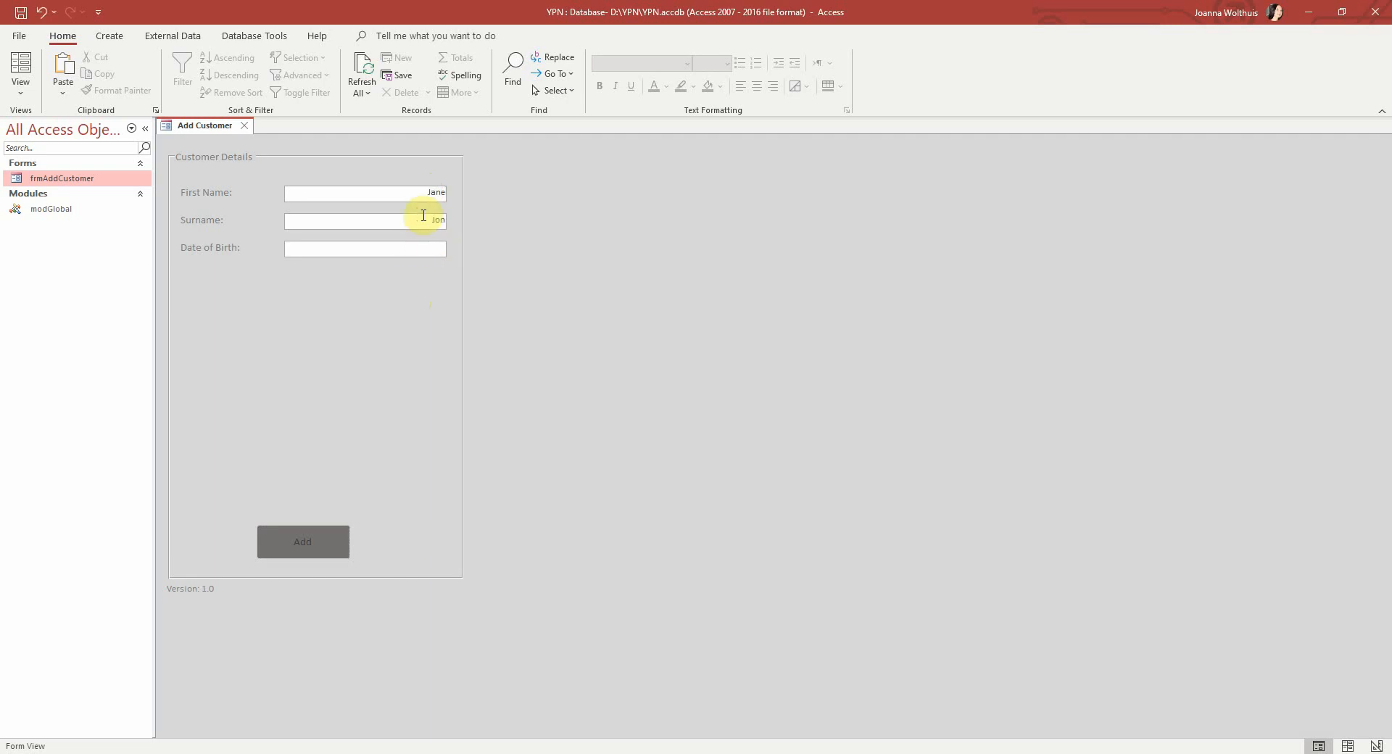
pyautogui.click(302, 543)
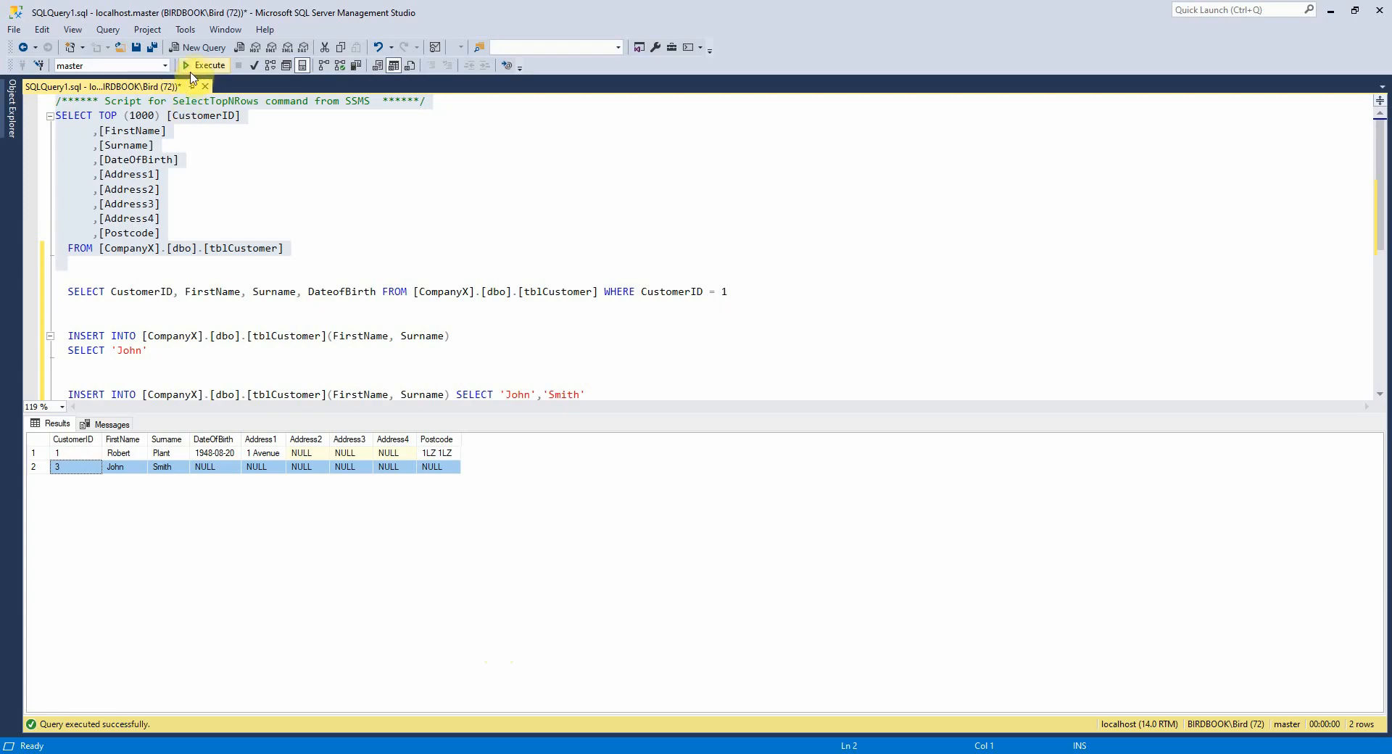
# Rerun the SELECT TOP query on tblCustomer, now showing Jane Jones as CustomerID 4
pyautogui.click(205, 65)
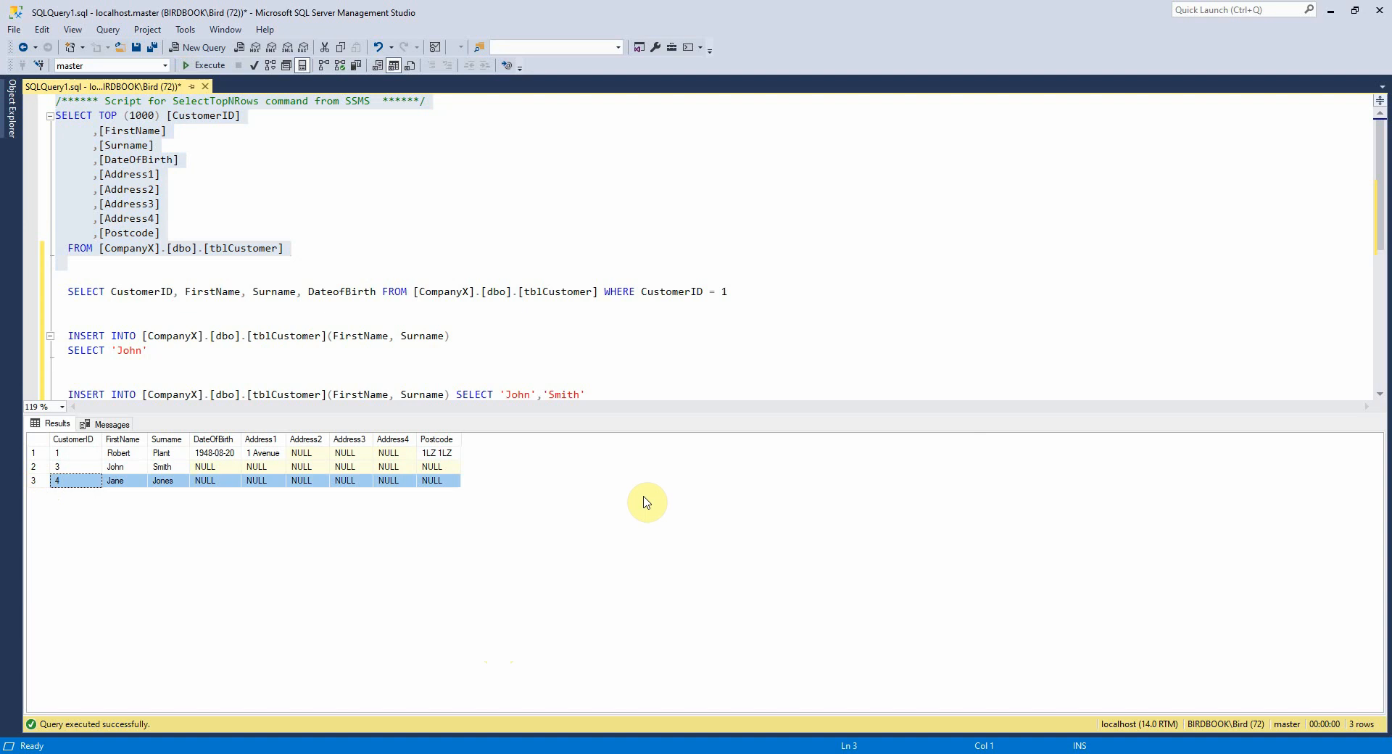
pyautogui.moveTo(784, 628)
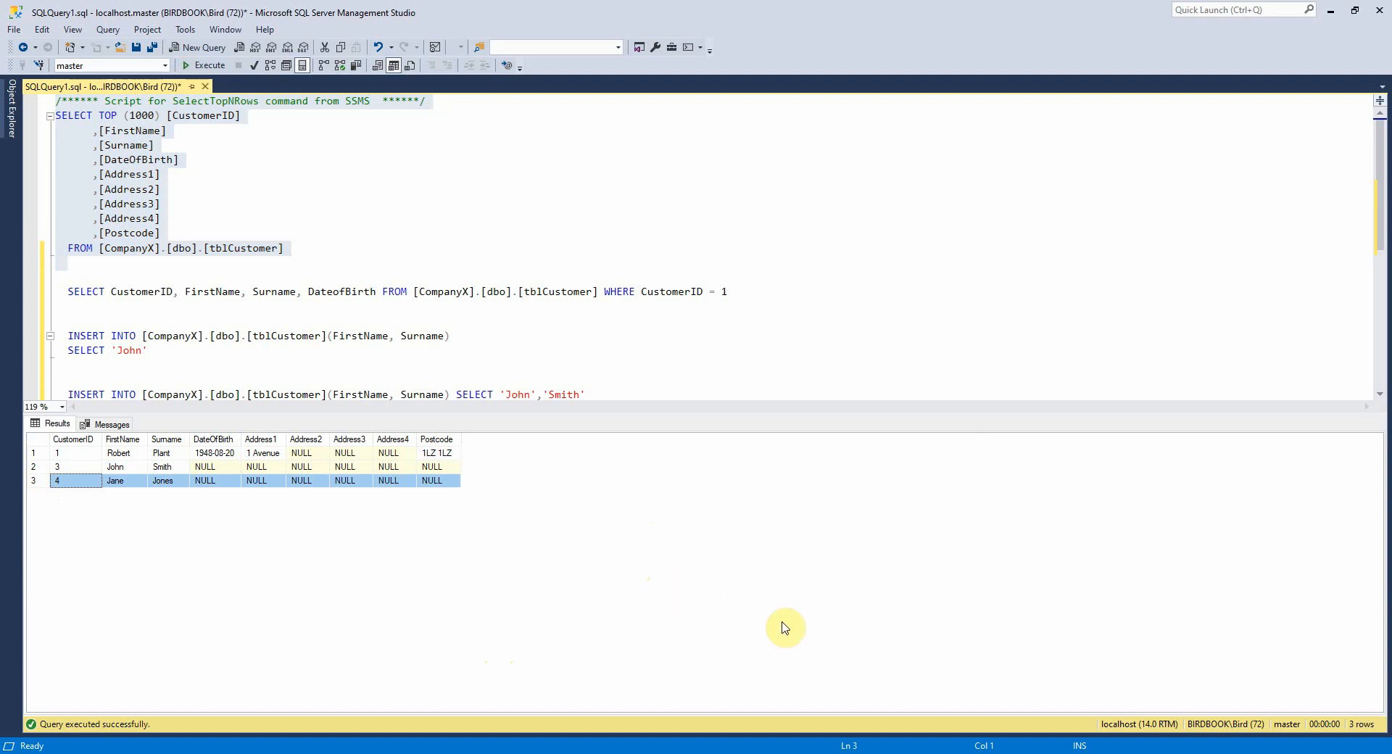